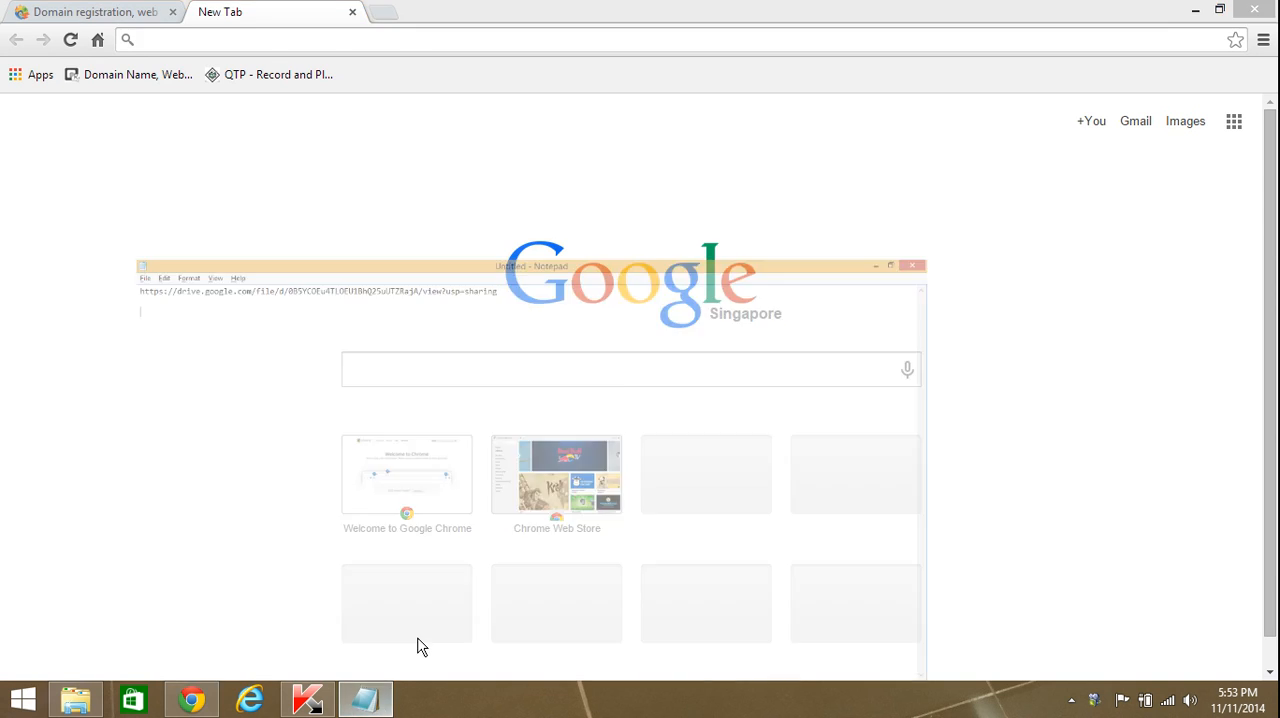
Step: Download the Ava Find Professional installer from the Drive link, accept the duplicate download, open its folder
{"action": "right_click", "coordinate": [300, 51]}
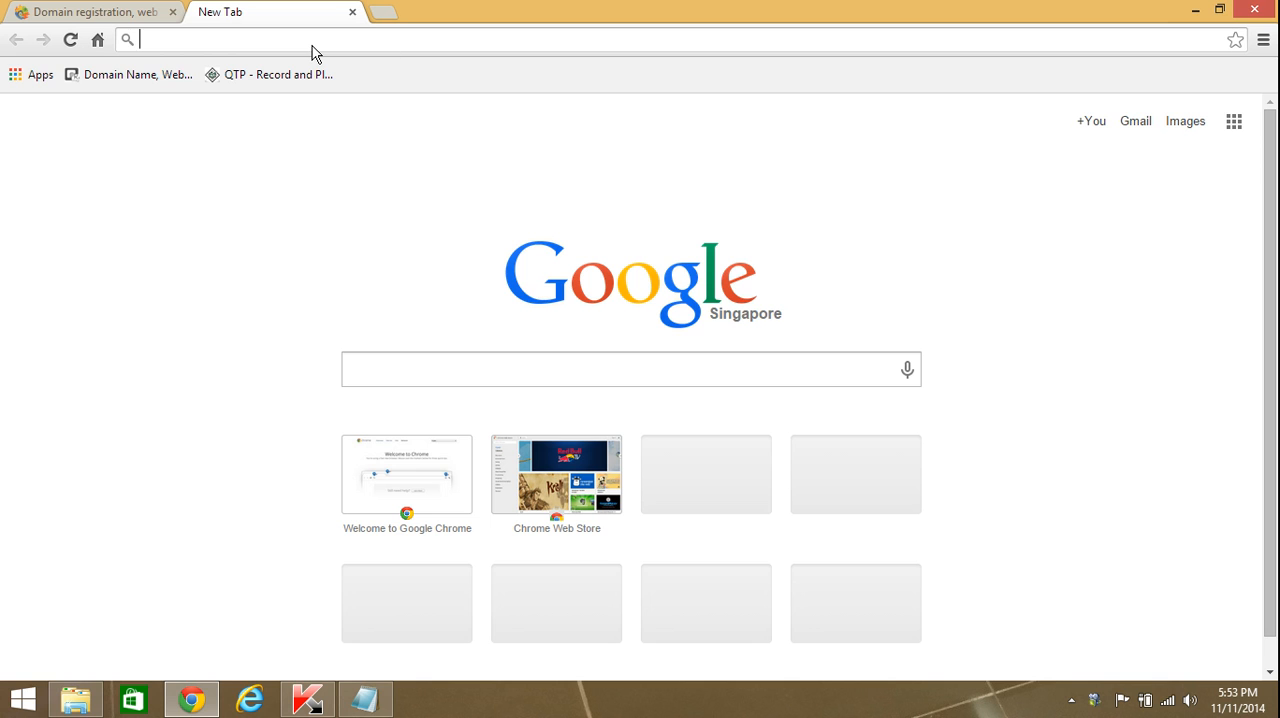
{"action": "type", "text": "https://drive.google.com/file/d/0B5YCOEu4TLOEU1BhQ25uUTZRajA/view?usp=sharing"}
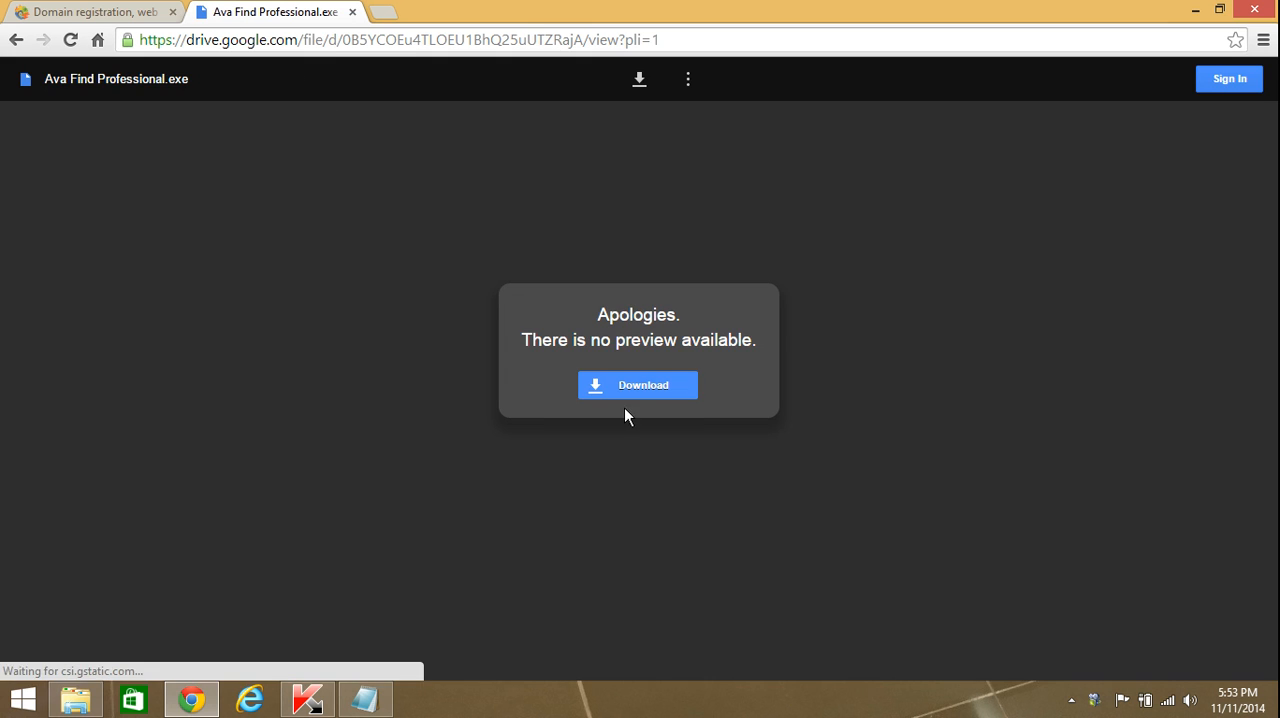
{"action": "left_click", "coordinate": [637, 385]}
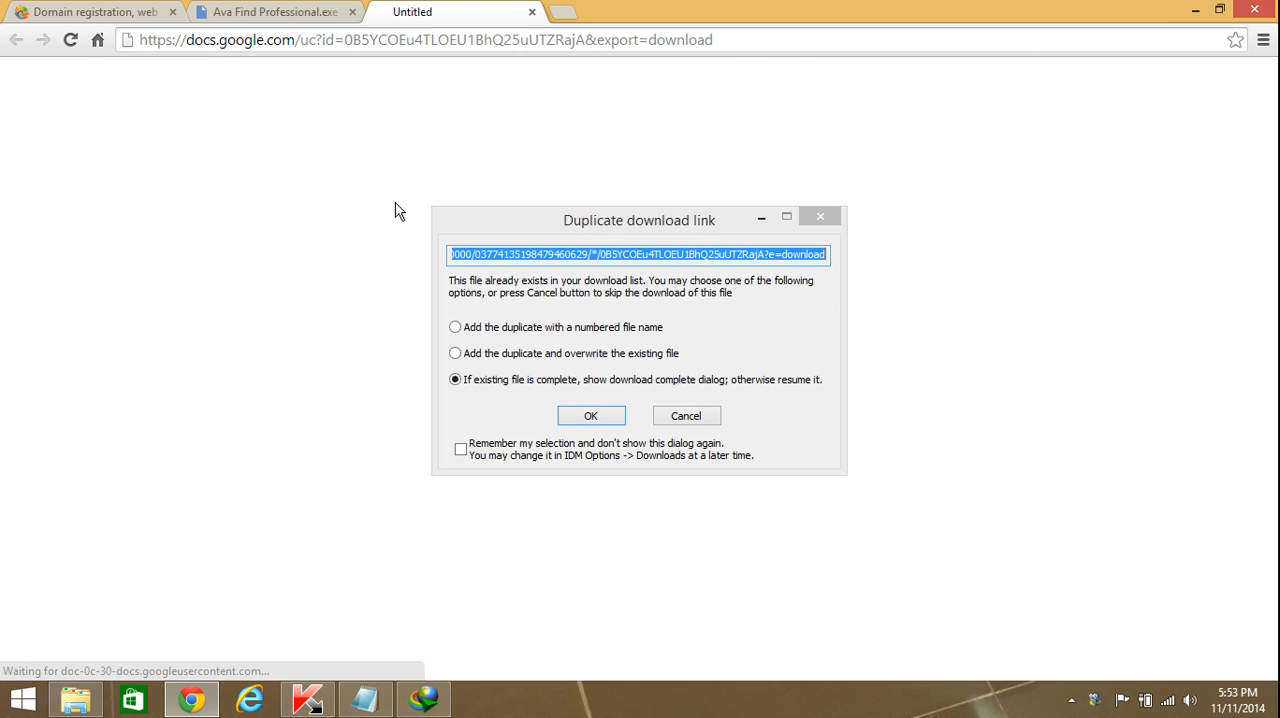
{"action": "left_click", "coordinate": [590, 415]}
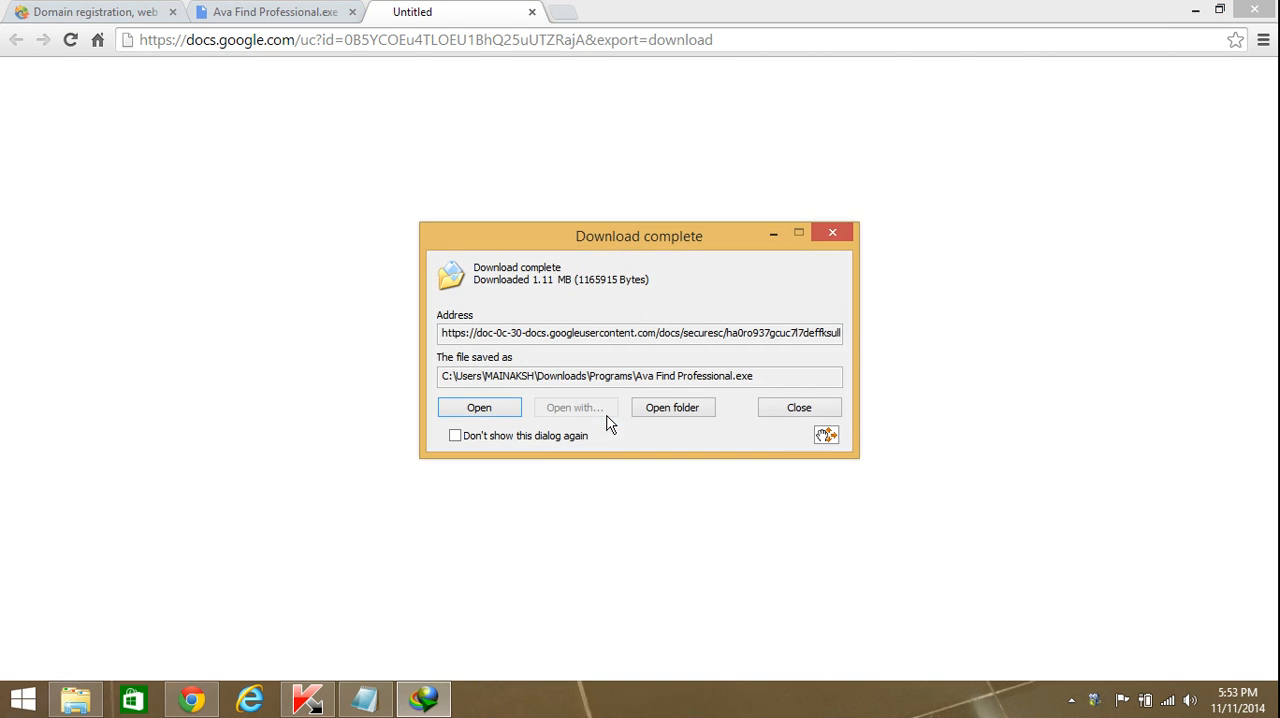
{"action": "left_click", "coordinate": [672, 407]}
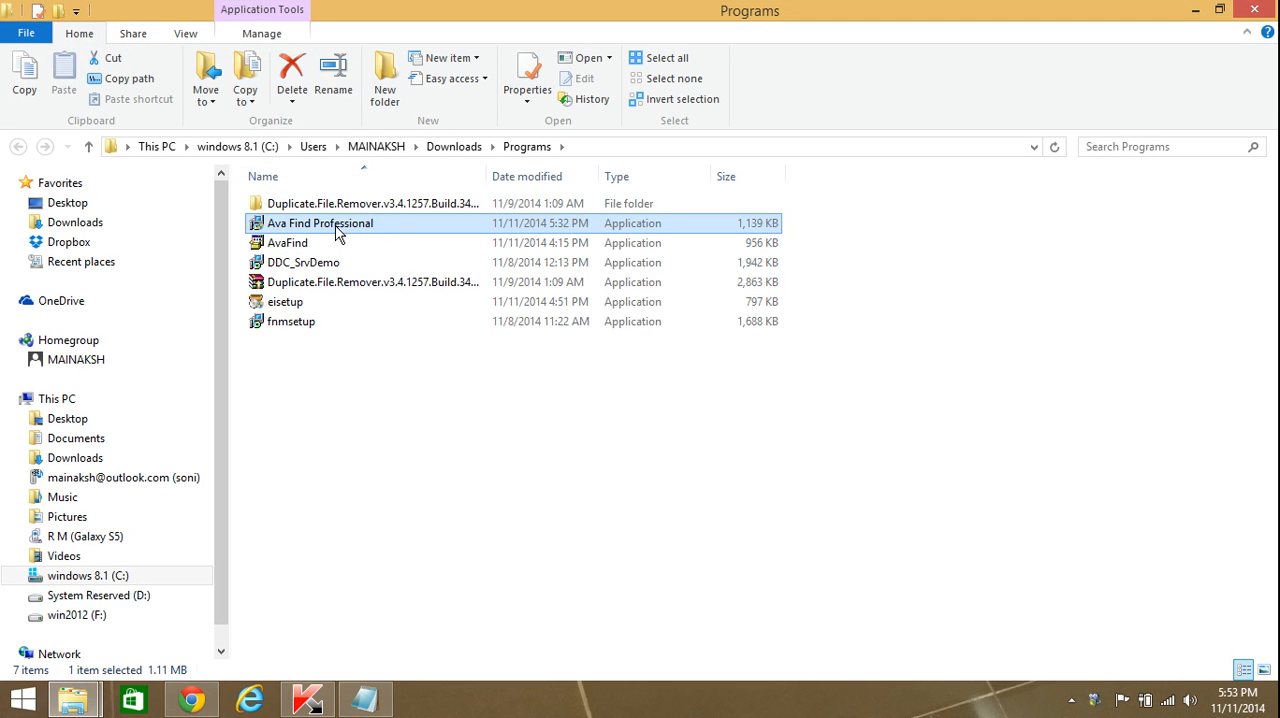
Step: Run Ava Find Professional.exe, accept the licence and install for the current user only
{"action": "double_click", "coordinate": [320, 223]}
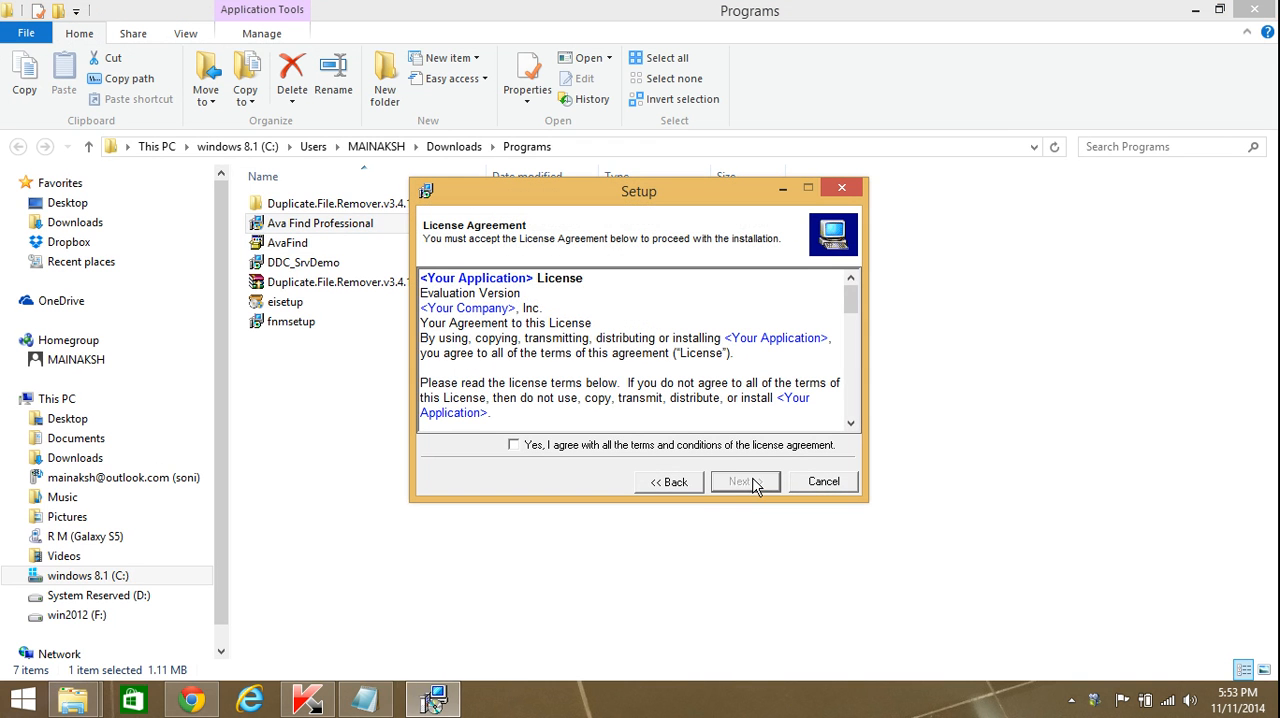
{"action": "left_click", "coordinate": [745, 481]}
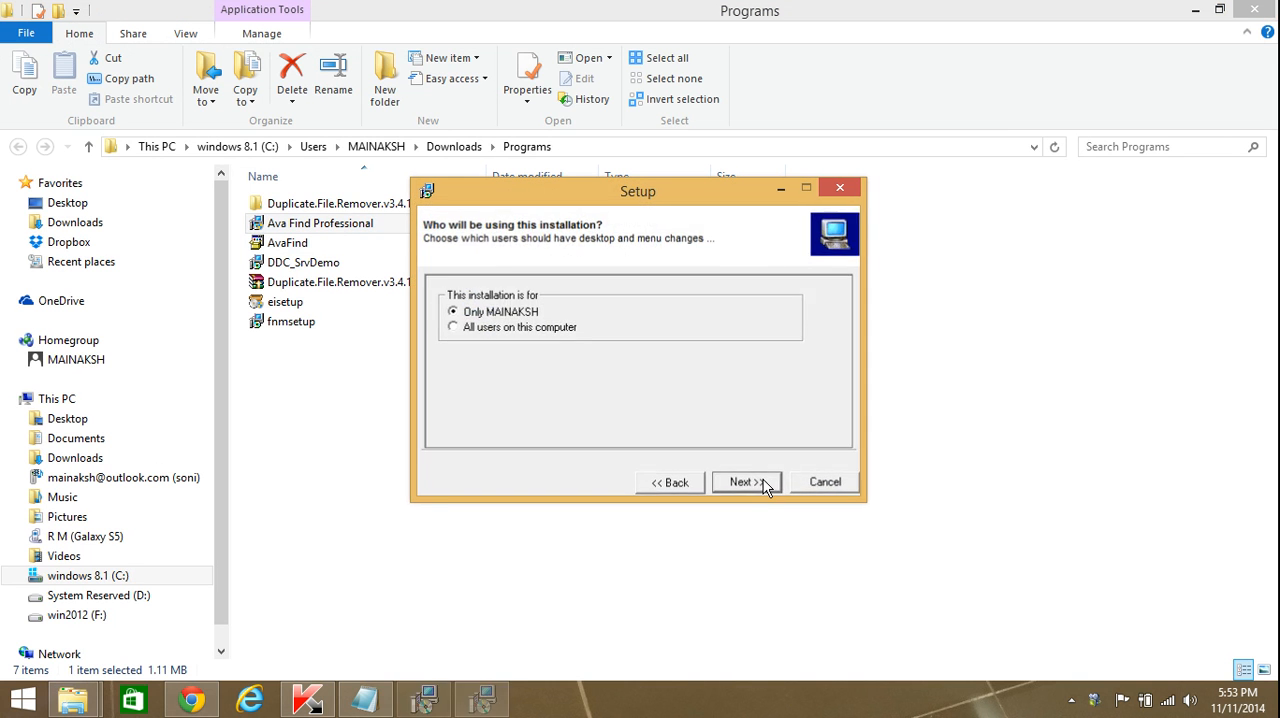
{"action": "left_click", "coordinate": [745, 481]}
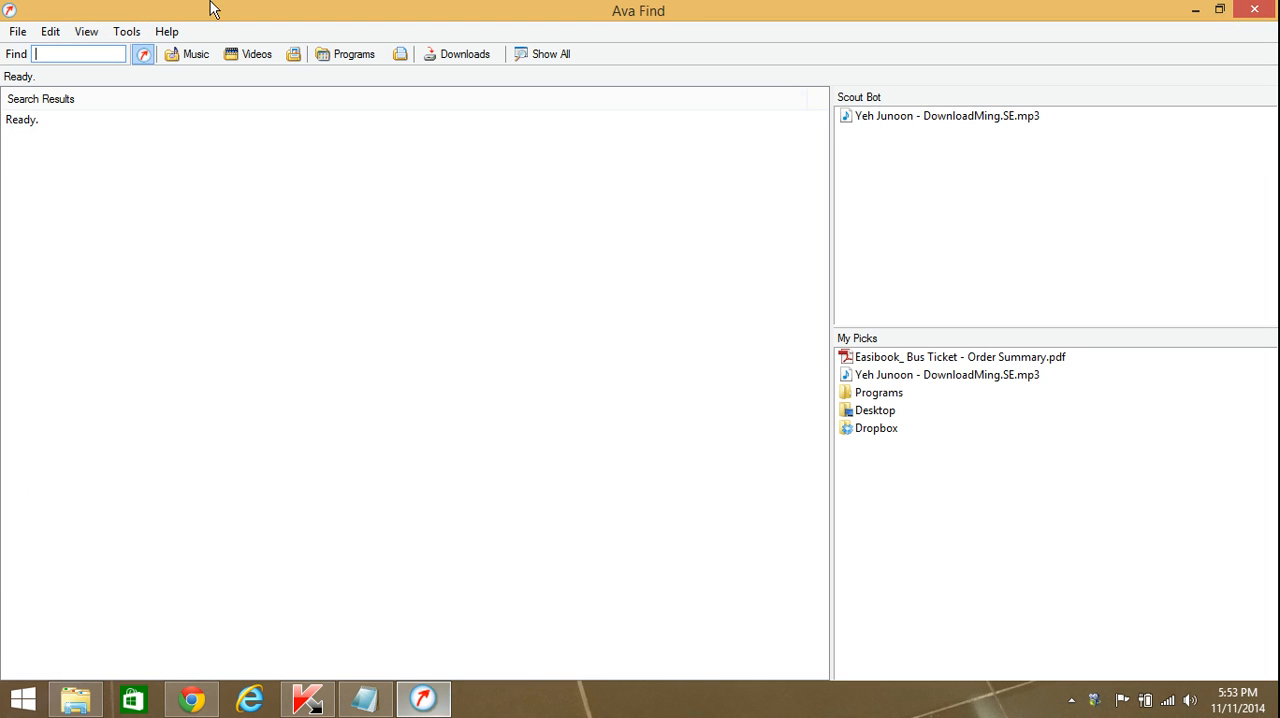
Step: Set Ava Find to search drives C, D and F, then refresh the hard disk search cache
{"action": "left_click", "coordinate": [126, 31]}
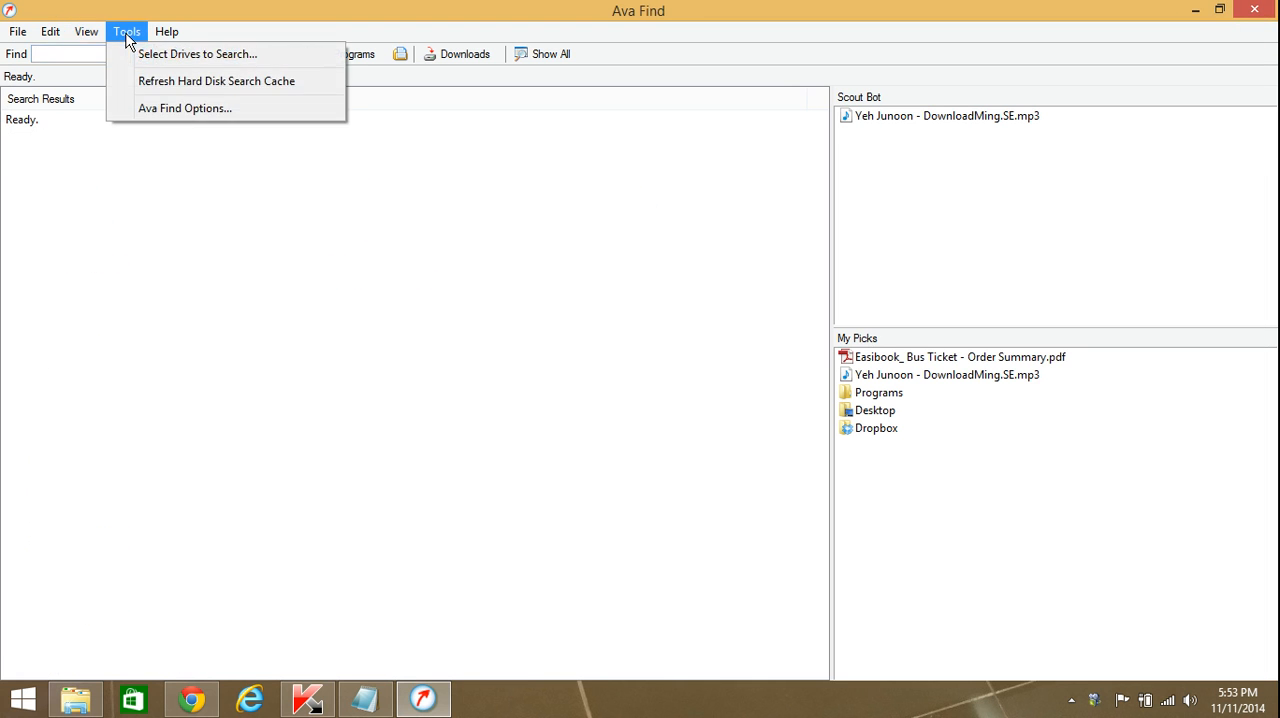
{"action": "left_click", "coordinate": [197, 53]}
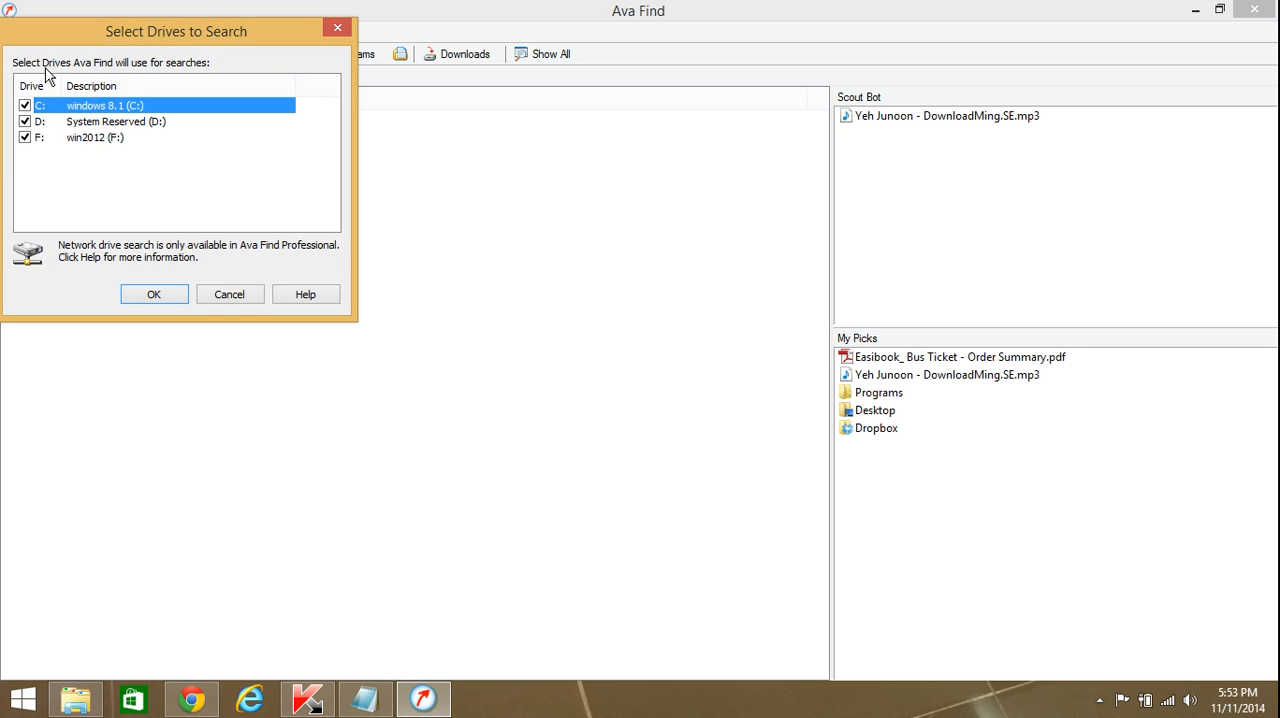
{"action": "left_click", "coordinate": [24, 137]}
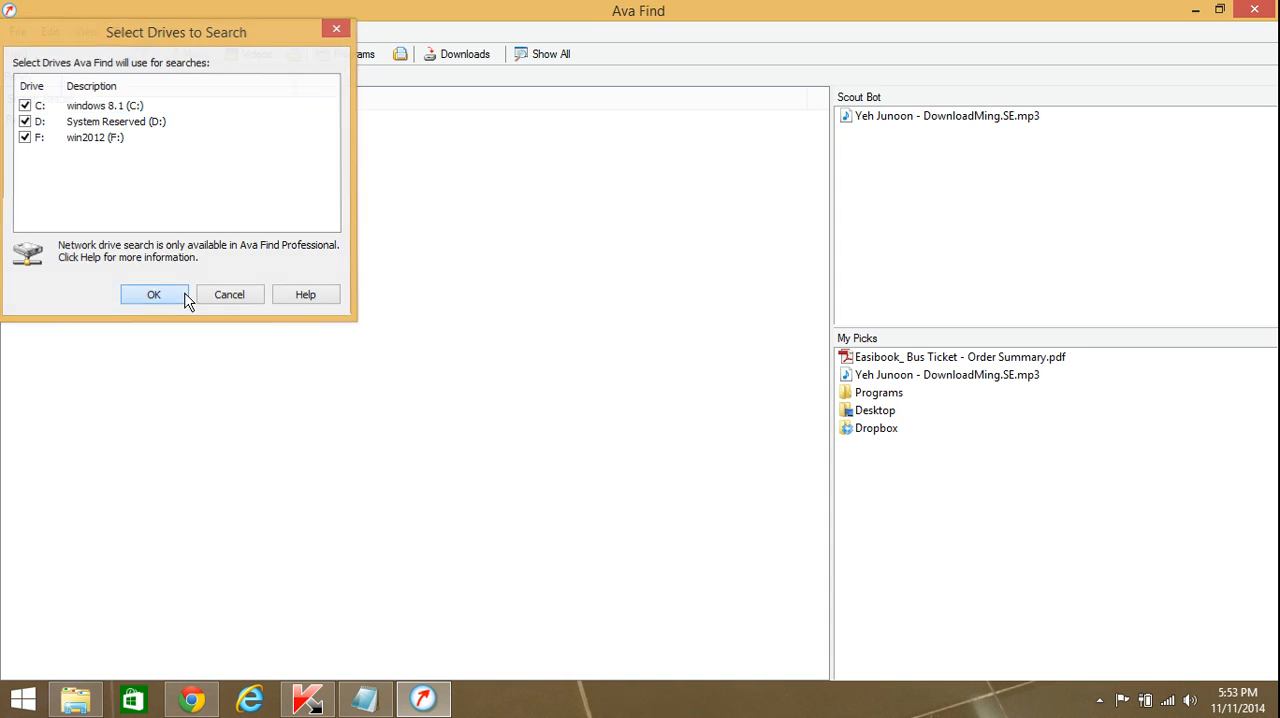
{"action": "left_click", "coordinate": [154, 294]}
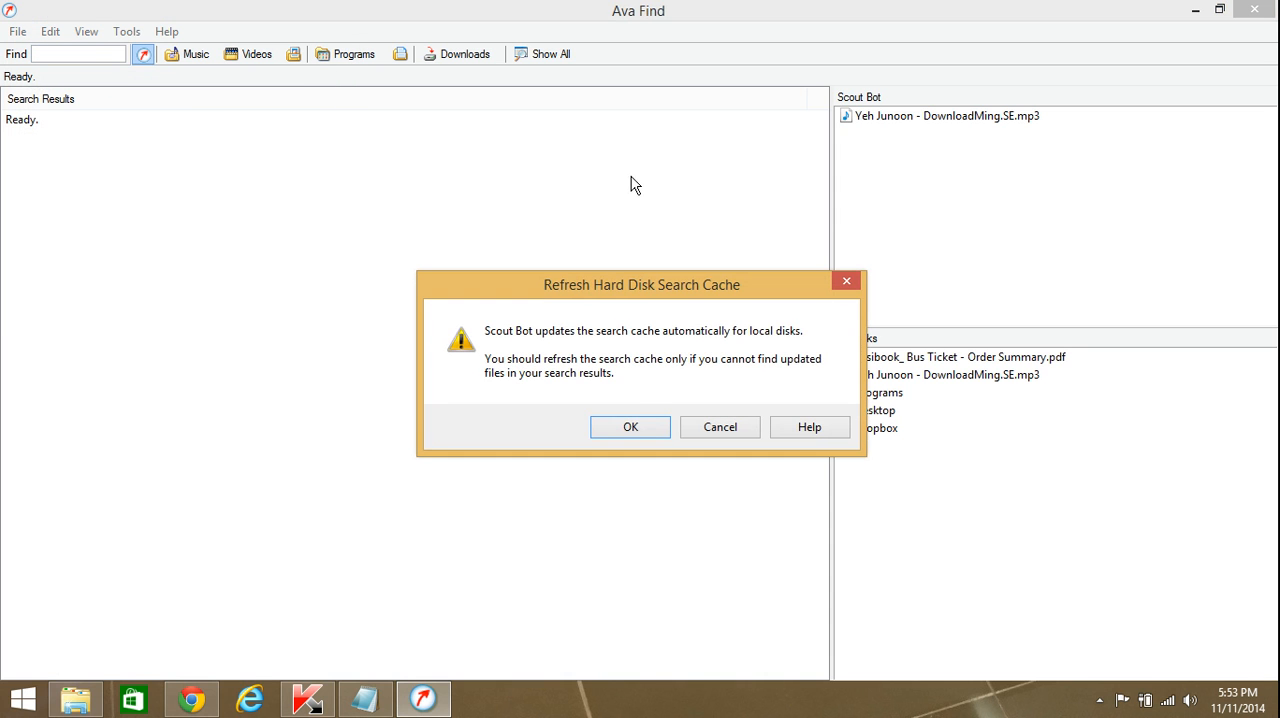
{"action": "left_click", "coordinate": [630, 426]}
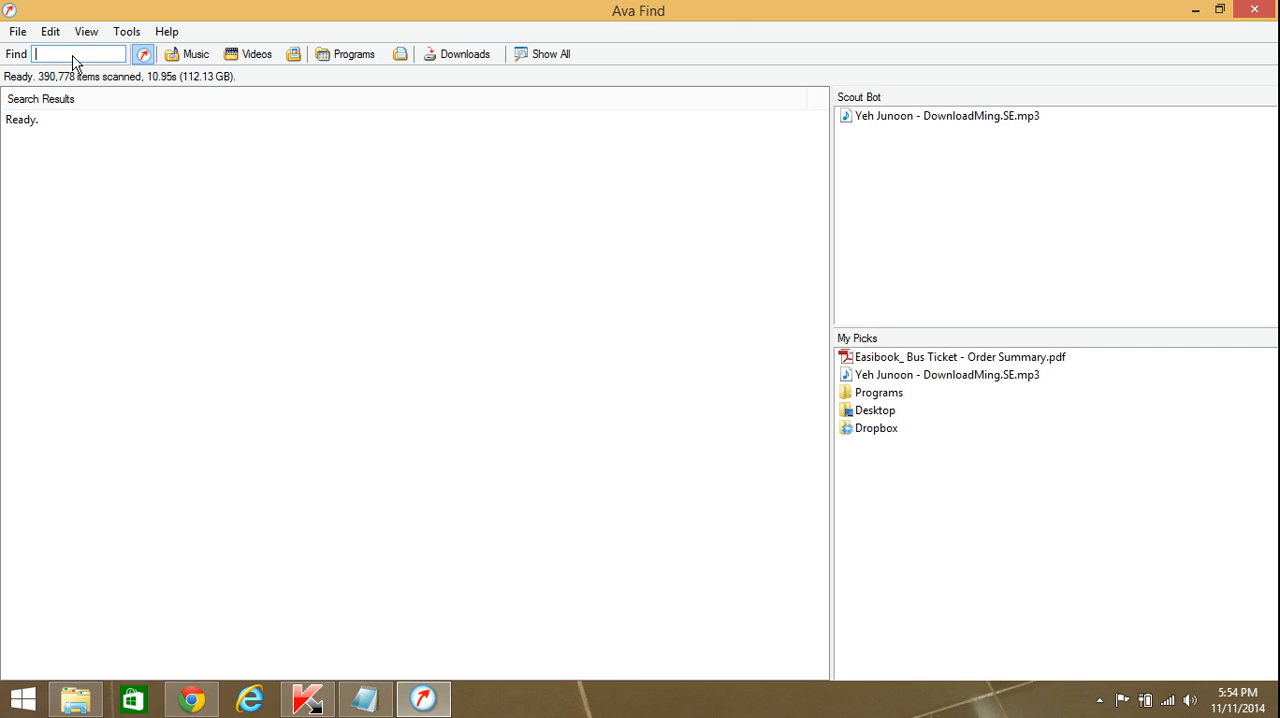
Step: Search for 'key' and rename the sp2010 keys.txt result to sharepoint2010 keys.txt
{"action": "type", "text": "keys.txt"}
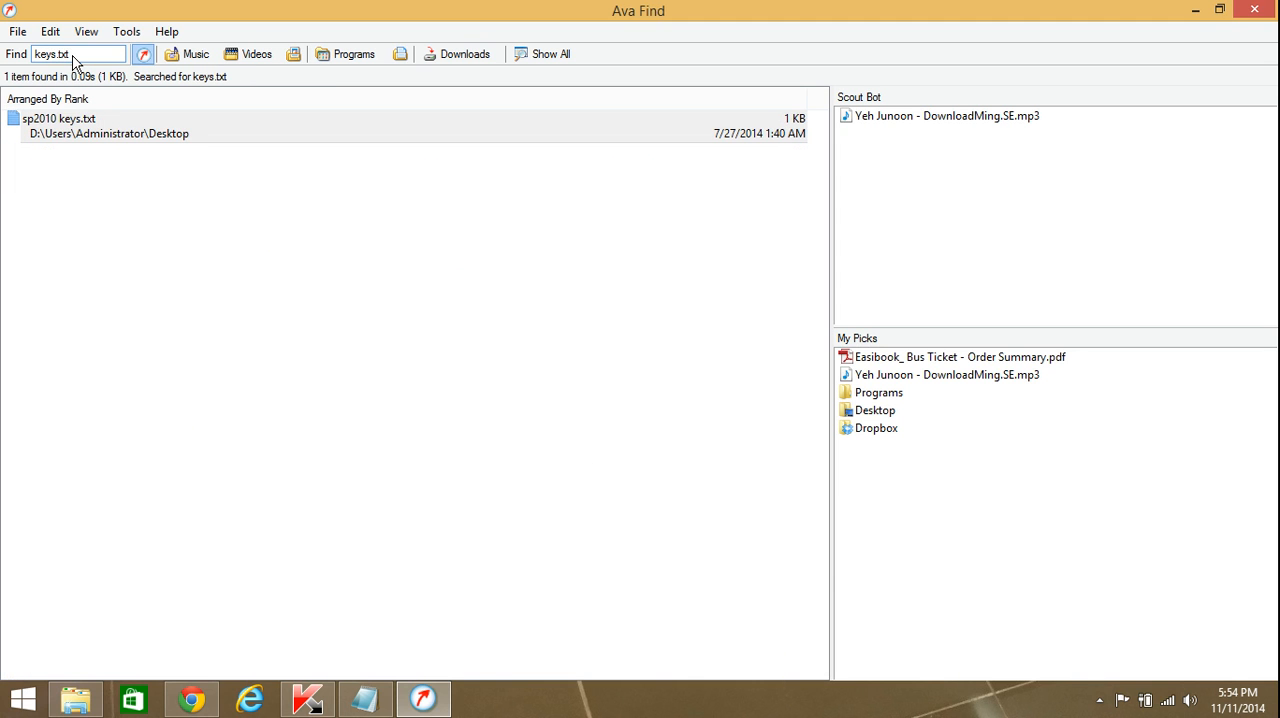
{"action": "right_click", "coordinate": [60, 125]}
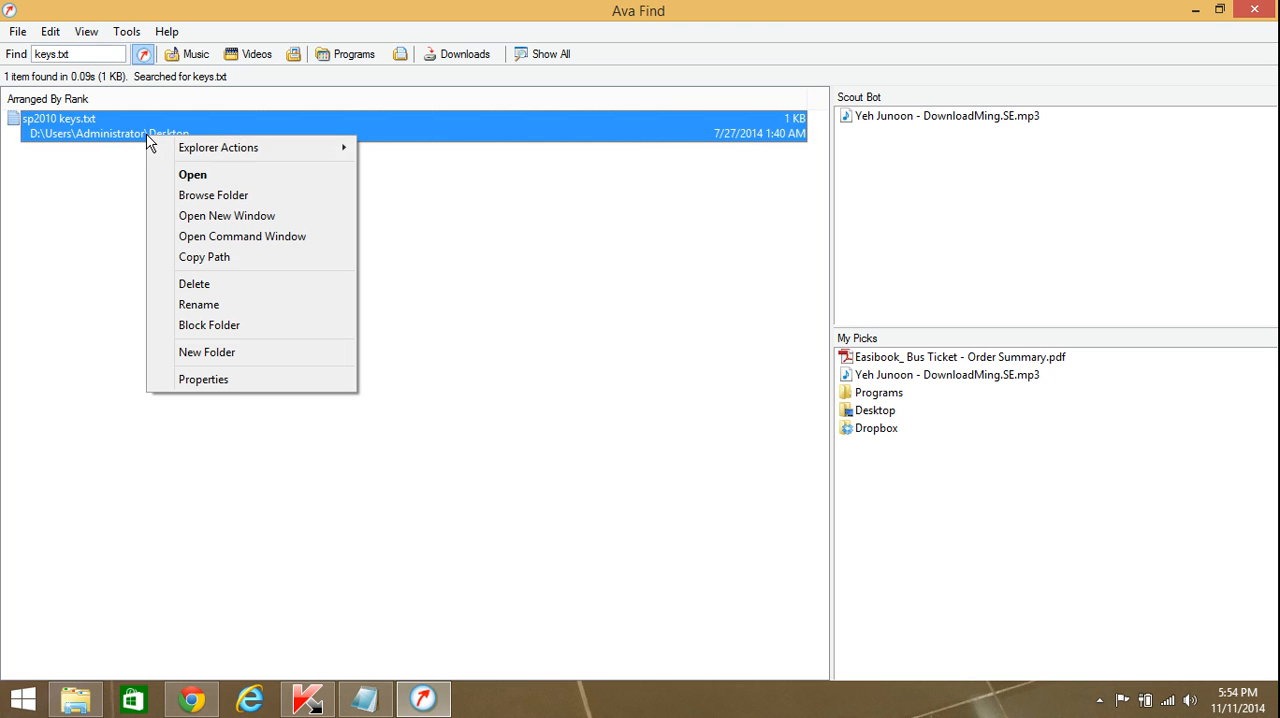
{"action": "mouse_move", "coordinate": [192, 174]}
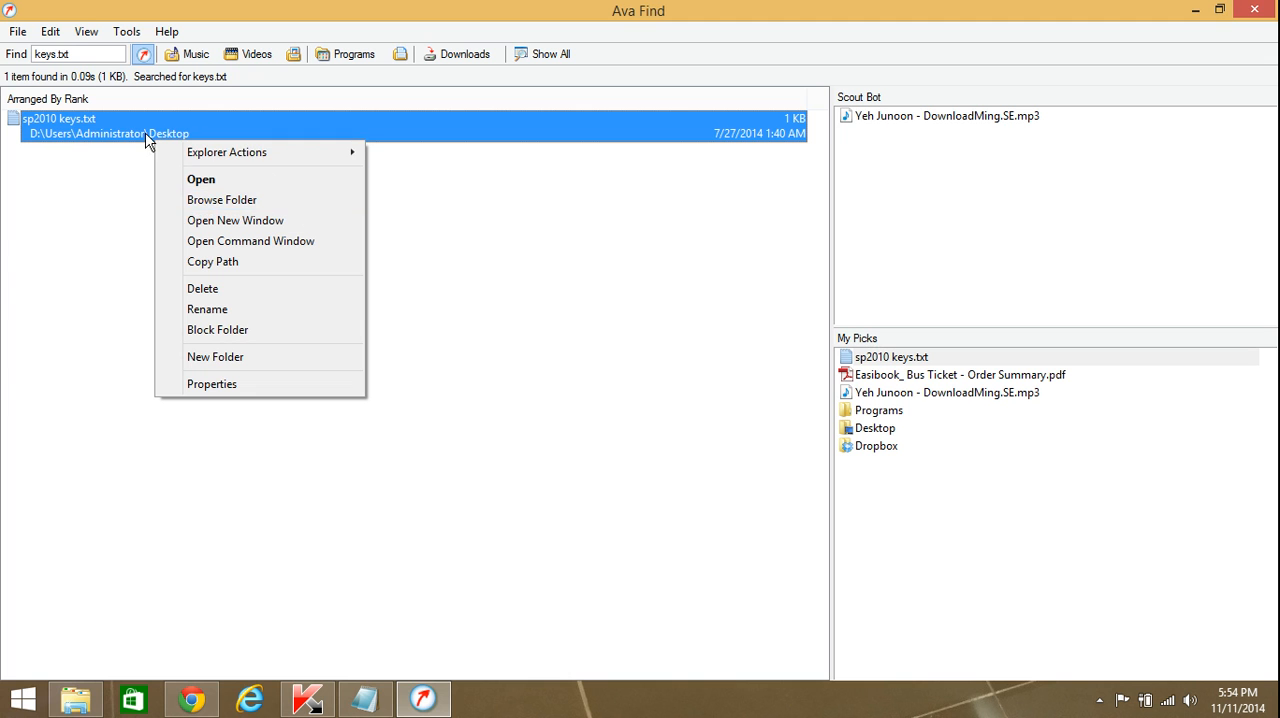
{"action": "left_click", "coordinate": [221, 199]}
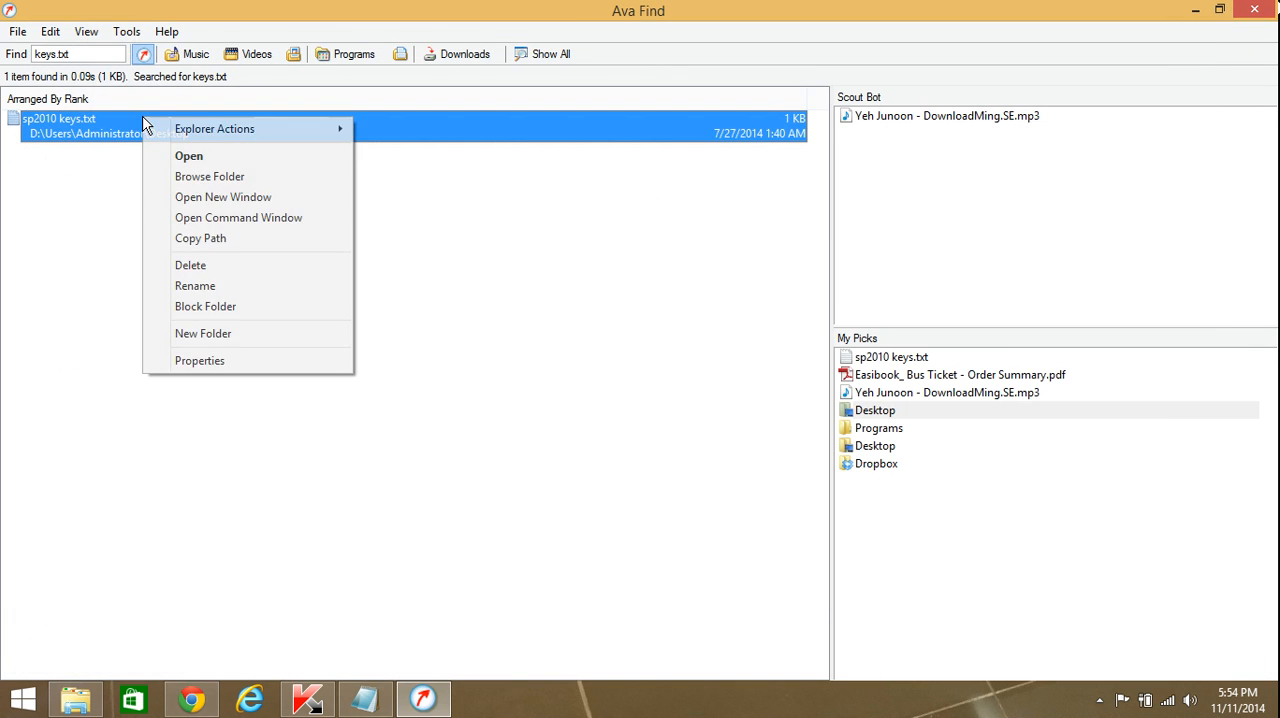
{"action": "left_click", "coordinate": [195, 285]}
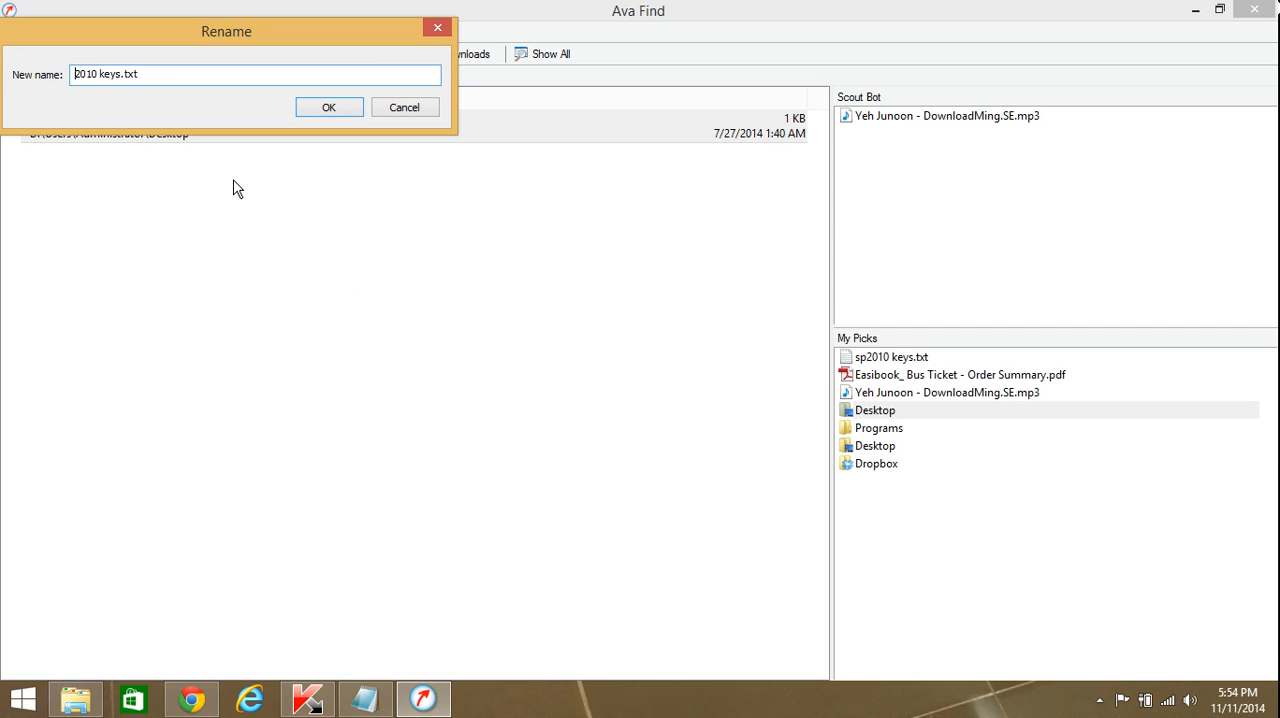
{"action": "type", "text": "sharepoint"}
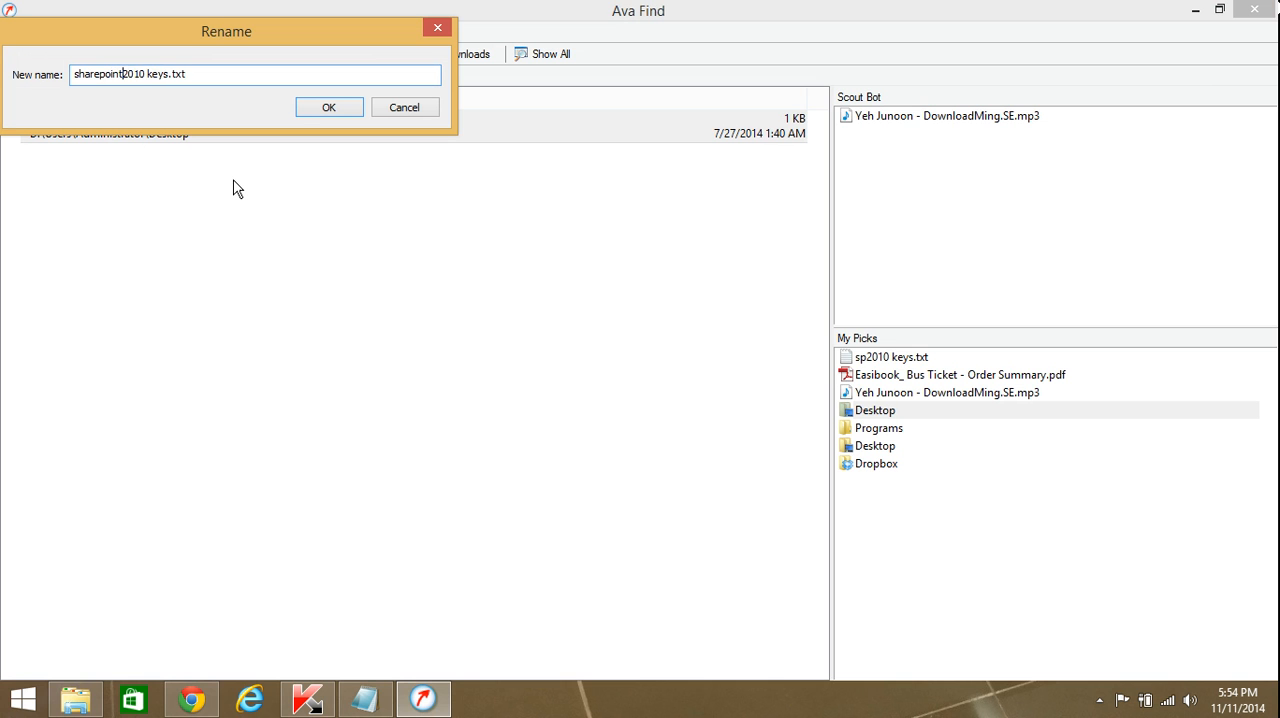
{"action": "left_click", "coordinate": [329, 107]}
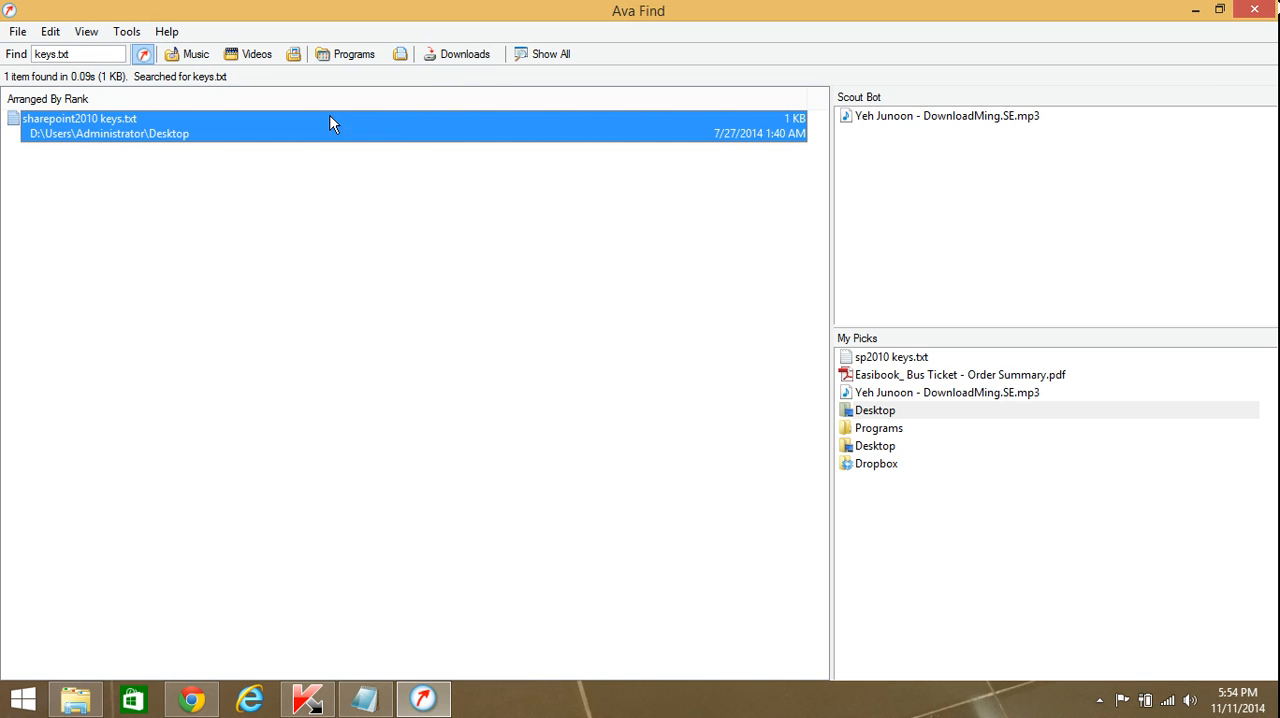
Step: Open a command window at sharepoint2010 keys.txt's folder and copy the file's full path
{"action": "right_click", "coordinate": [333, 123]}
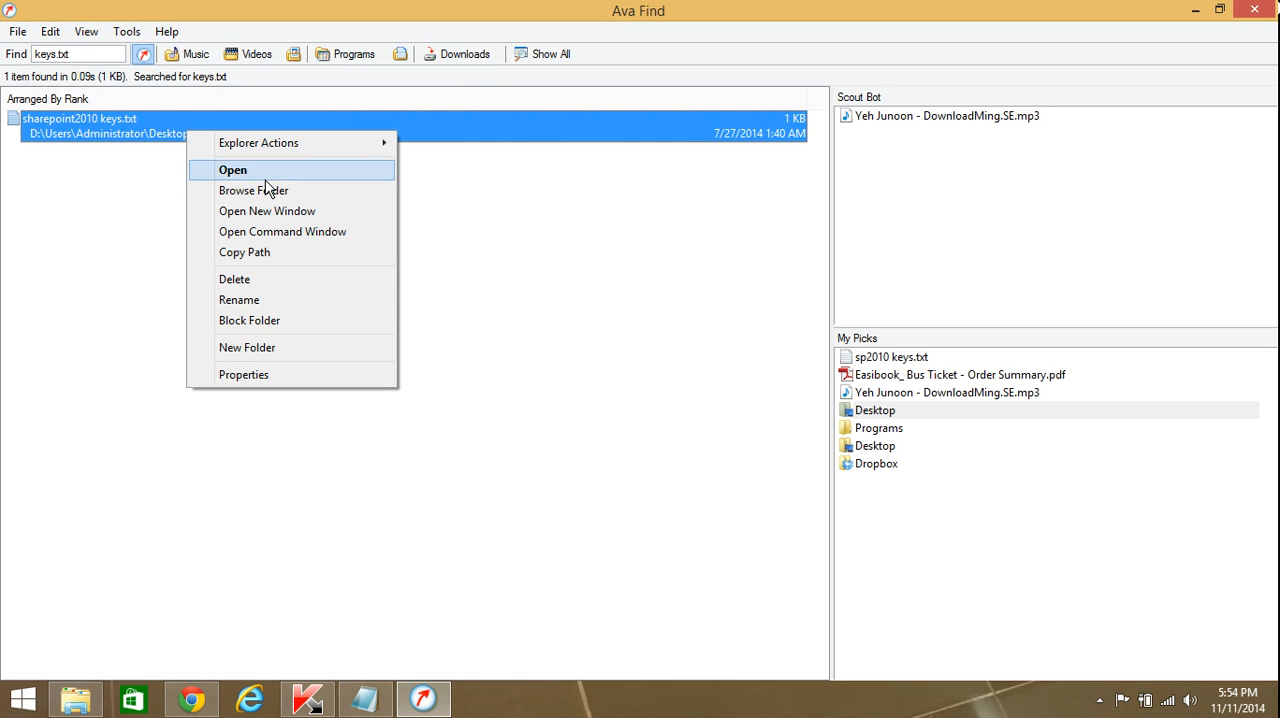
{"action": "left_click", "coordinate": [283, 231]}
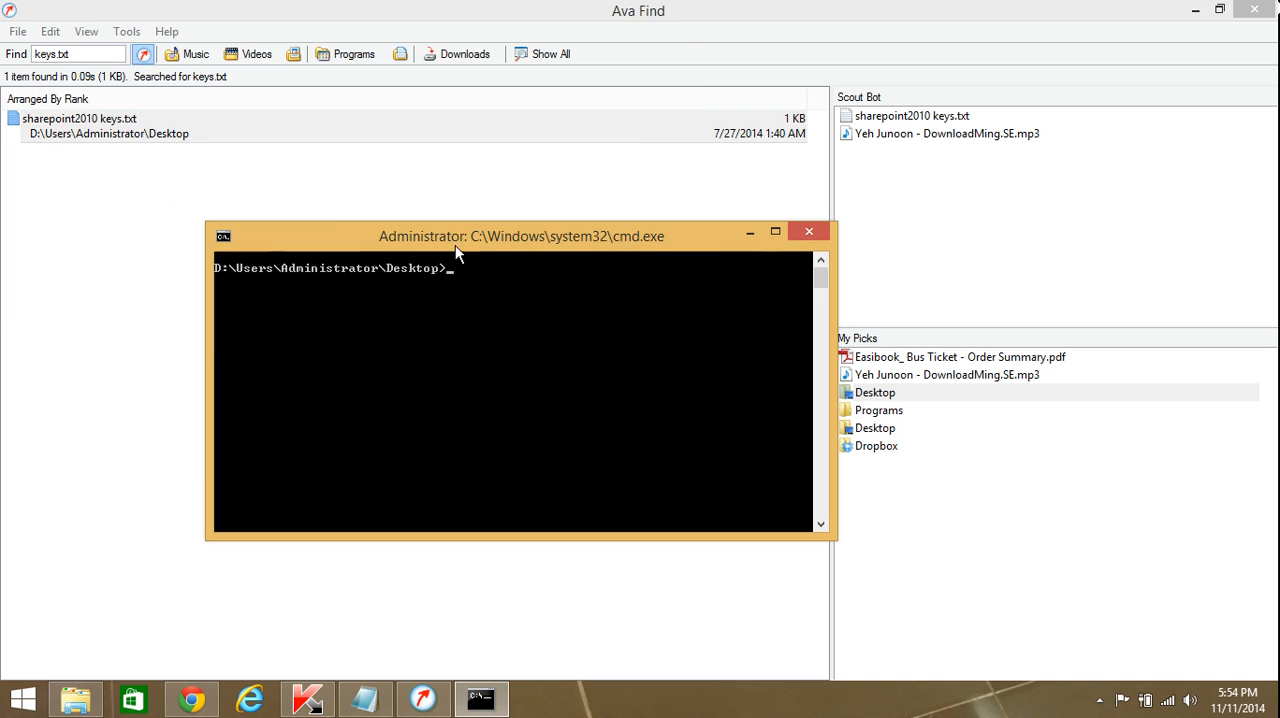
{"action": "mouse_move", "coordinate": [750, 253]}
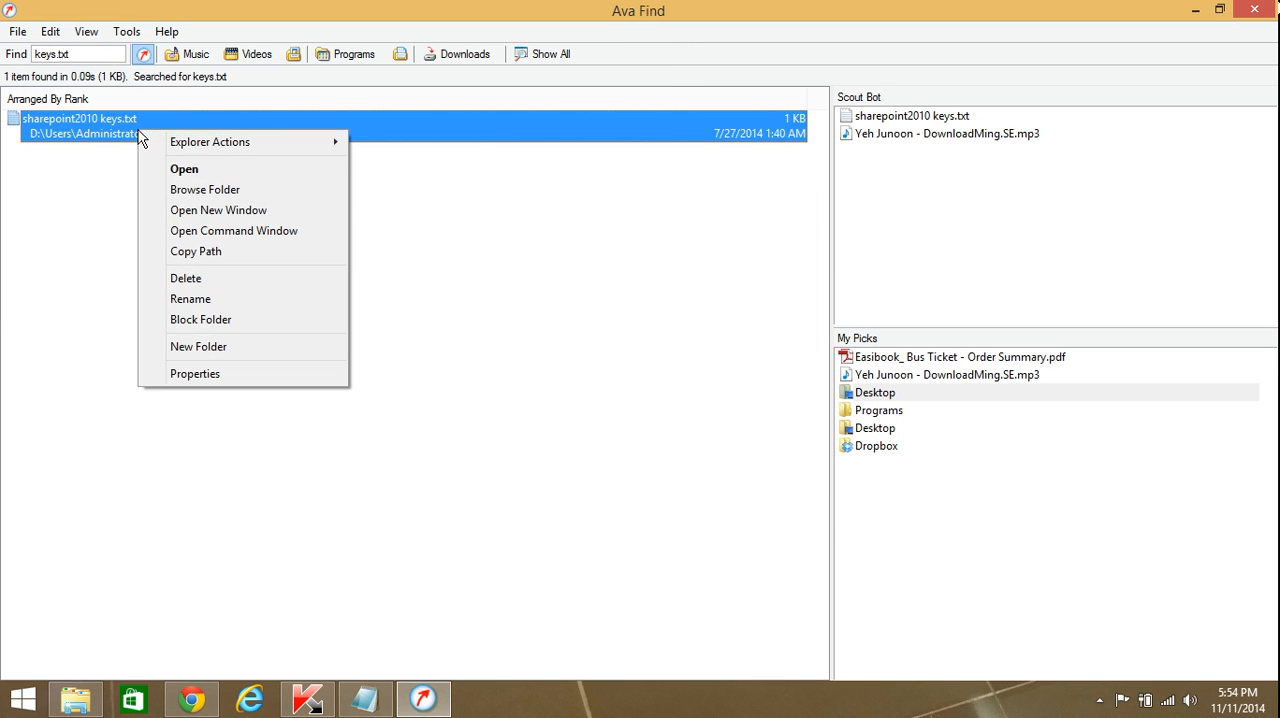
{"action": "mouse_move", "coordinate": [210, 141]}
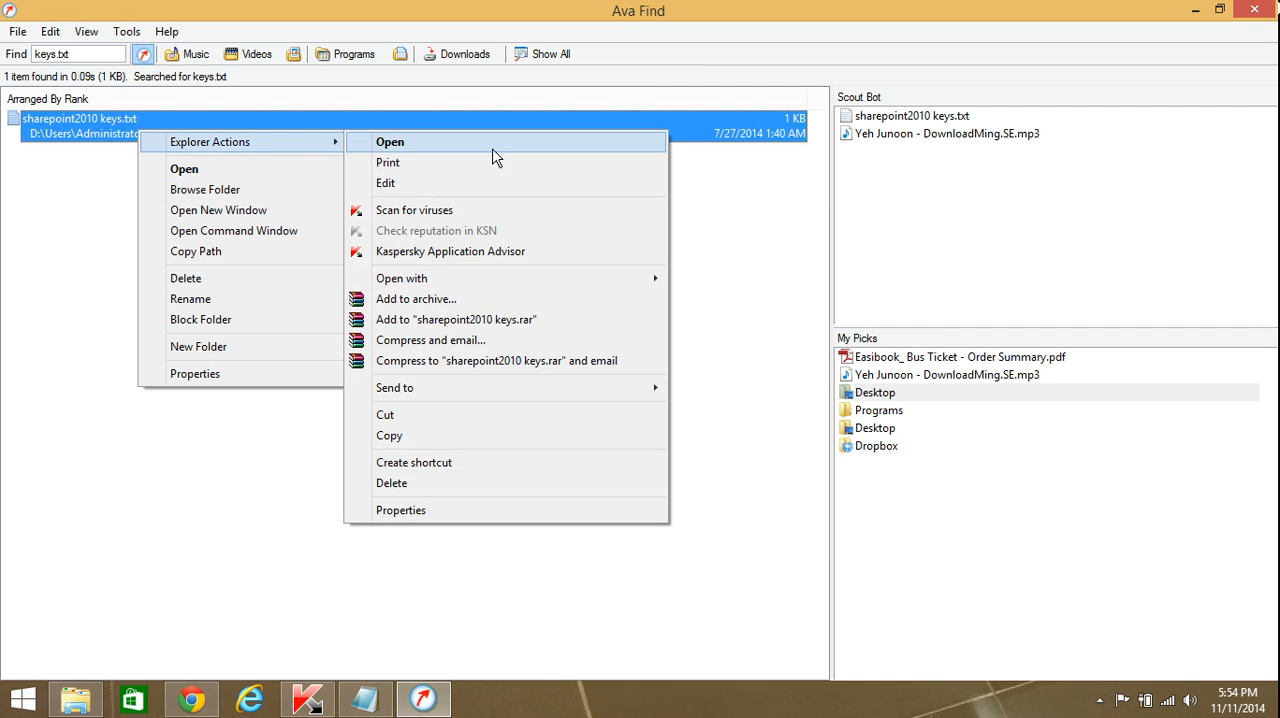
{"action": "mouse_move", "coordinate": [401, 278]}
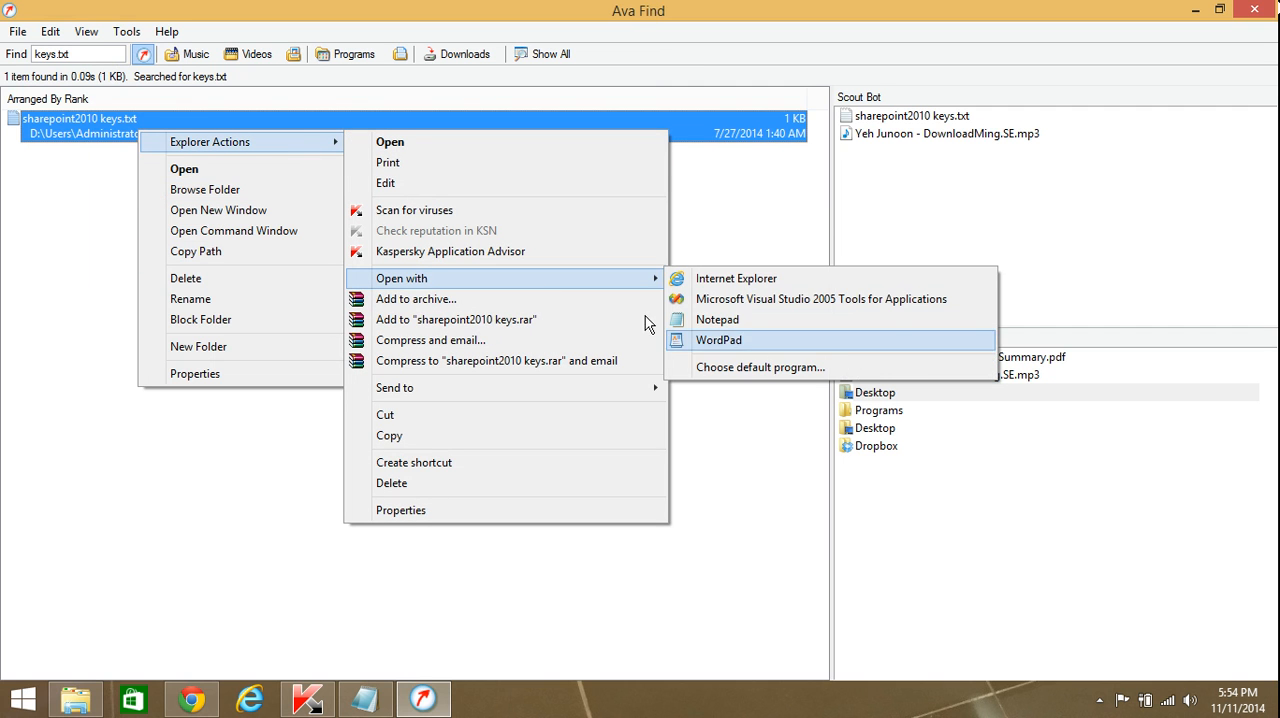
{"action": "mouse_move", "coordinate": [290, 158]}
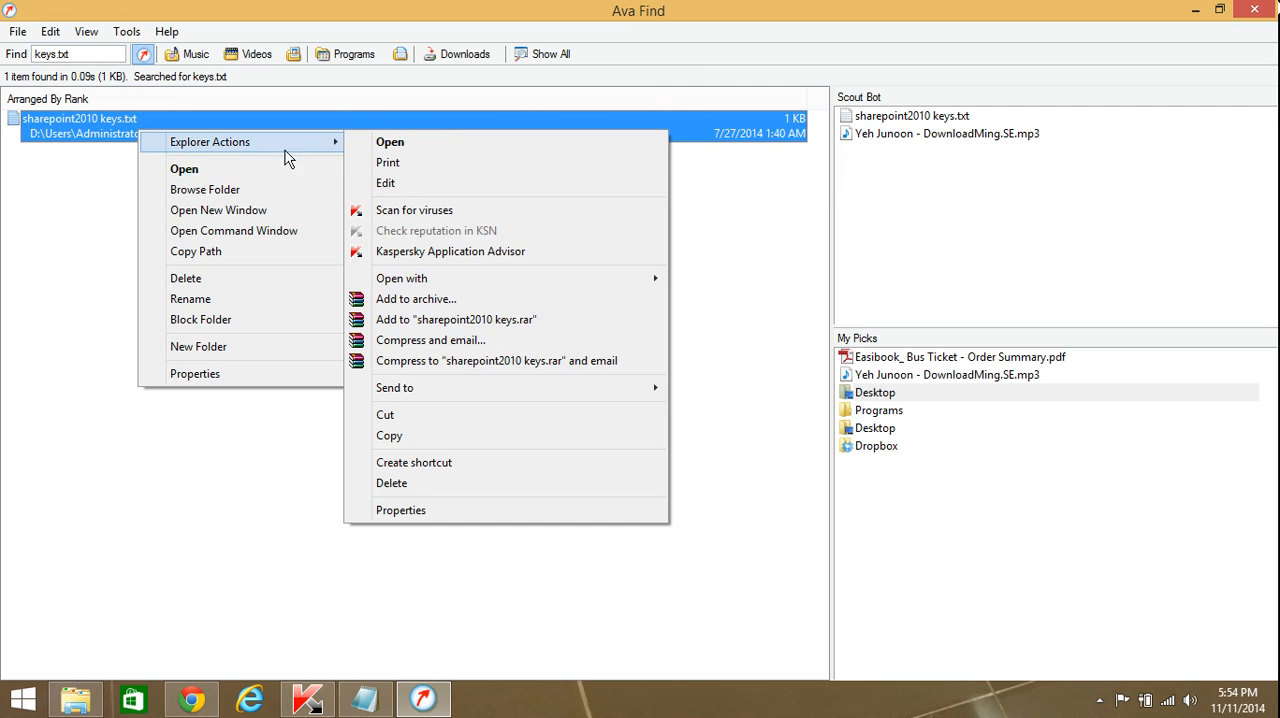
{"action": "mouse_move", "coordinate": [210, 257]}
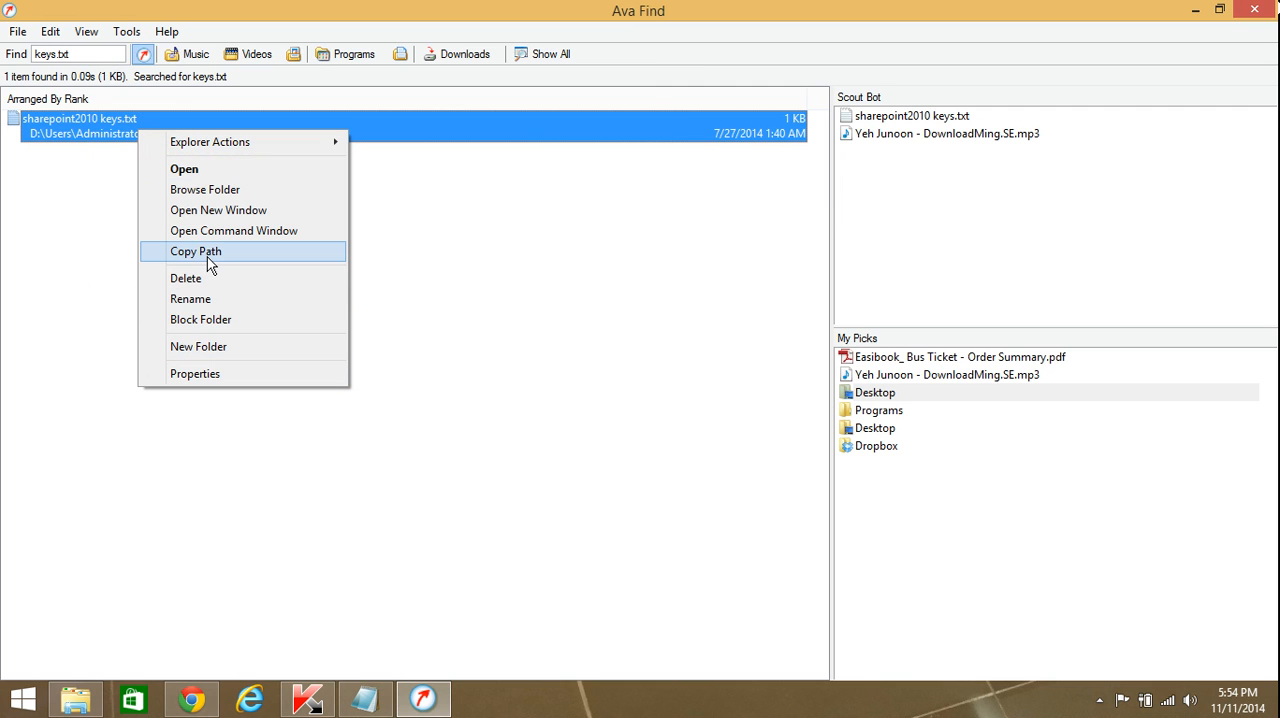
{"action": "left_click", "coordinate": [196, 251]}
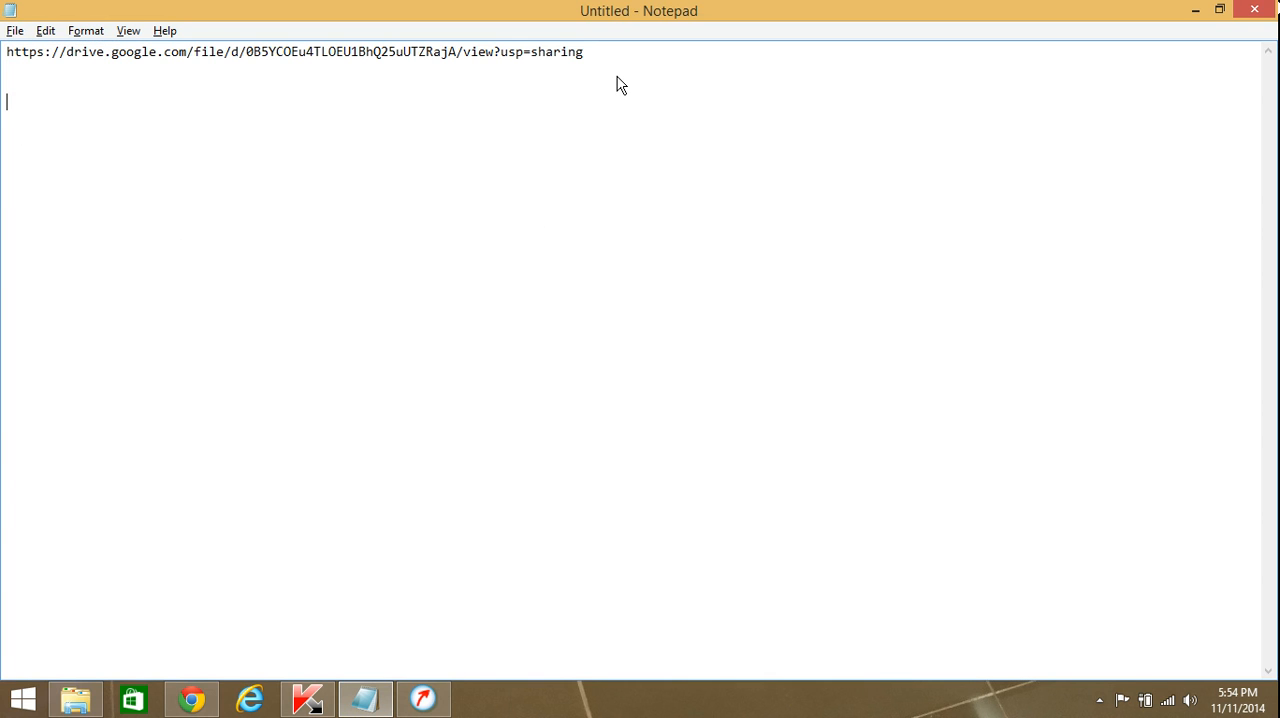
Step: Paste D:\Users\Administrator\Desktop\sharepoint2010 keys.txt into Notepad, select it, close without saving
{"action": "type", "text": "D:\\Users\\Administrator\\Desktop\\sharepoint2010 keys.txt"}
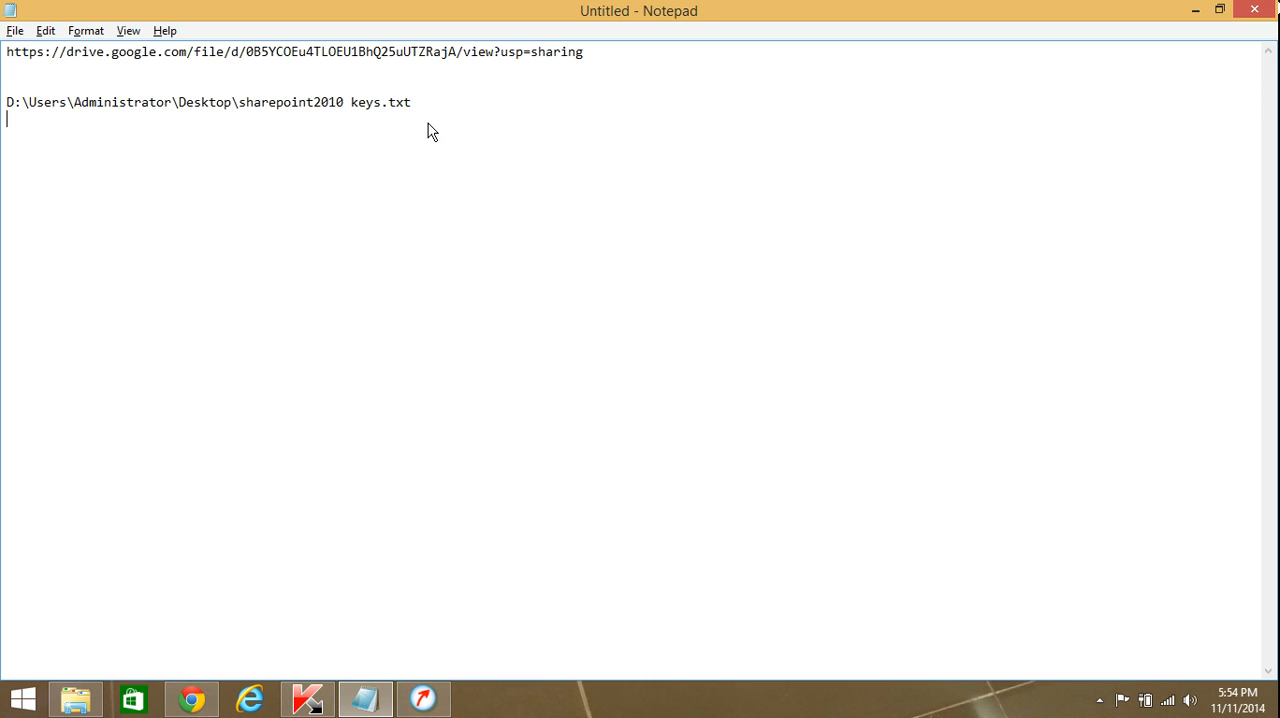
{"action": "triple_click", "coordinate": [207, 102]}
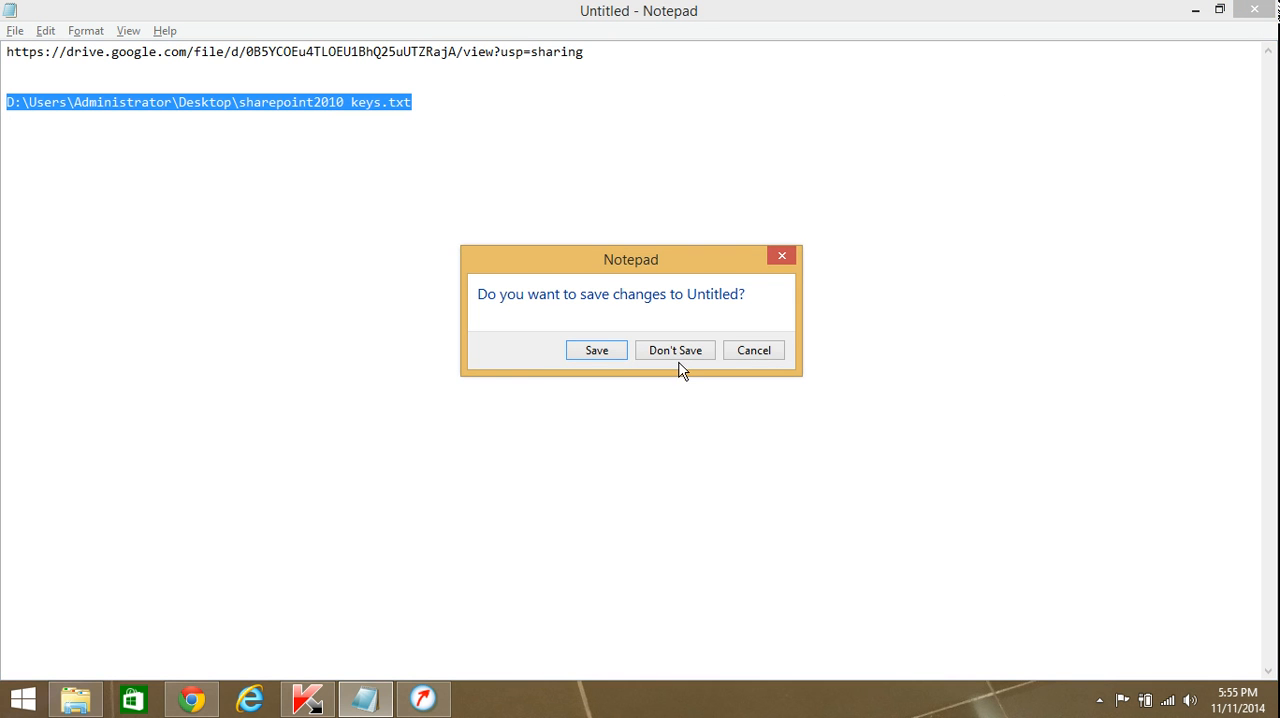
{"action": "left_click", "coordinate": [674, 350]}
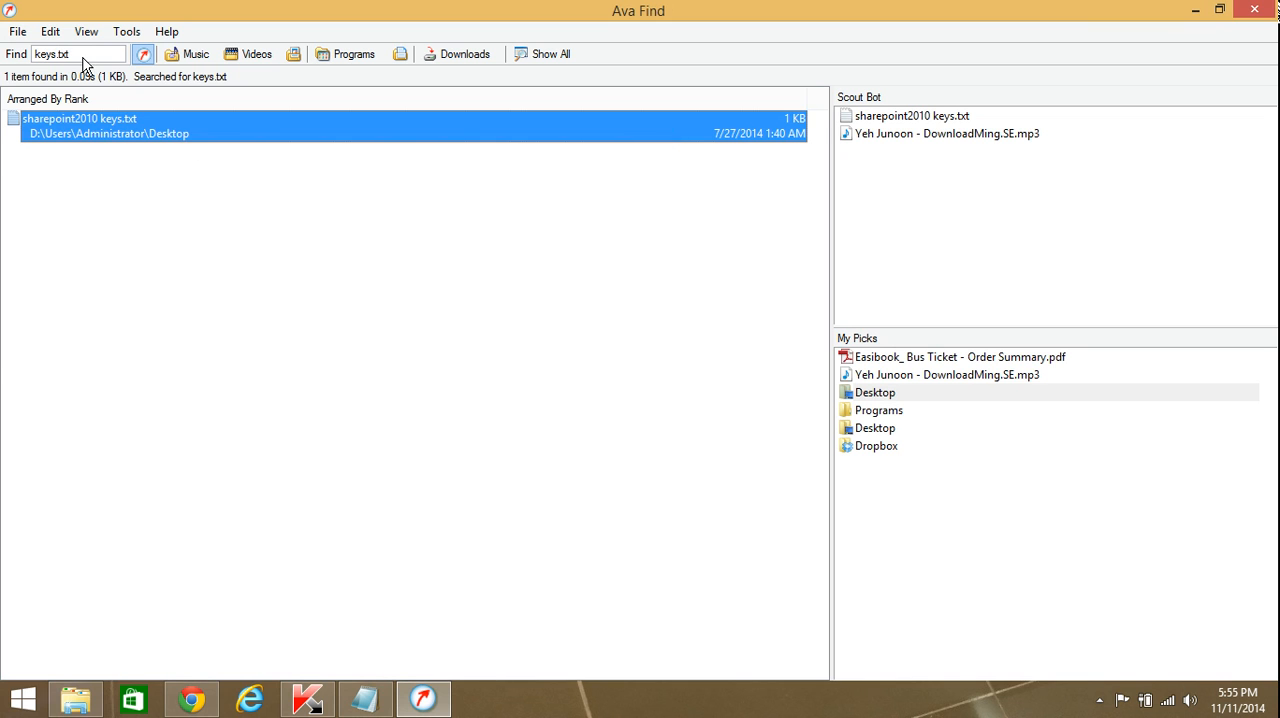
Step: Search for 'resu', then 'ticket', selecting the hotel ticket.pdf result
{"action": "type", "text": "resume"}
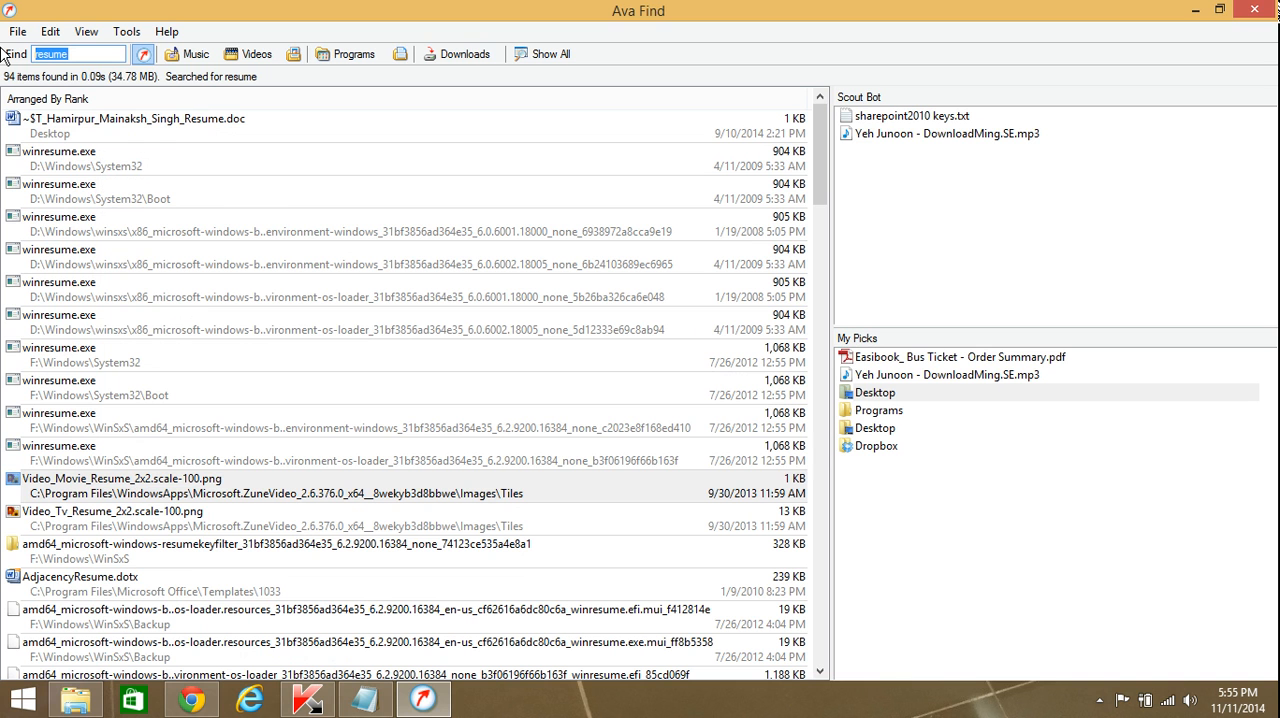
{"action": "type", "text": "t"}
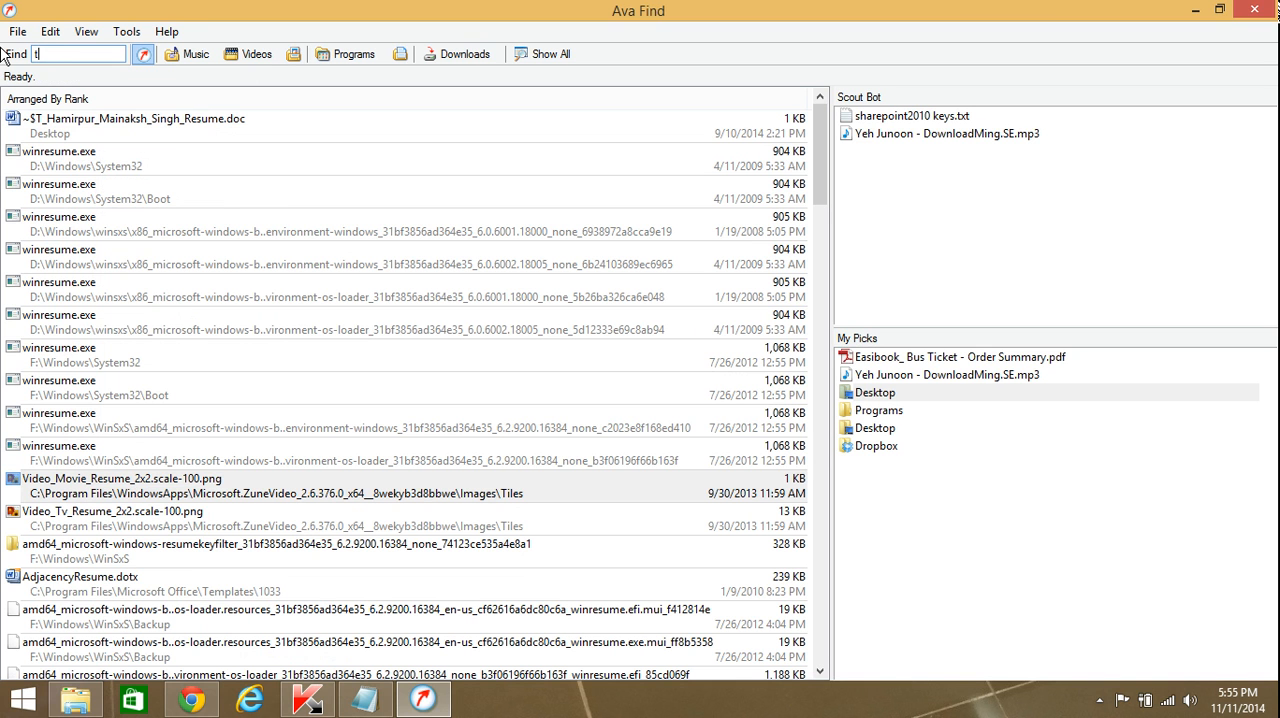
{"action": "type", "text": "ticket"}
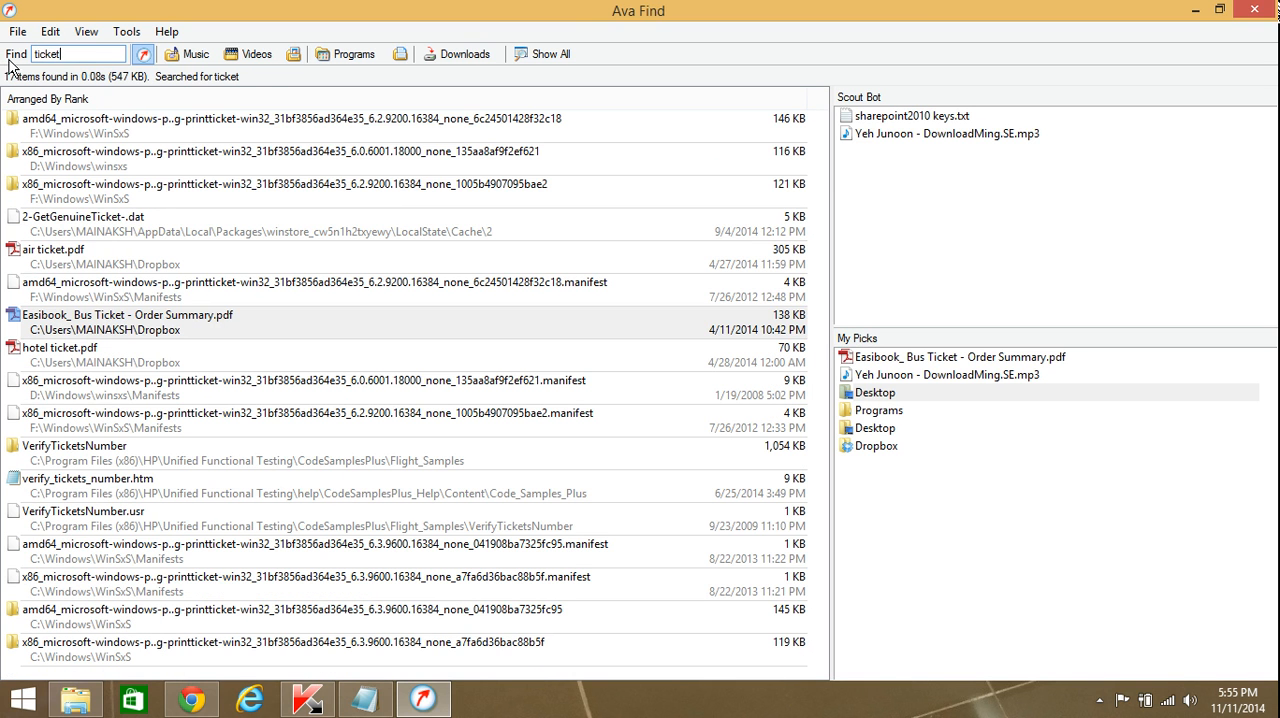
{"action": "left_click", "coordinate": [60, 347]}
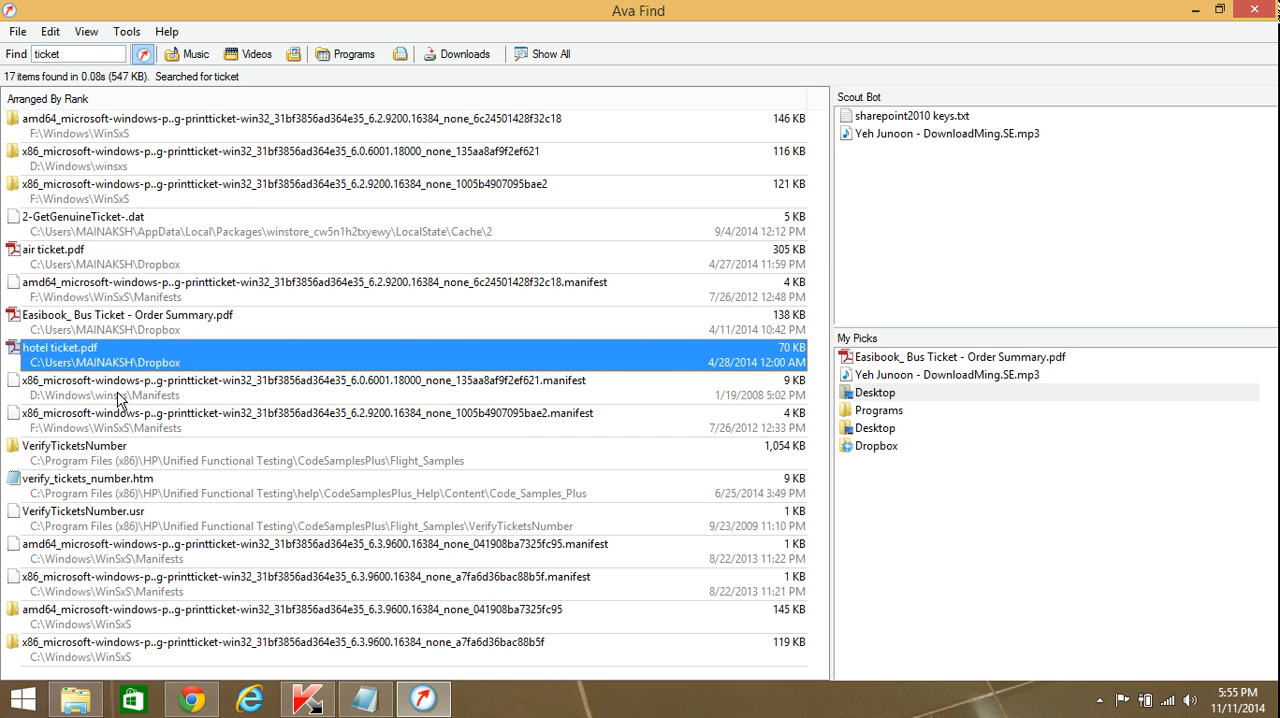
Step: Rename air ticket.pdf to airline ticket.pdf
{"action": "right_click", "coordinate": [55, 249]}
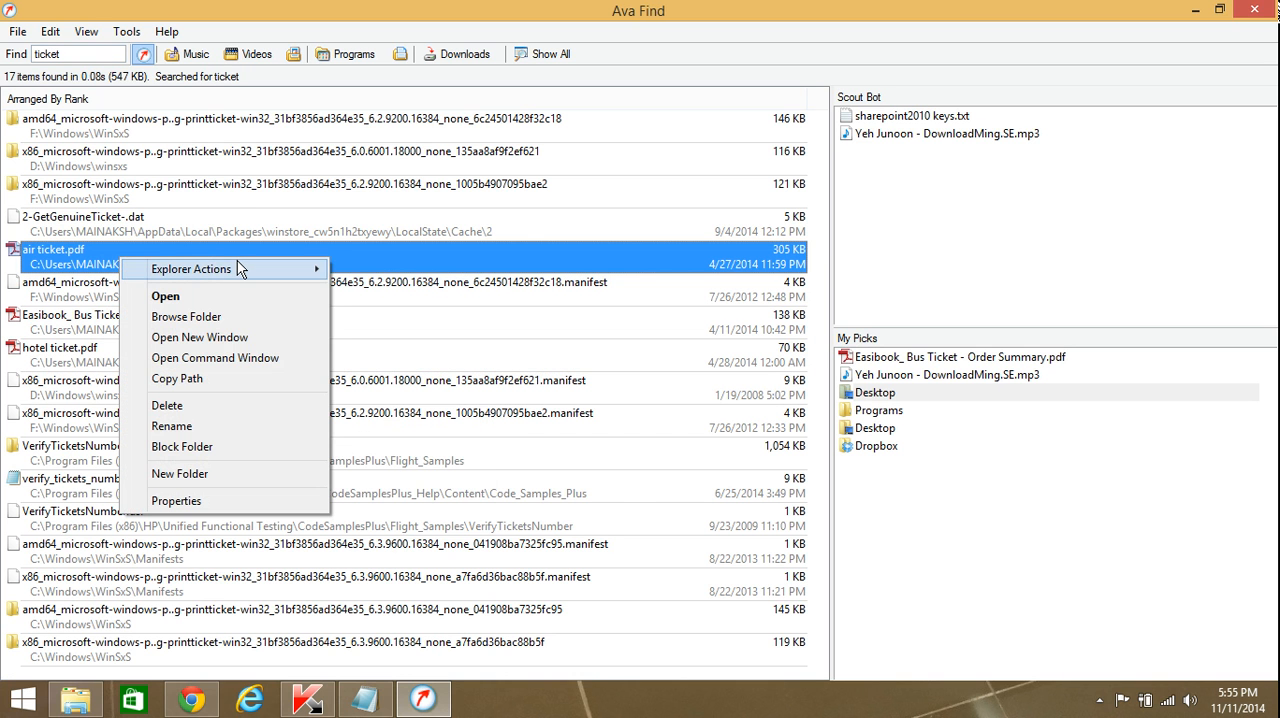
{"action": "left_click", "coordinate": [171, 426]}
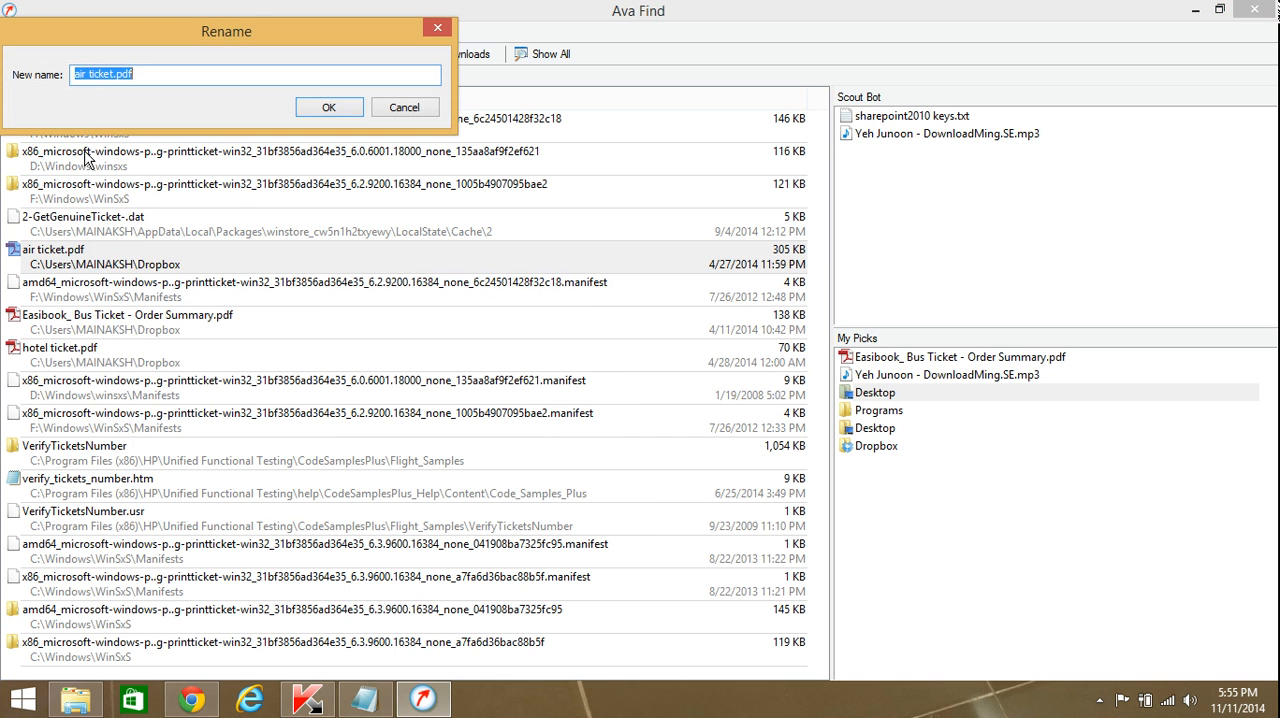
{"action": "type", "text": "airlin"}
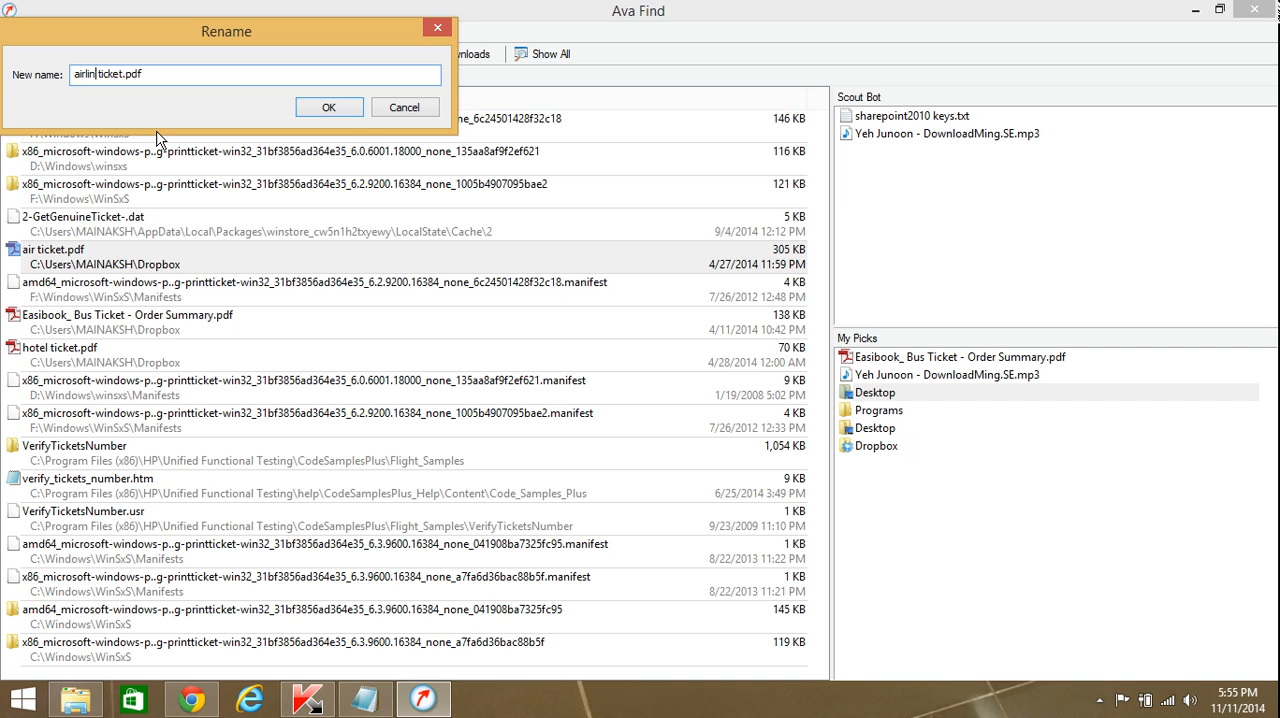
{"action": "left_click", "coordinate": [329, 107]}
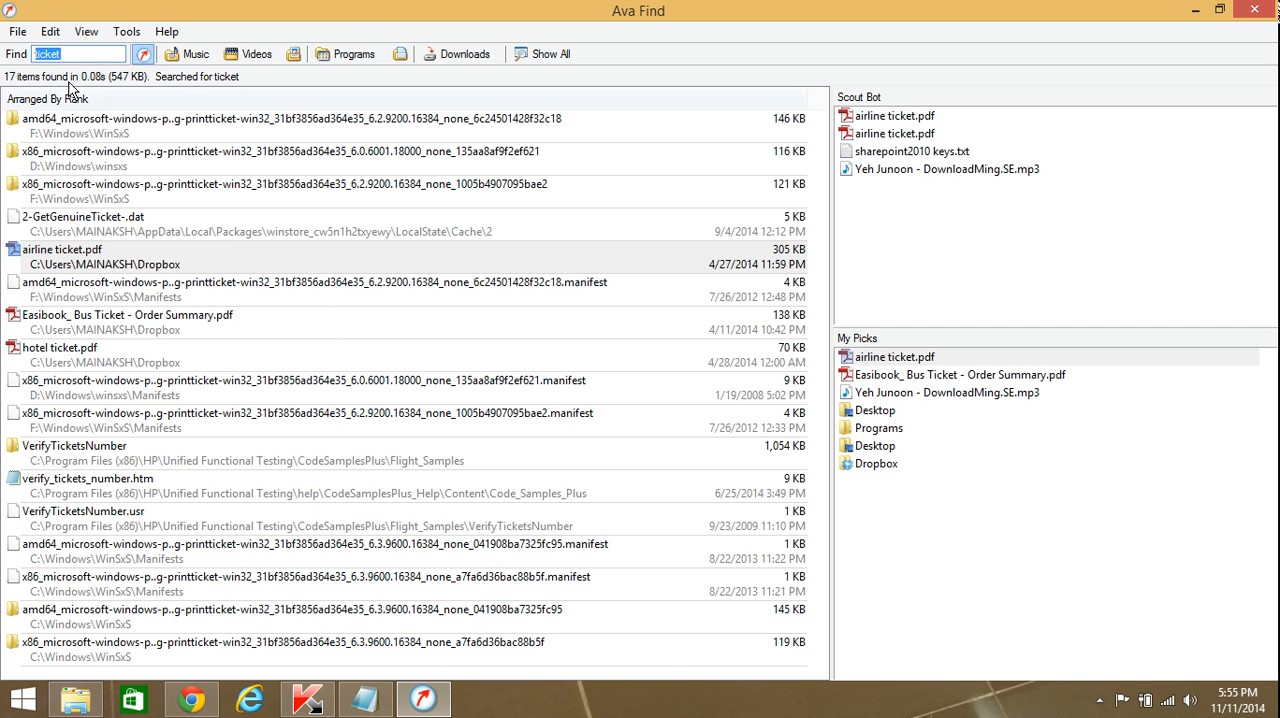
Step: Filter to music files, search 'song' and open a song result's actions menu
{"action": "left_click", "coordinate": [126, 31]}
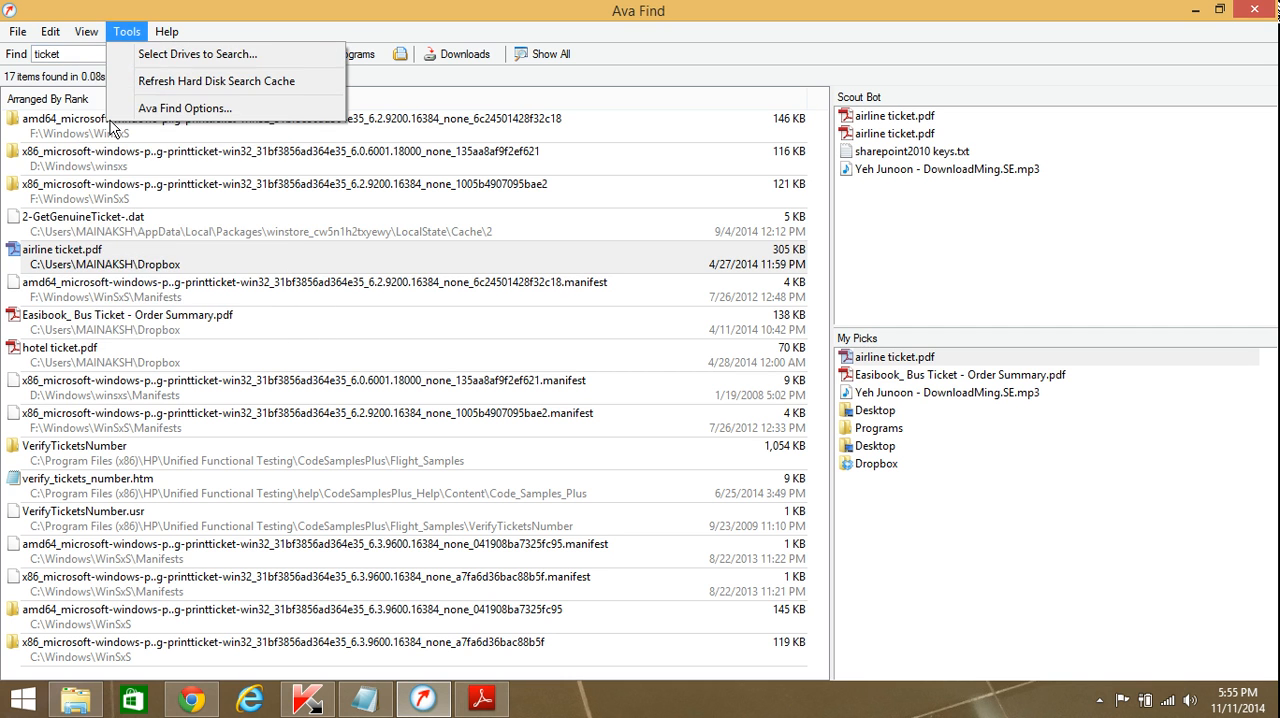
{"action": "mouse_move", "coordinate": [118, 47]}
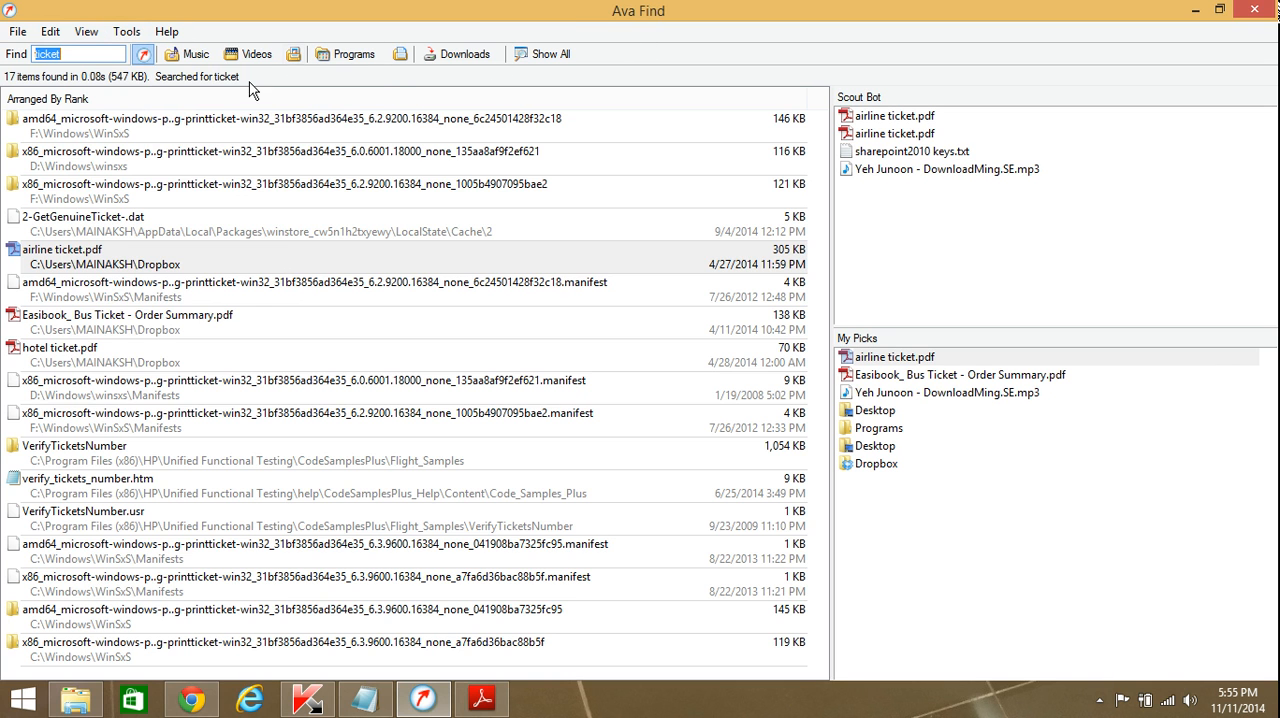
{"action": "left_click", "coordinate": [188, 54]}
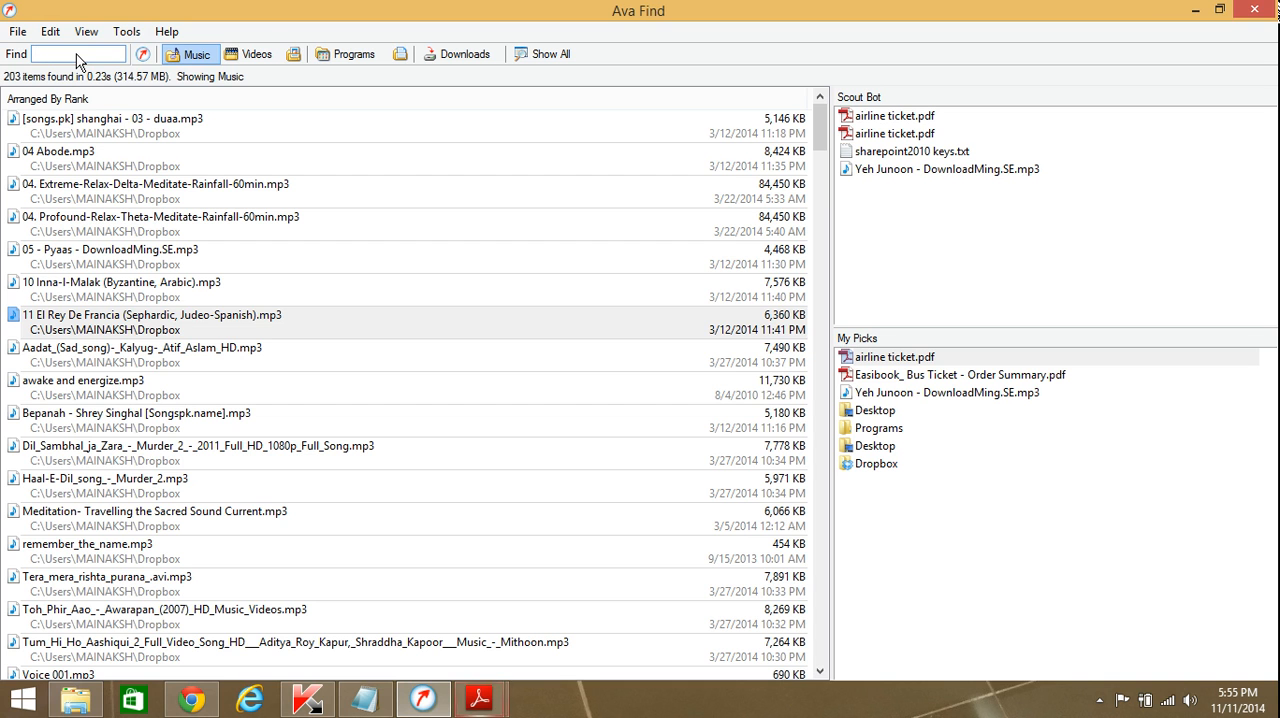
{"action": "type", "text": "song"}
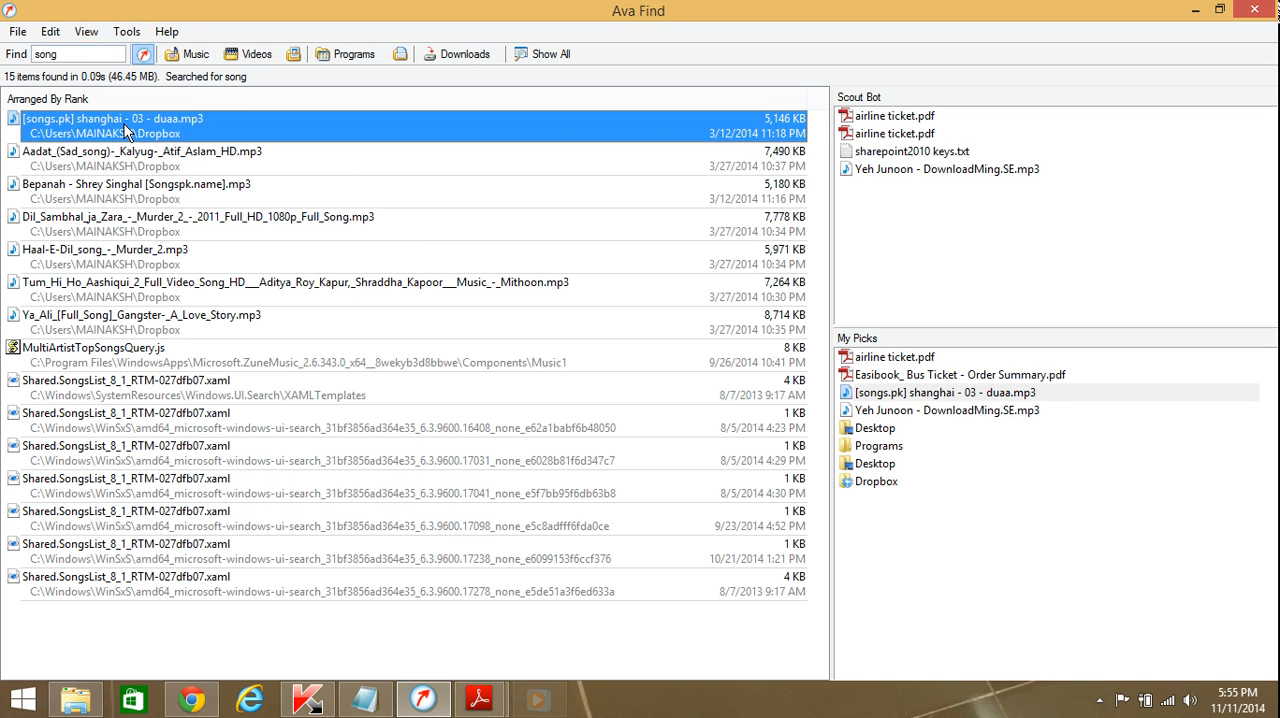
{"action": "mouse_move", "coordinate": [115, 188]}
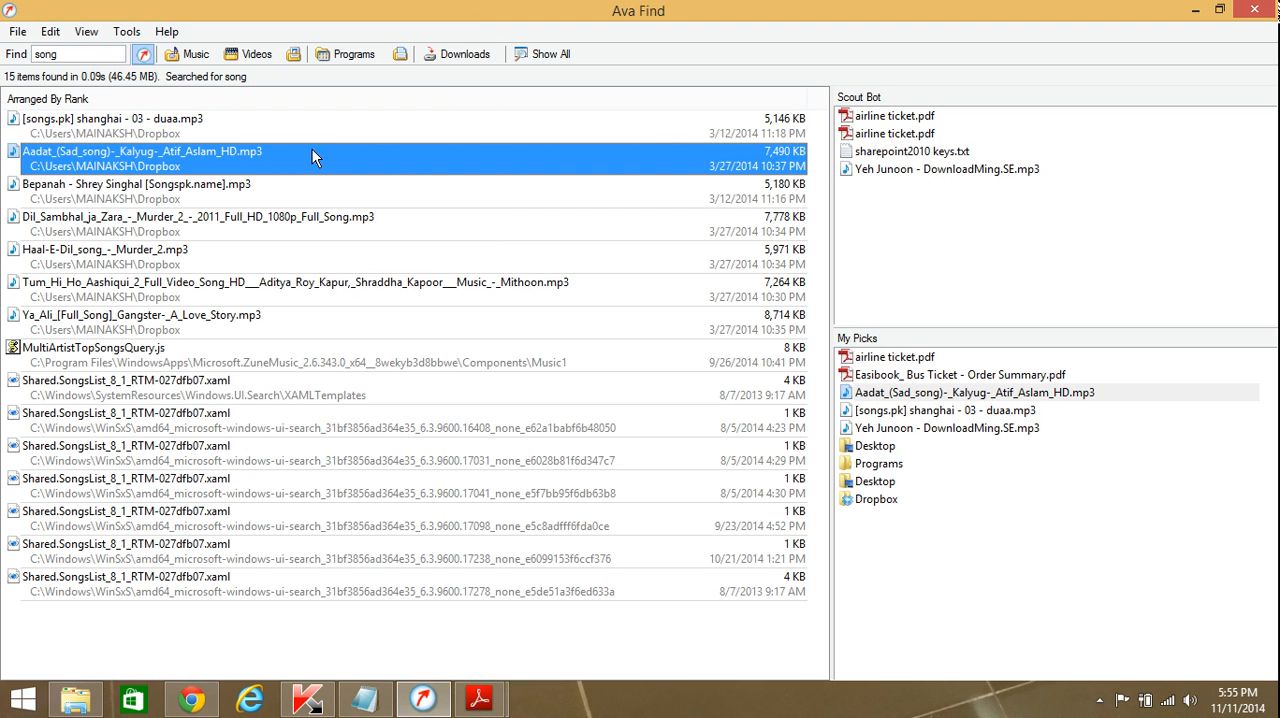
{"action": "right_click", "coordinate": [103, 249]}
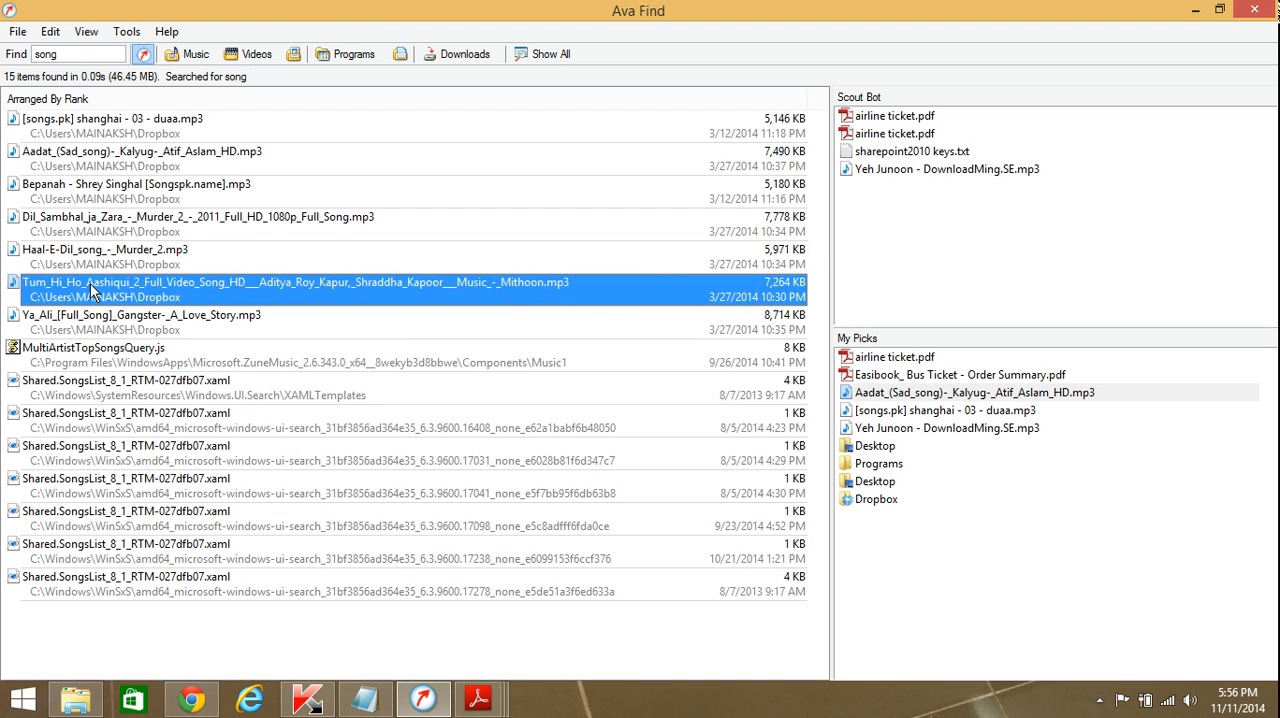
Step: Cycle through the Videos, Programs and Downloads filters, then return to name search
{"action": "left_click", "coordinate": [250, 54]}
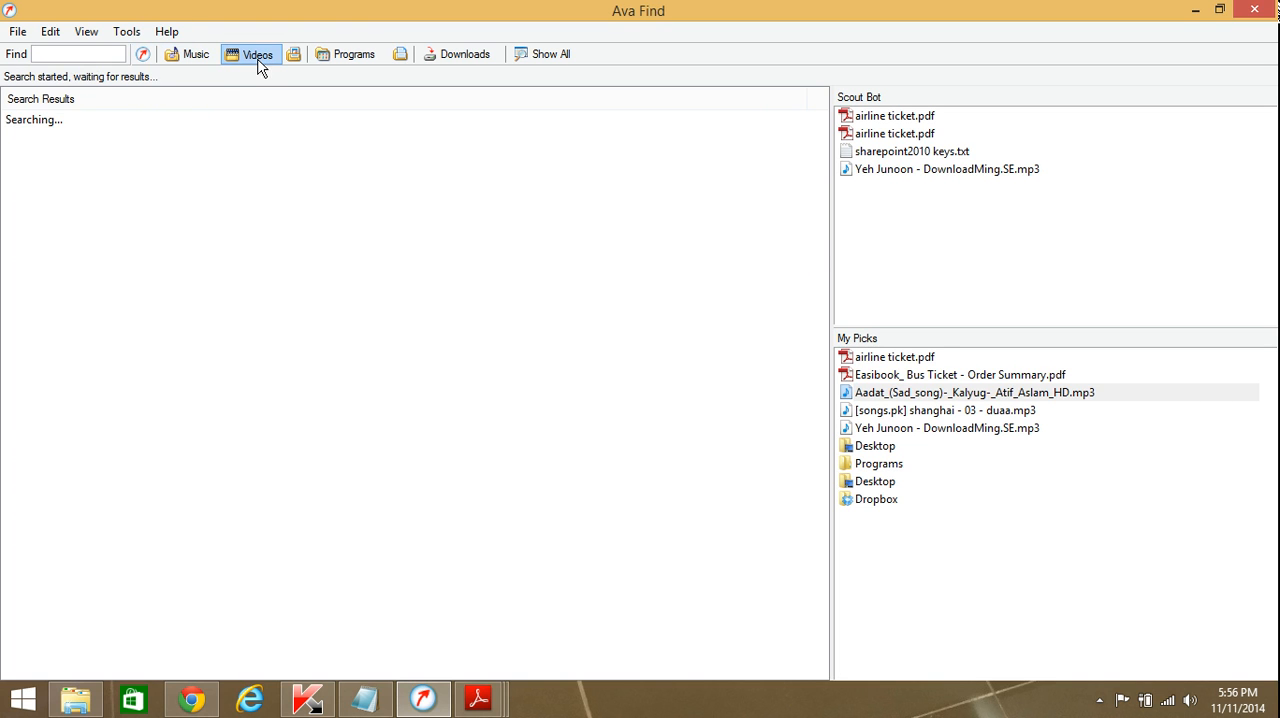
{"action": "left_click", "coordinate": [257, 54]}
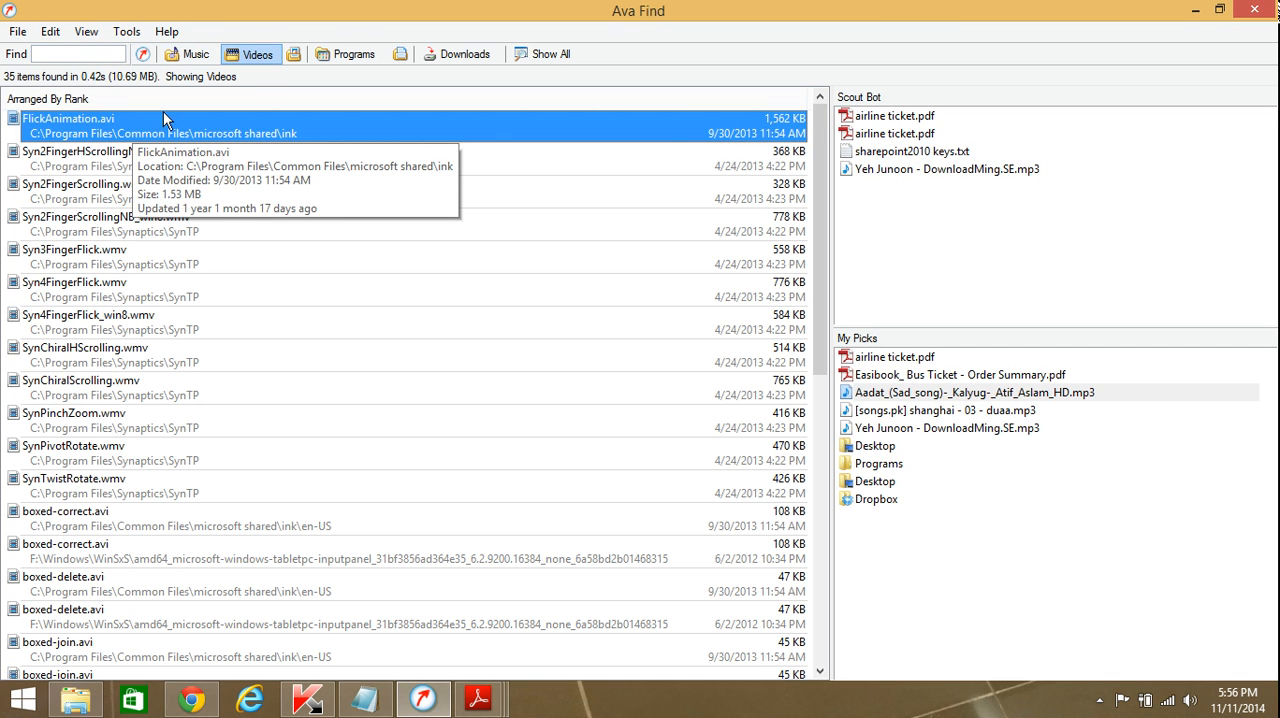
{"action": "left_click", "coordinate": [344, 54]}
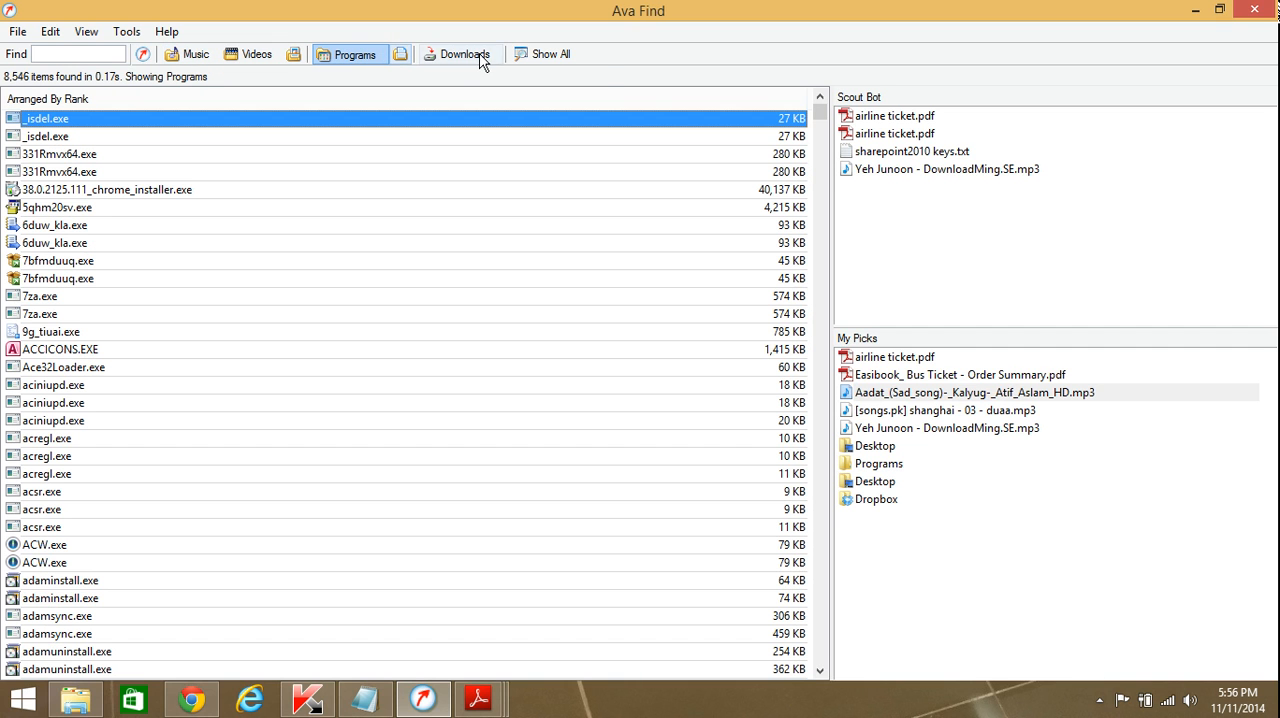
{"action": "mouse_move", "coordinate": [465, 54]}
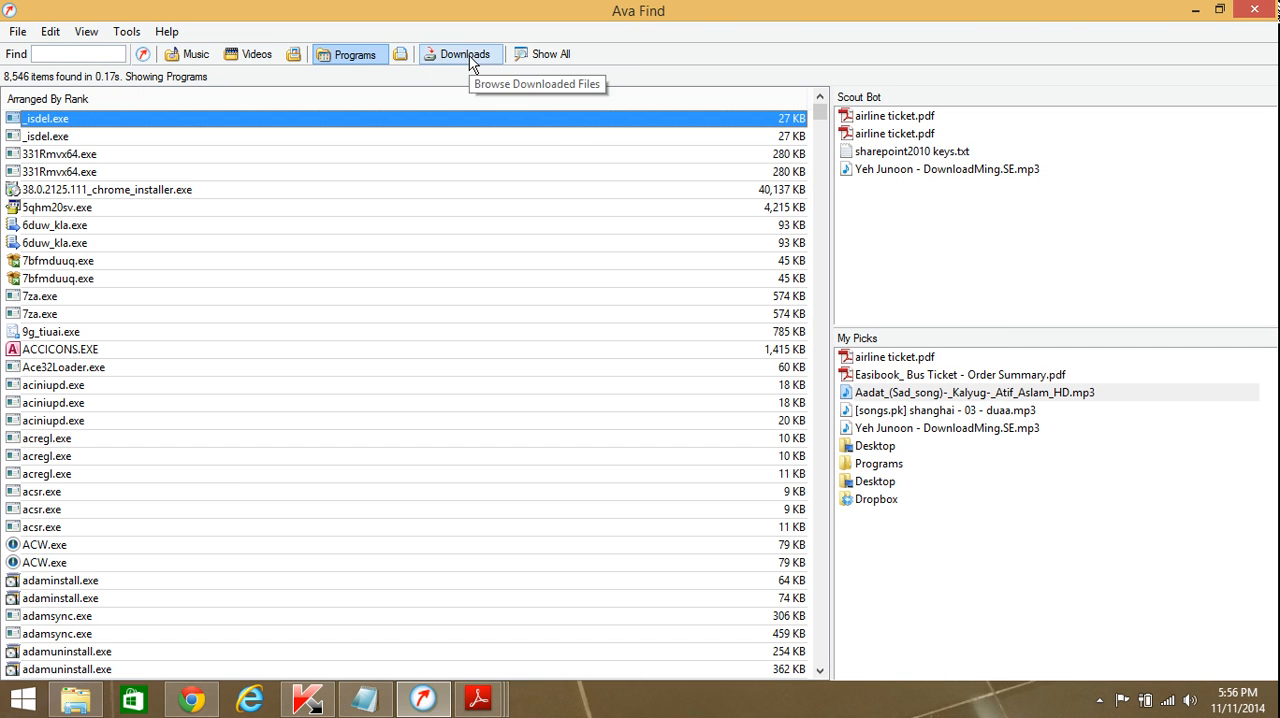
{"action": "left_click", "coordinate": [461, 54]}
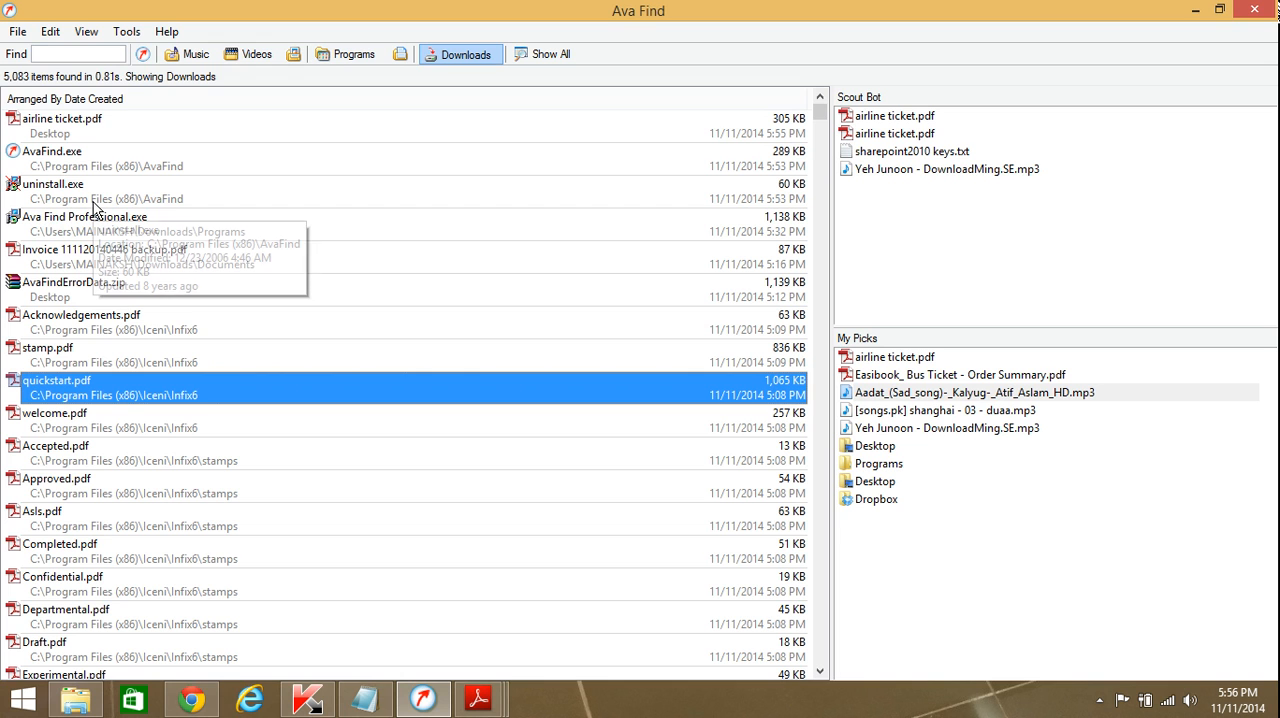
{"action": "left_click", "coordinate": [78, 54]}
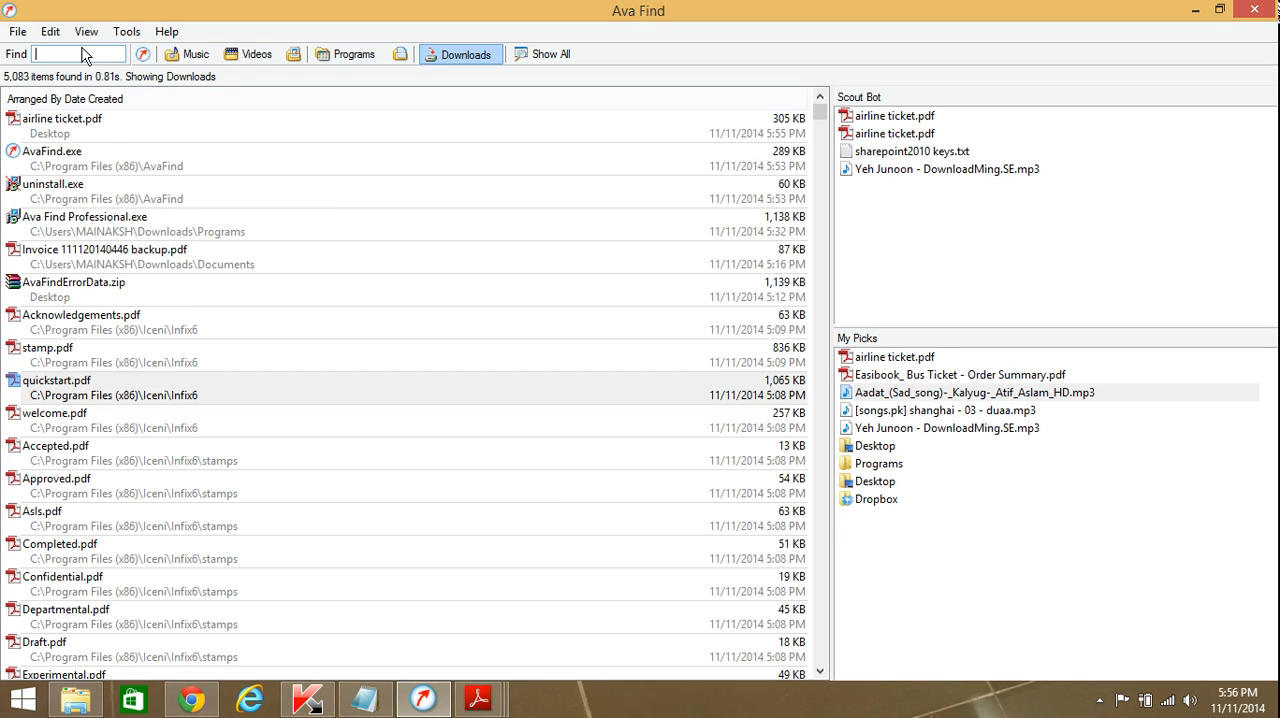
Step: Search for 'pas', select Passport.pdf and glance at the Tools menu
{"action": "type", "text": "passport"}
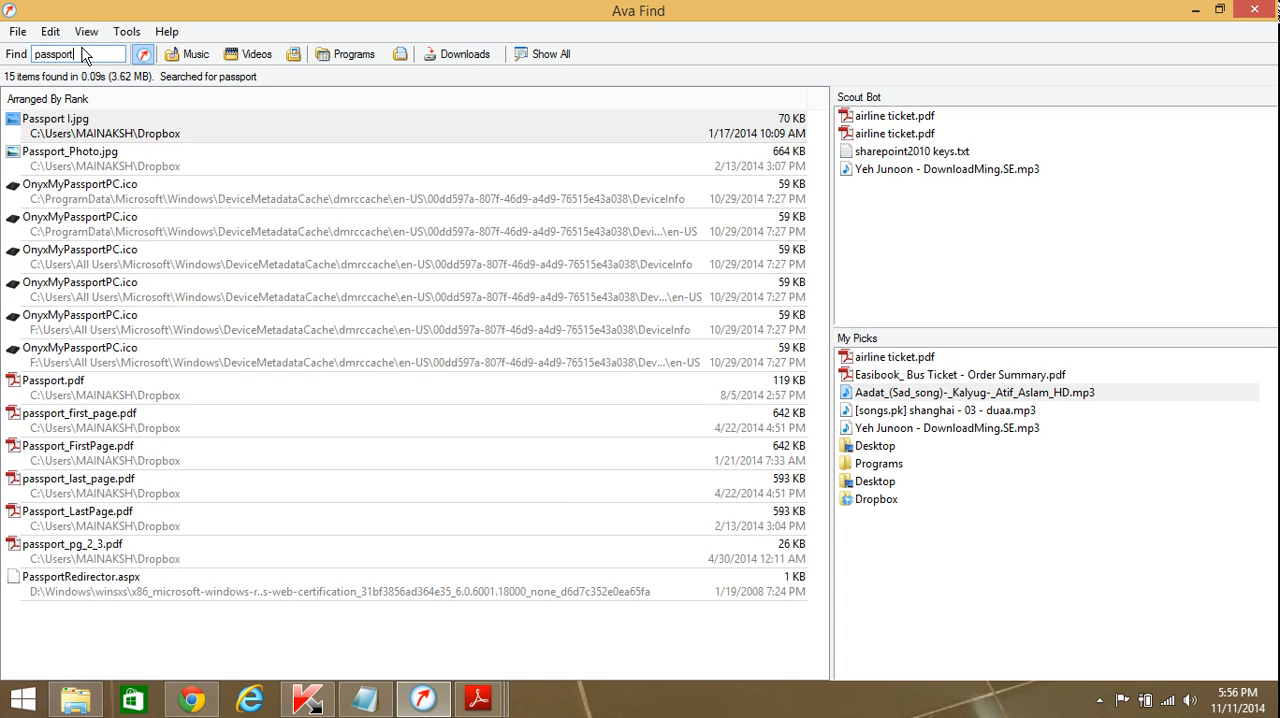
{"action": "left_click", "coordinate": [54, 380]}
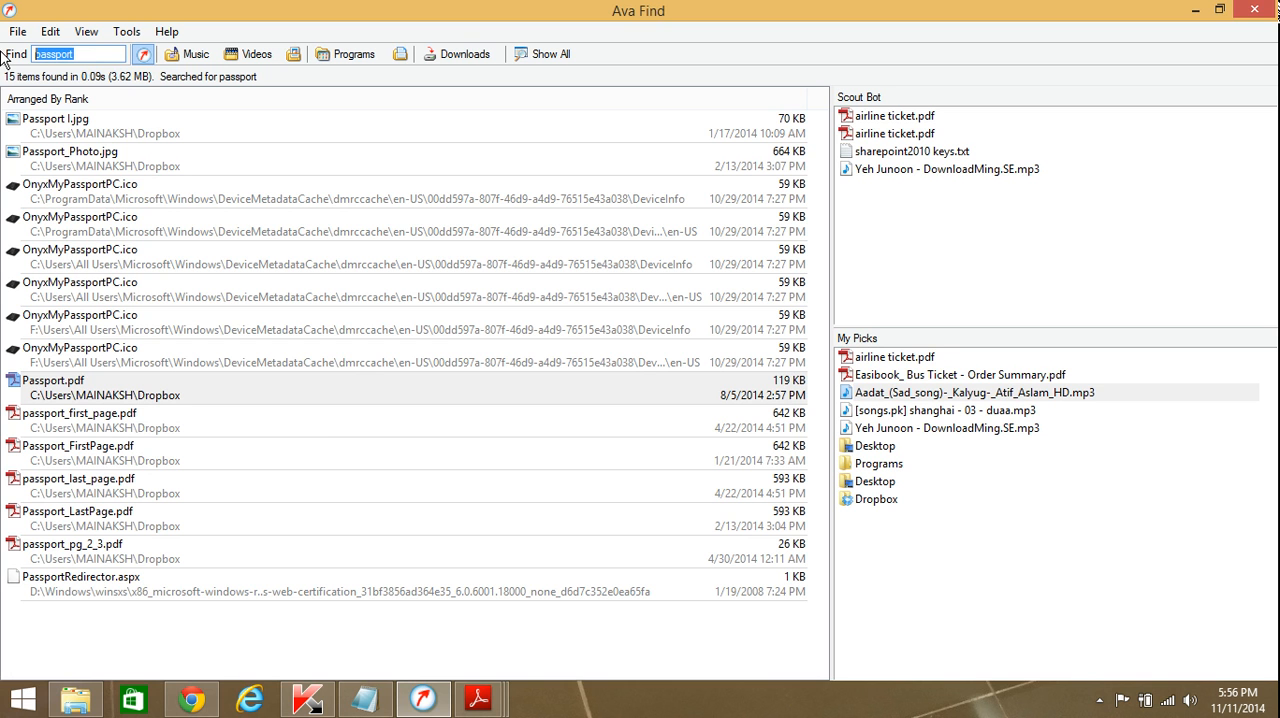
{"action": "left_click", "coordinate": [126, 31]}
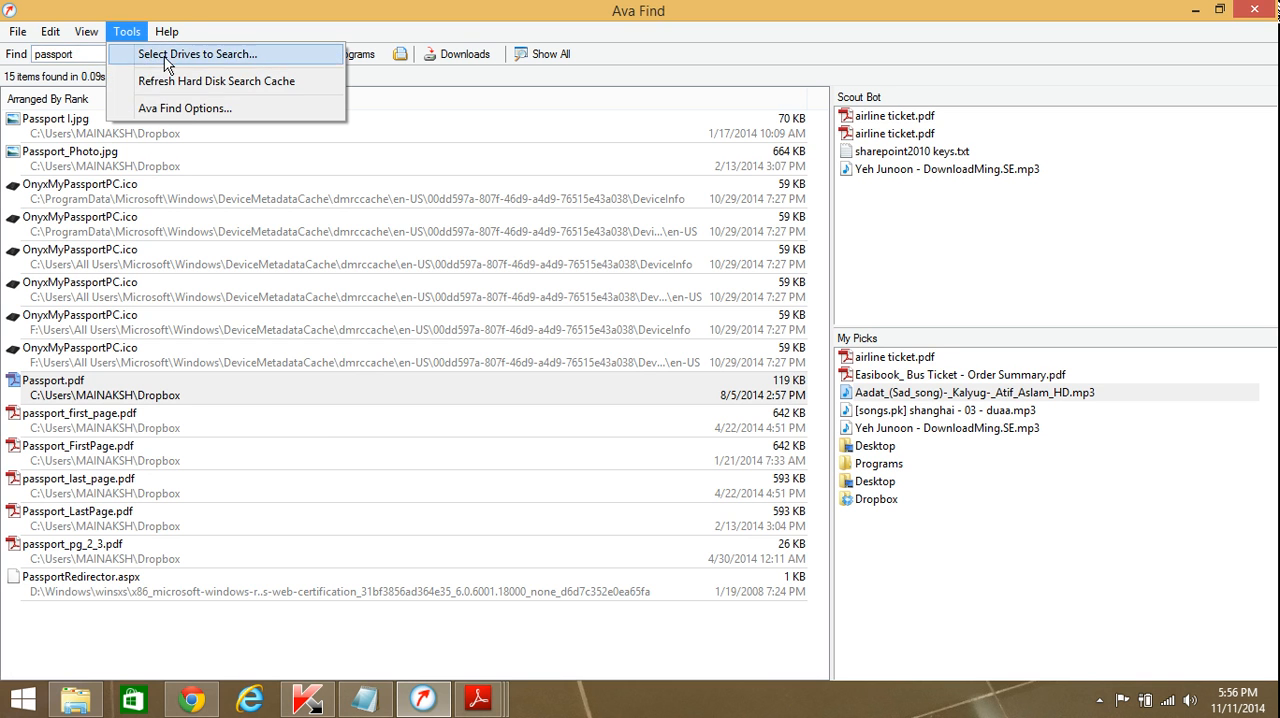
{"action": "left_click", "coordinate": [80, 54]}
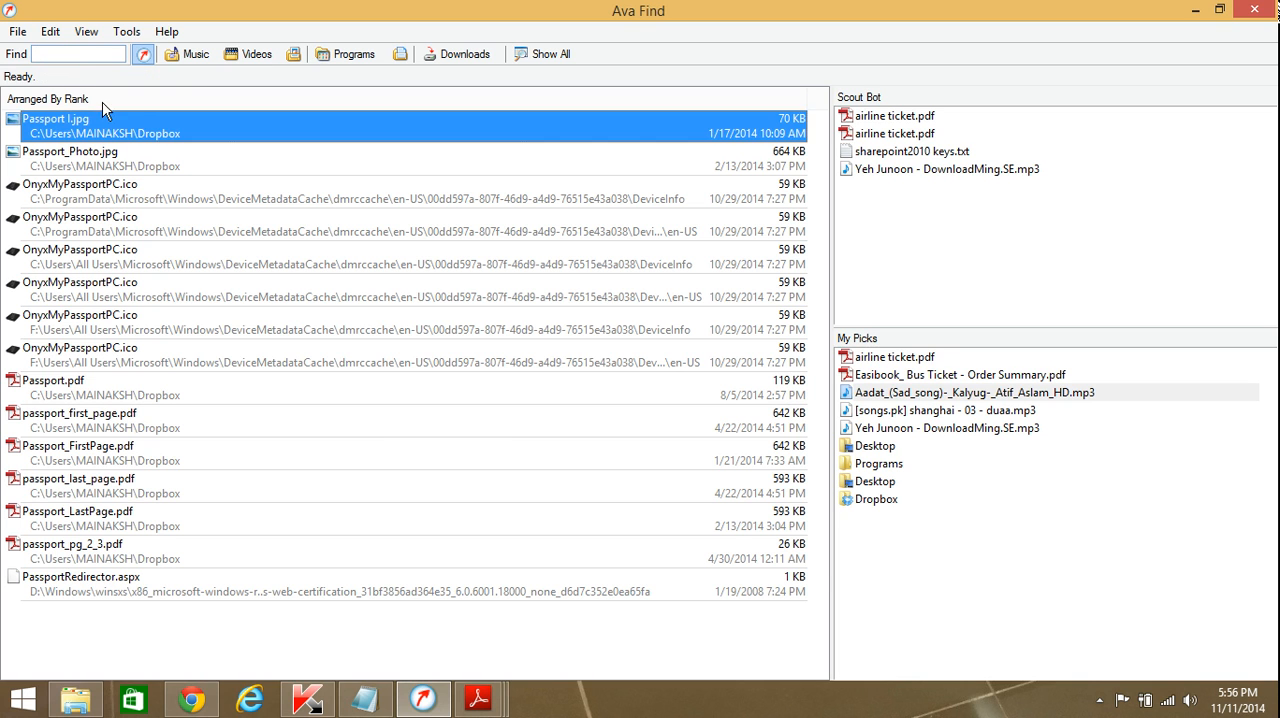
Step: Search for 'ban', 'statem' and 'su' until the bank statement and payslip PDFs appear
{"action": "left_click", "coordinate": [78, 53]}
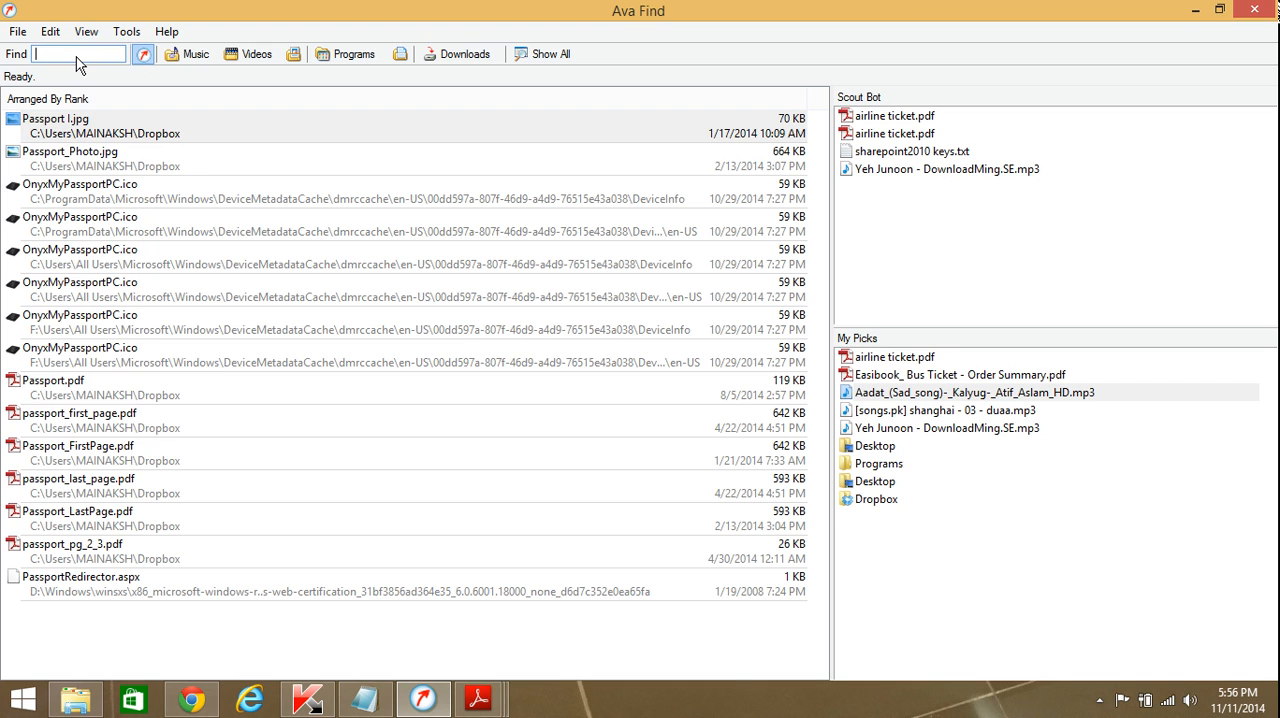
{"action": "type", "text": "bank"}
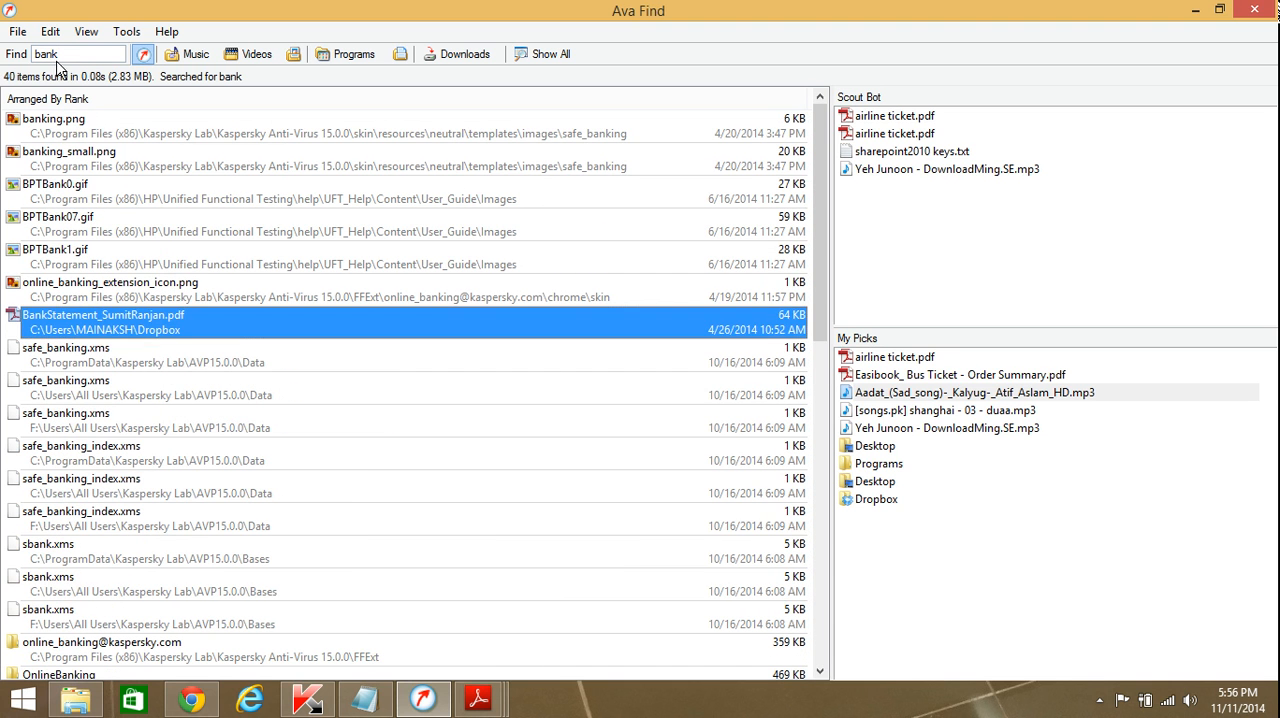
{"action": "type", "text": "statem"}
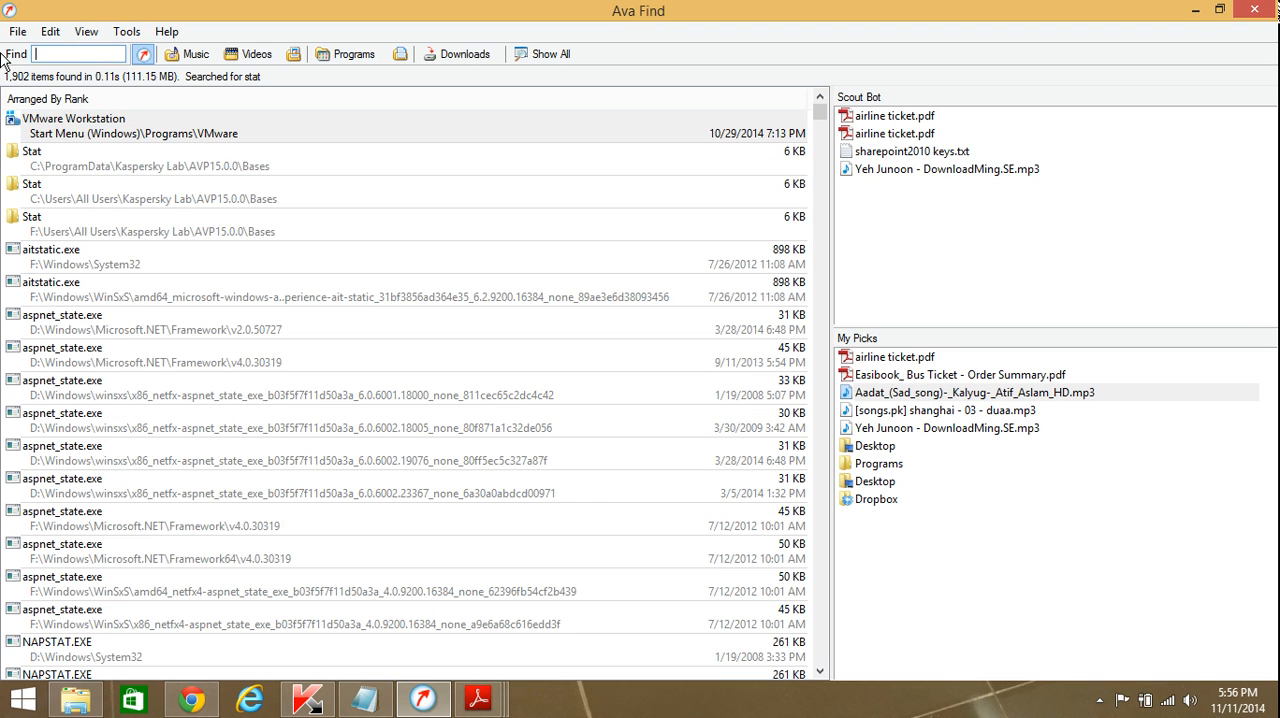
{"action": "type", "text": "su"}
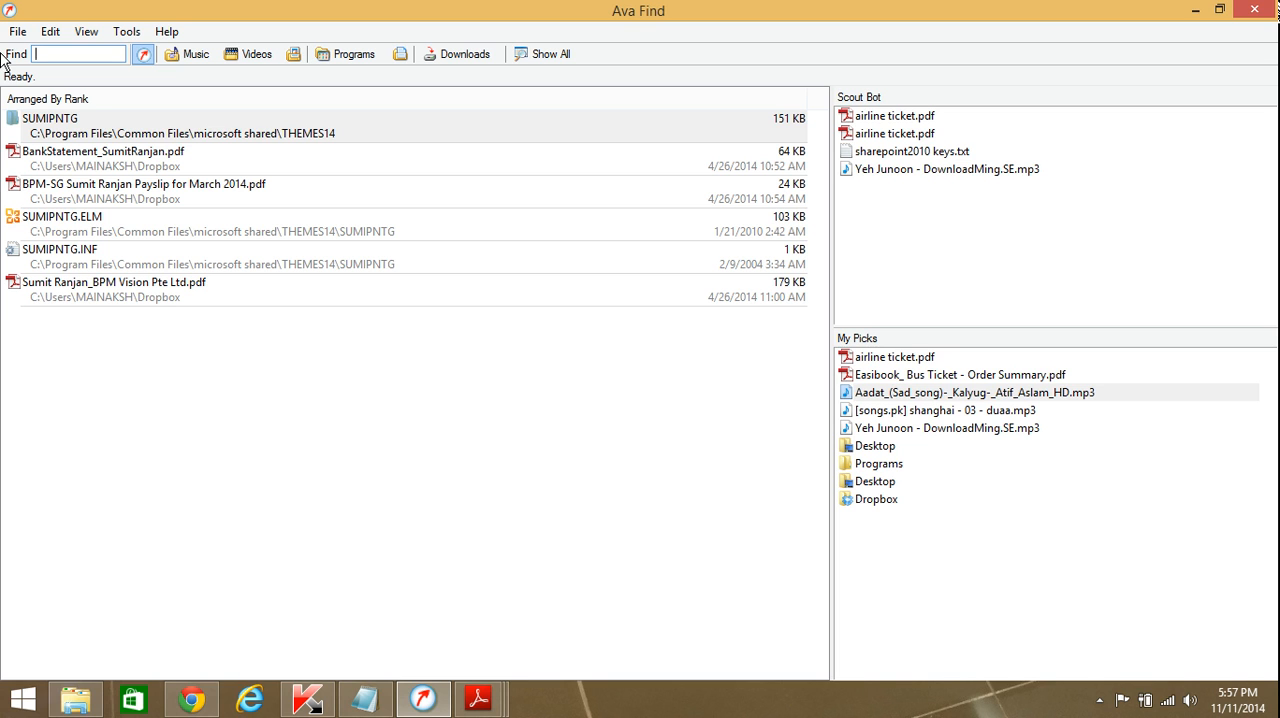
{"action": "mouse_move", "coordinate": [461, 470]}
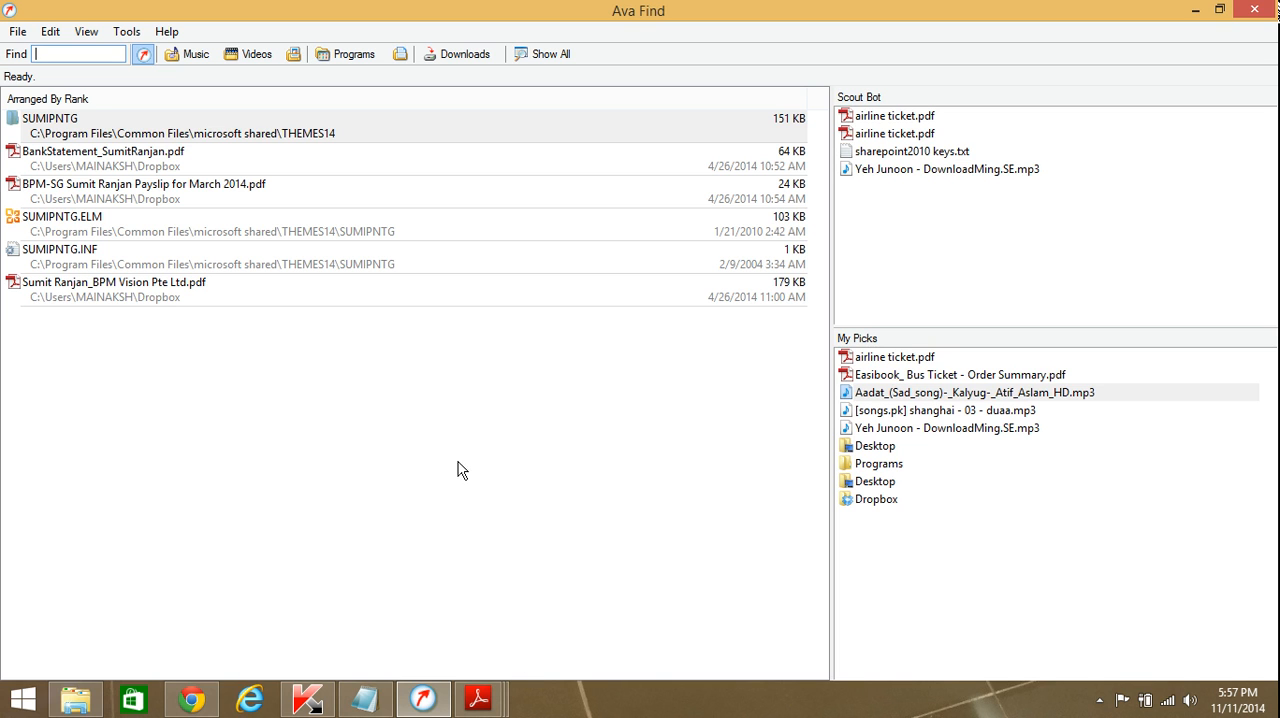
{"action": "mouse_move", "coordinate": [1020, 182]}
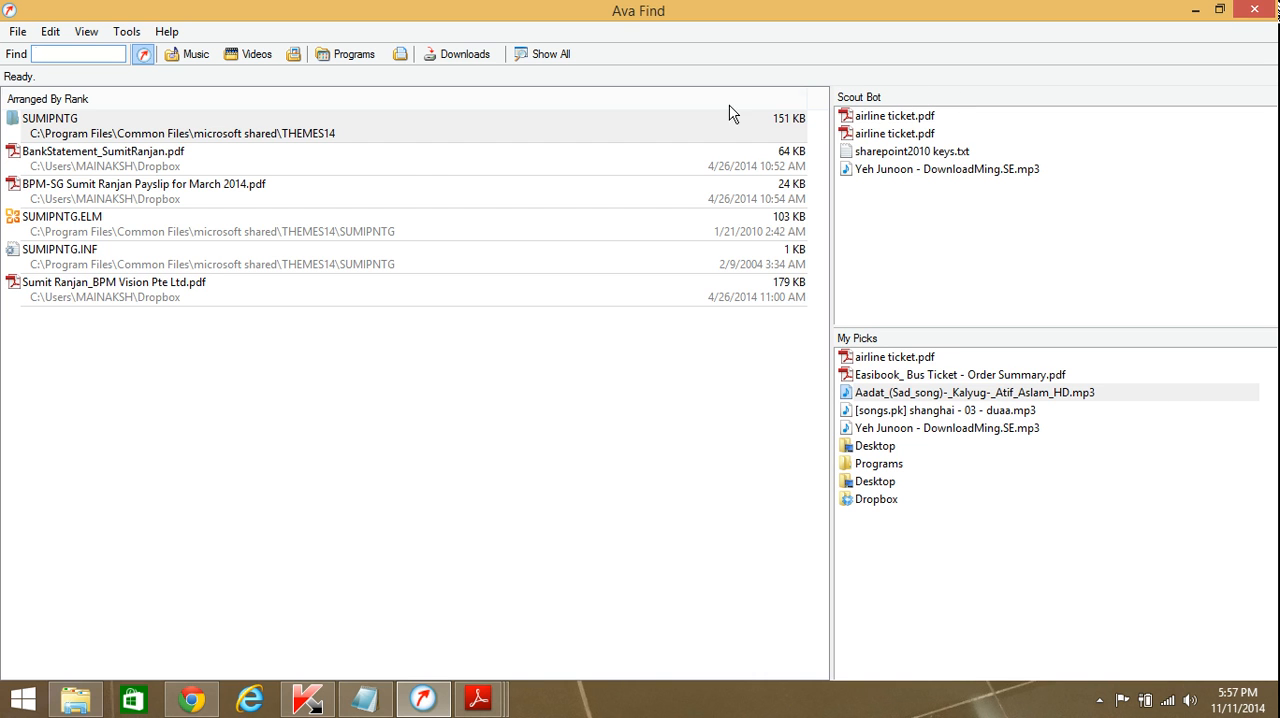
{"action": "mouse_move", "coordinate": [139, 145]}
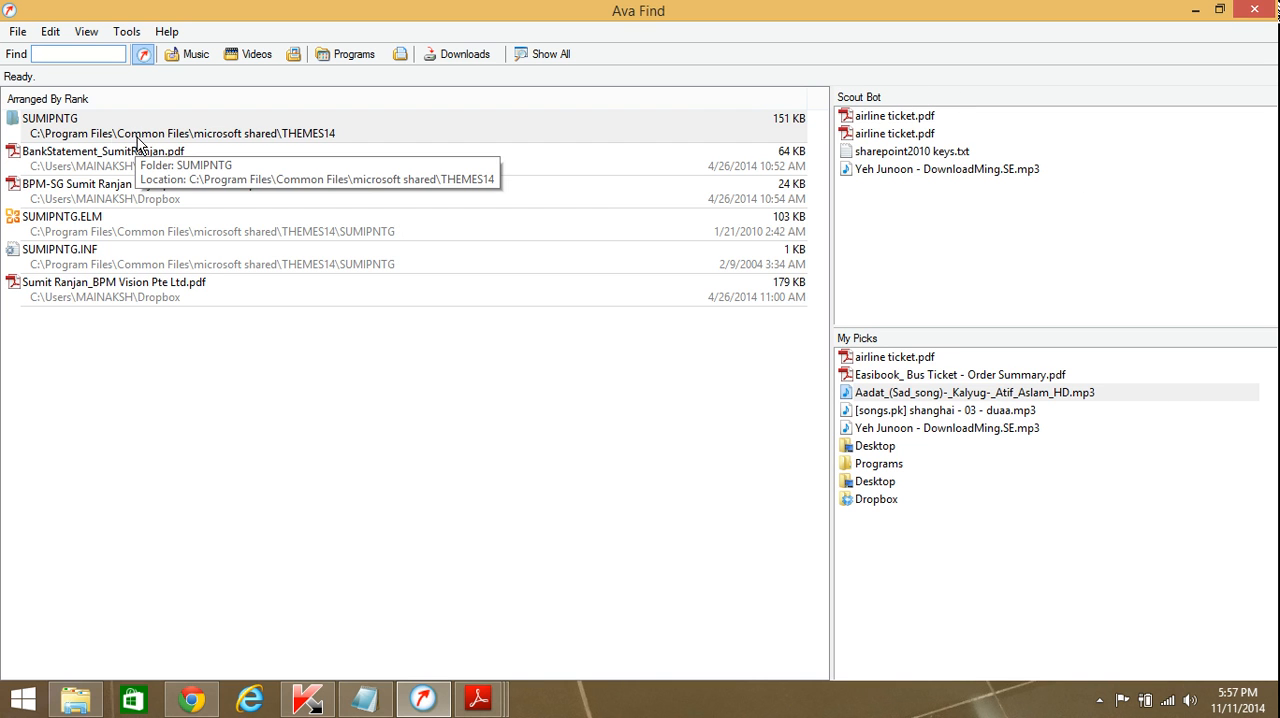
{"action": "mouse_move", "coordinate": [252, 668]}
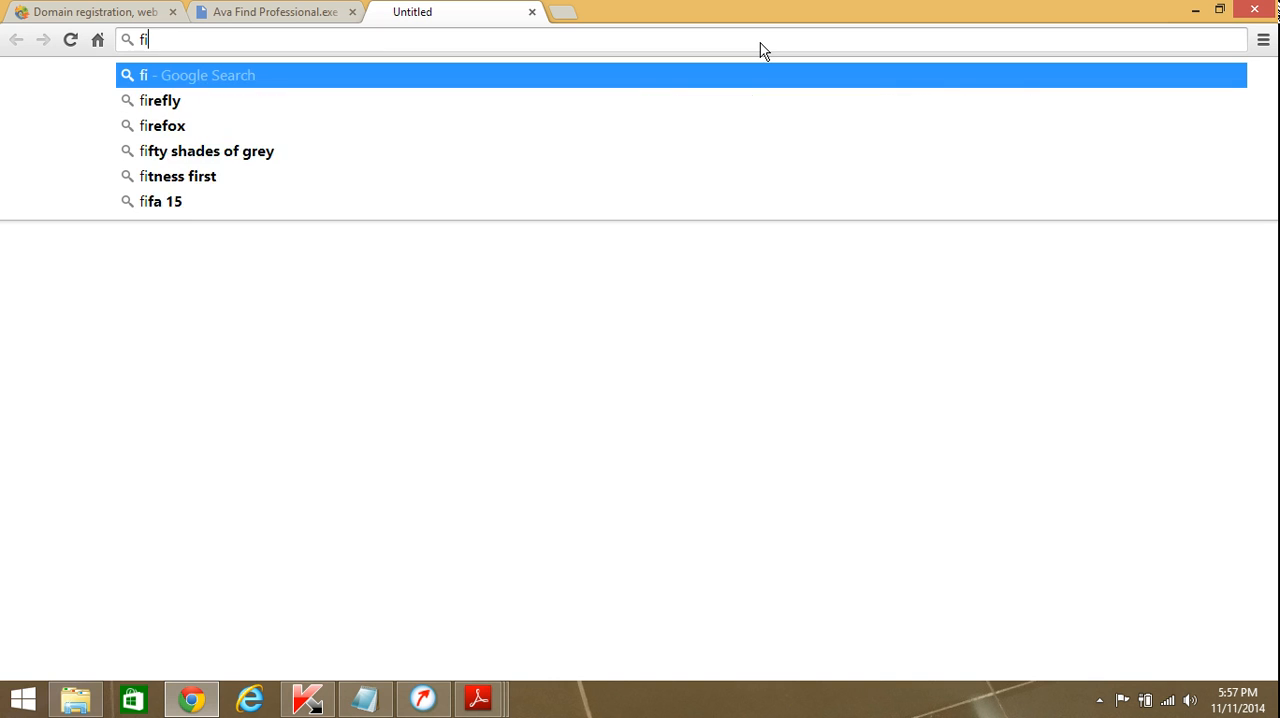
Step: Download the CCleaner 4.19 installer from filehippo.com and open its download folder
{"action": "type", "text": "le"}
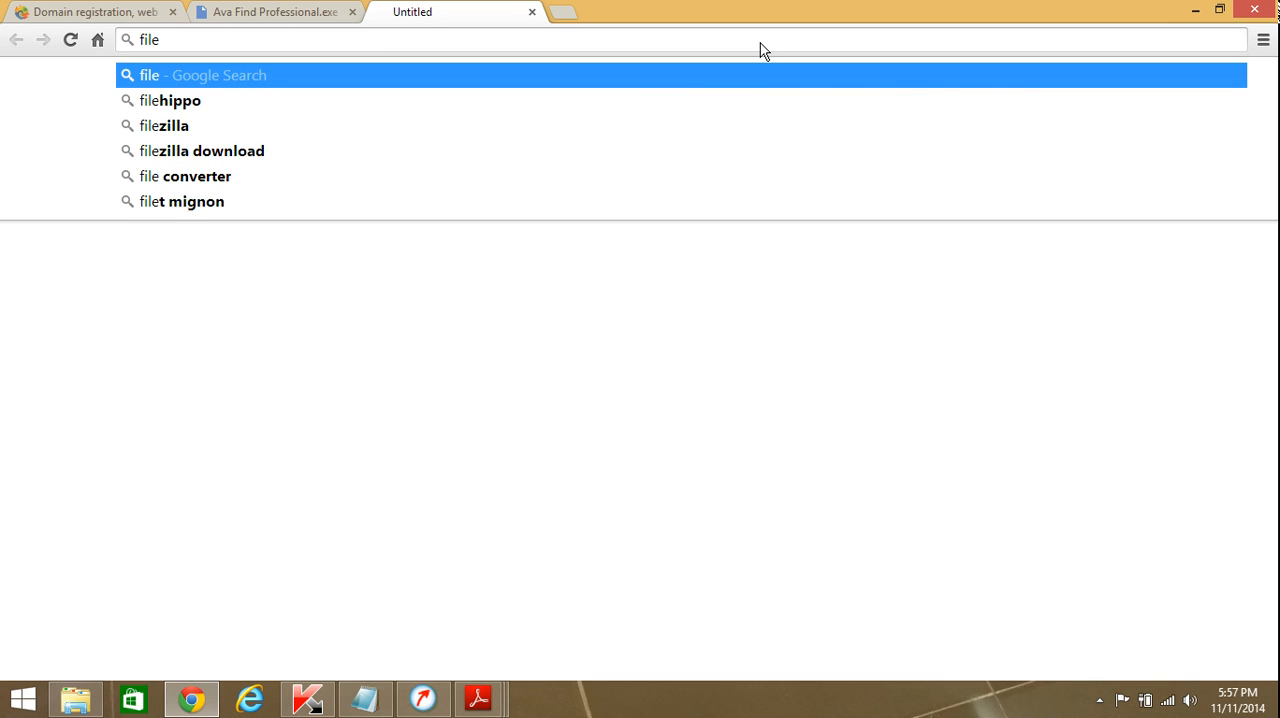
{"action": "left_click", "coordinate": [172, 100]}
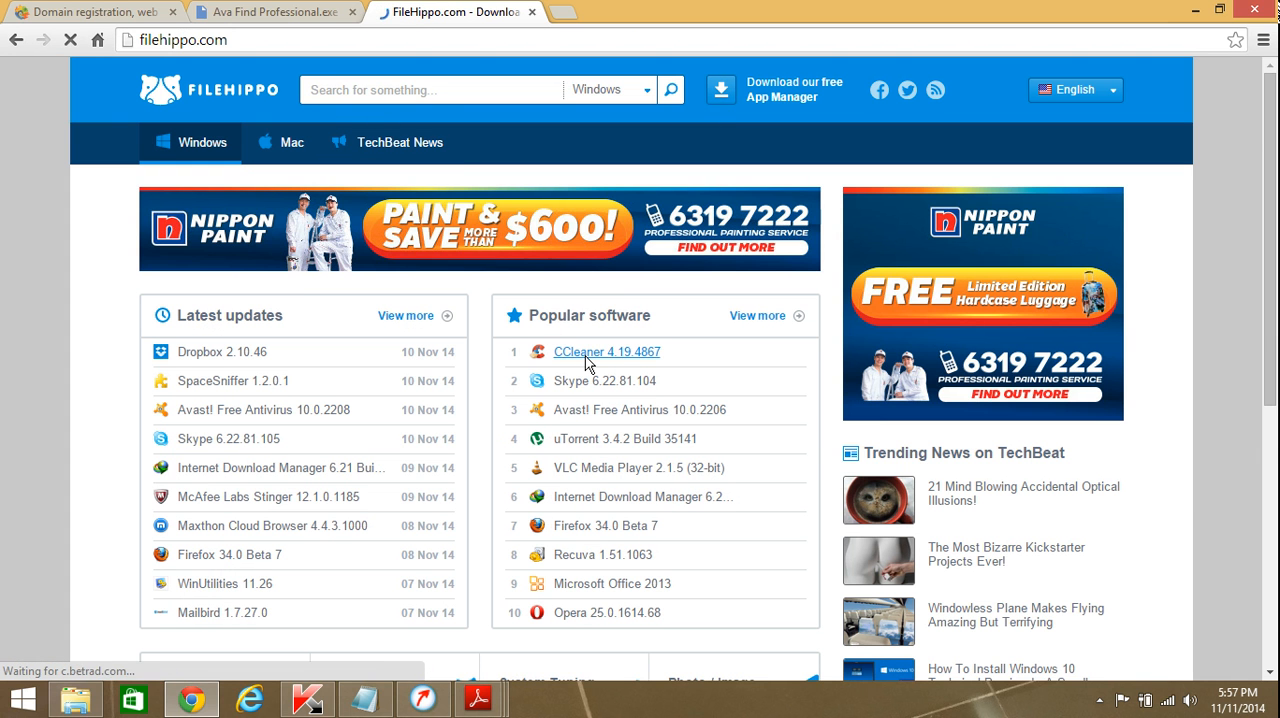
{"action": "left_click", "coordinate": [606, 351]}
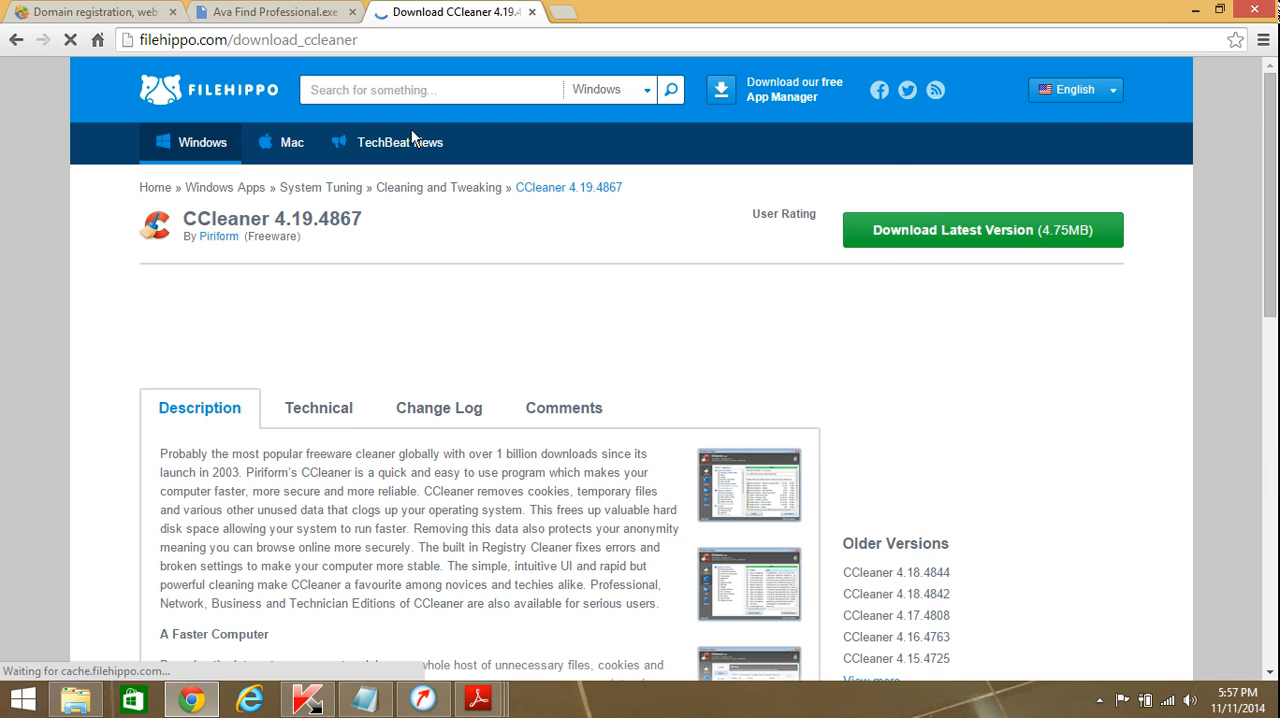
{"action": "left_click", "coordinate": [981, 229]}
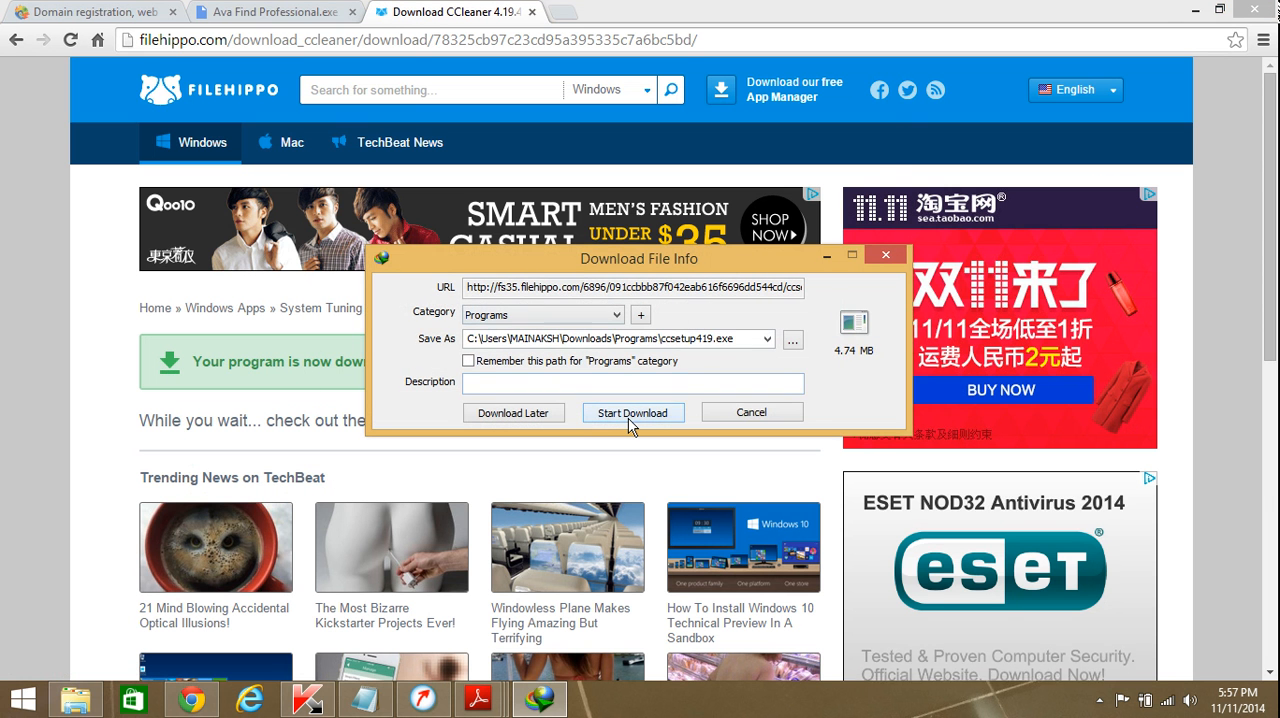
{"action": "left_click", "coordinate": [633, 412]}
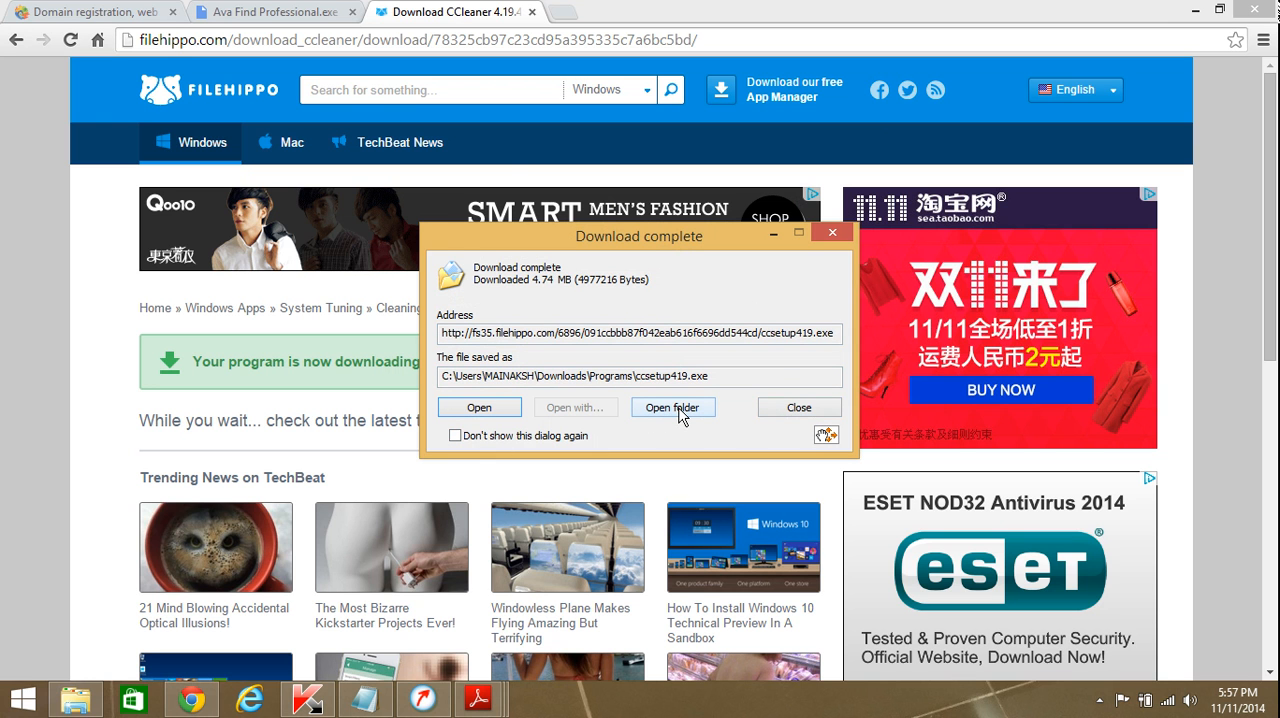
{"action": "left_click", "coordinate": [673, 407]}
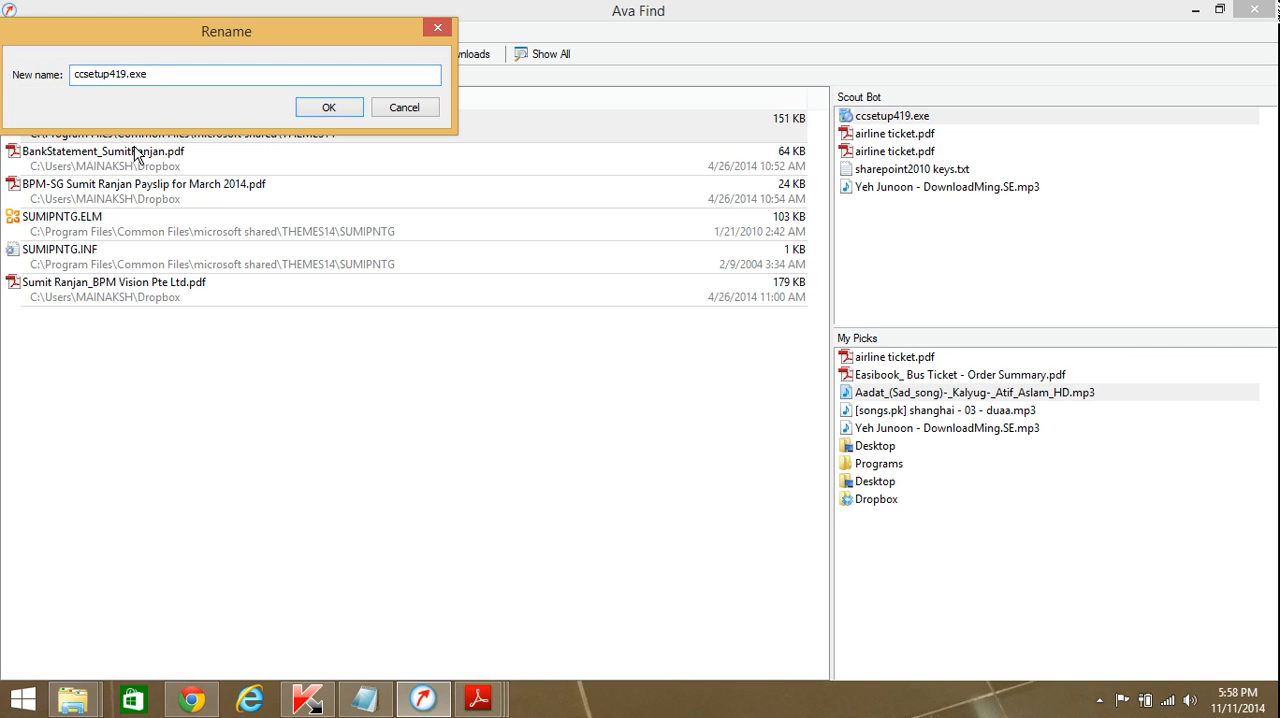
Step: Rename the installer to crapcleanersetup419.exe and remove it from the Scout Bot list
{"action": "type", "text": "crap"}
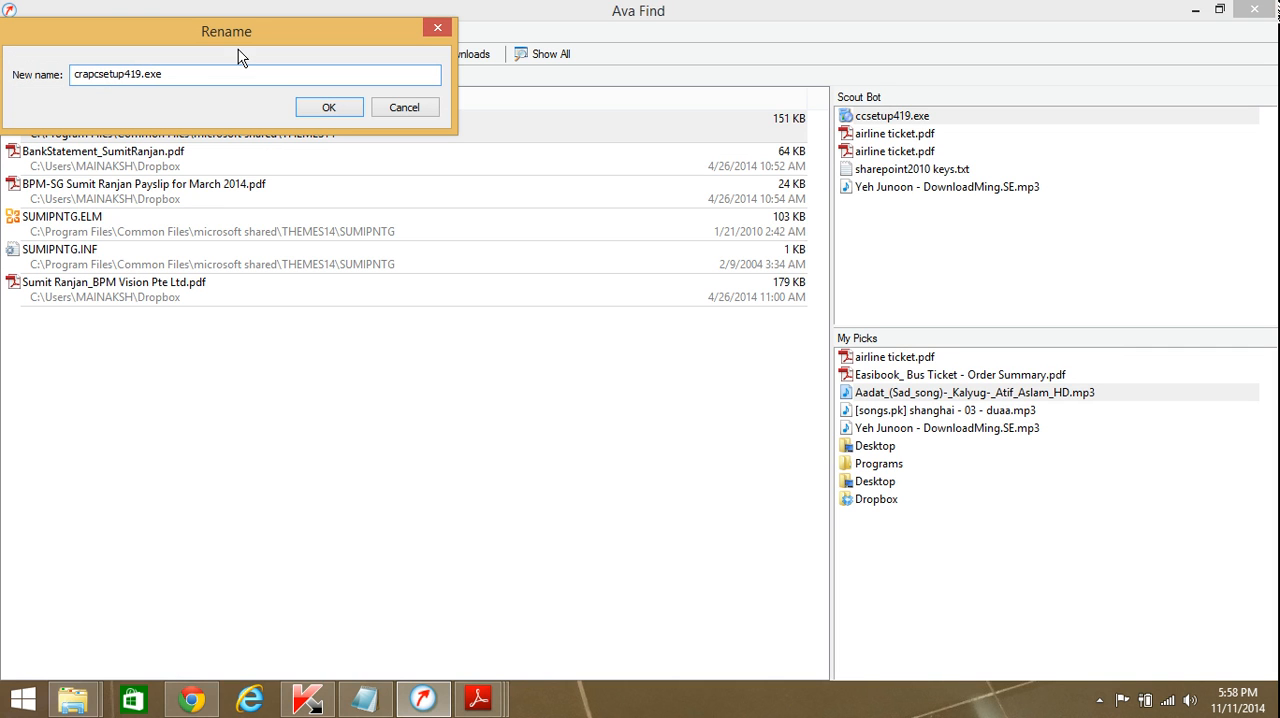
{"action": "mouse_move", "coordinate": [241, 65]}
{"action": "type", "text": "leaner"}
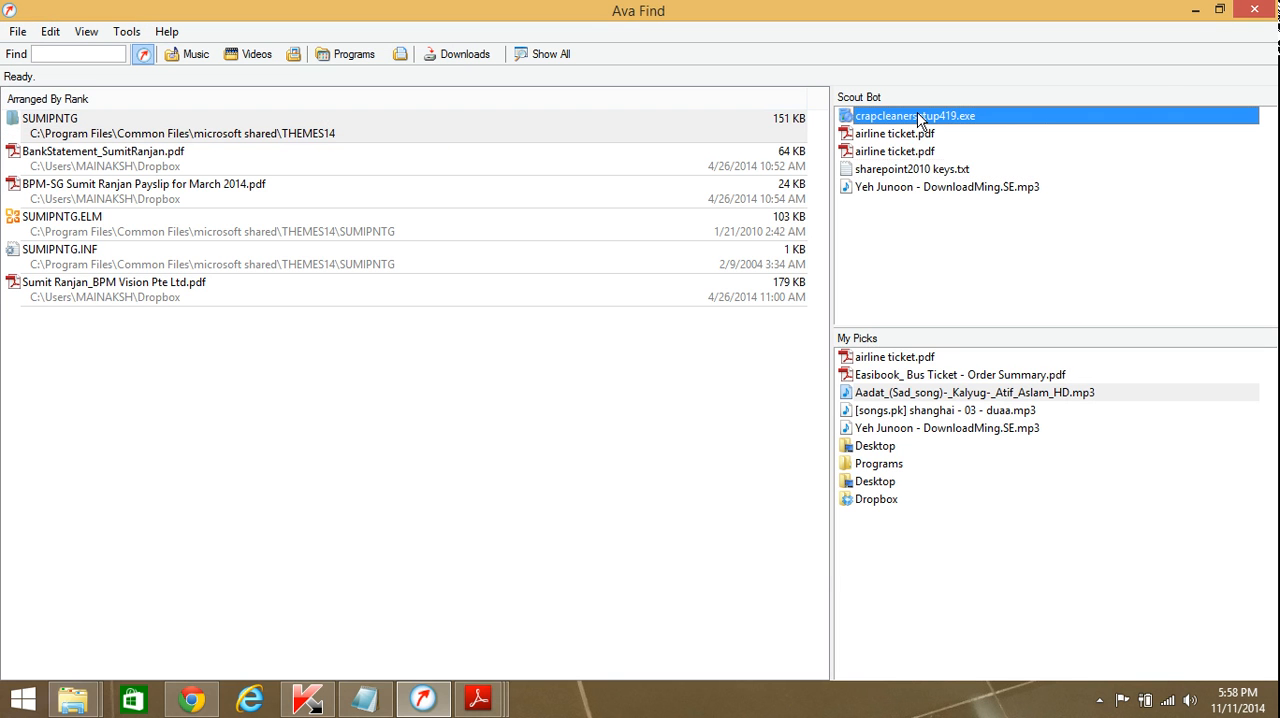
{"action": "mouse_move", "coordinate": [73, 698]}
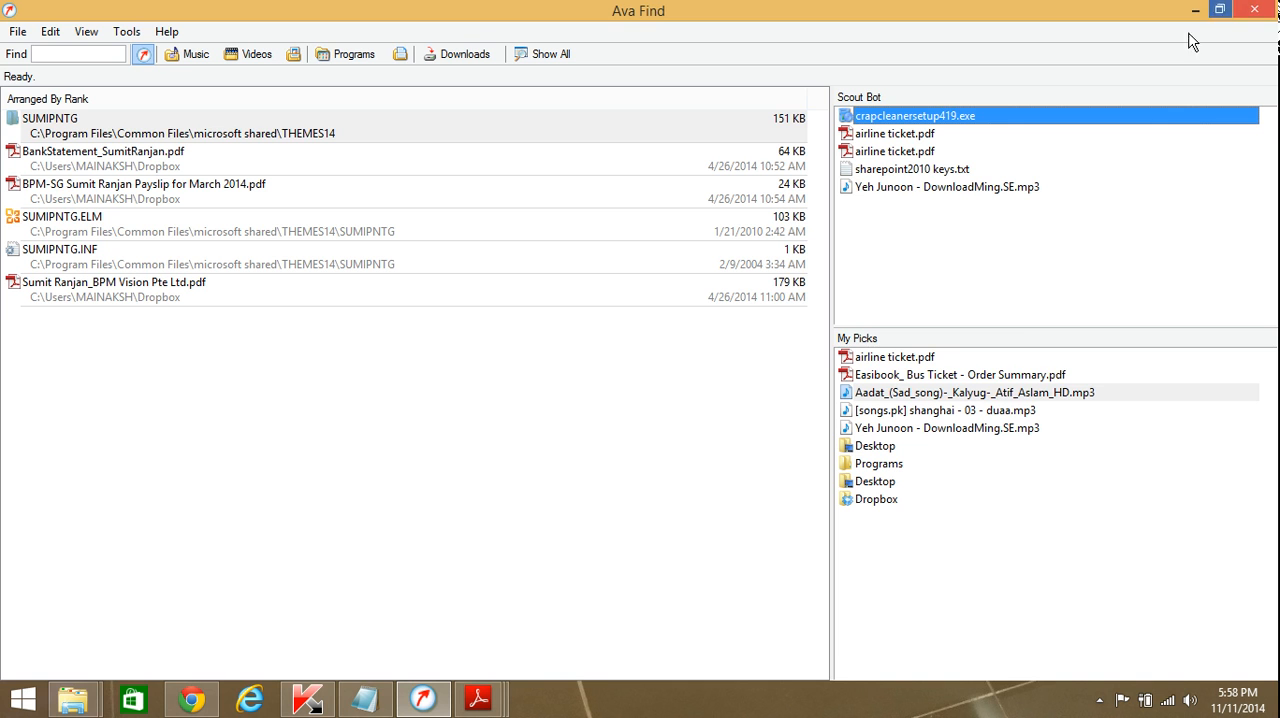
{"action": "right_click", "coordinate": [912, 115]}
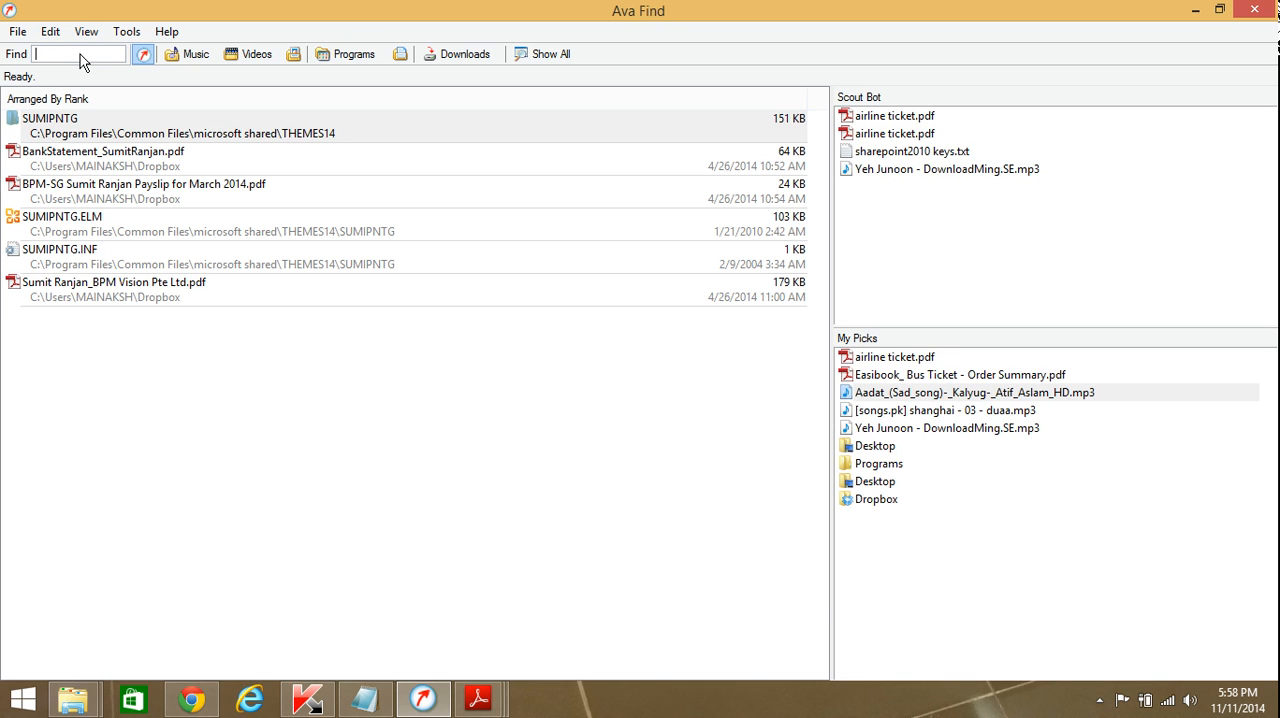
Step: Search for *.mp3 files, then .xls spreadsheets, clear the query and open the File menu
{"action": "type", "text": "*"}
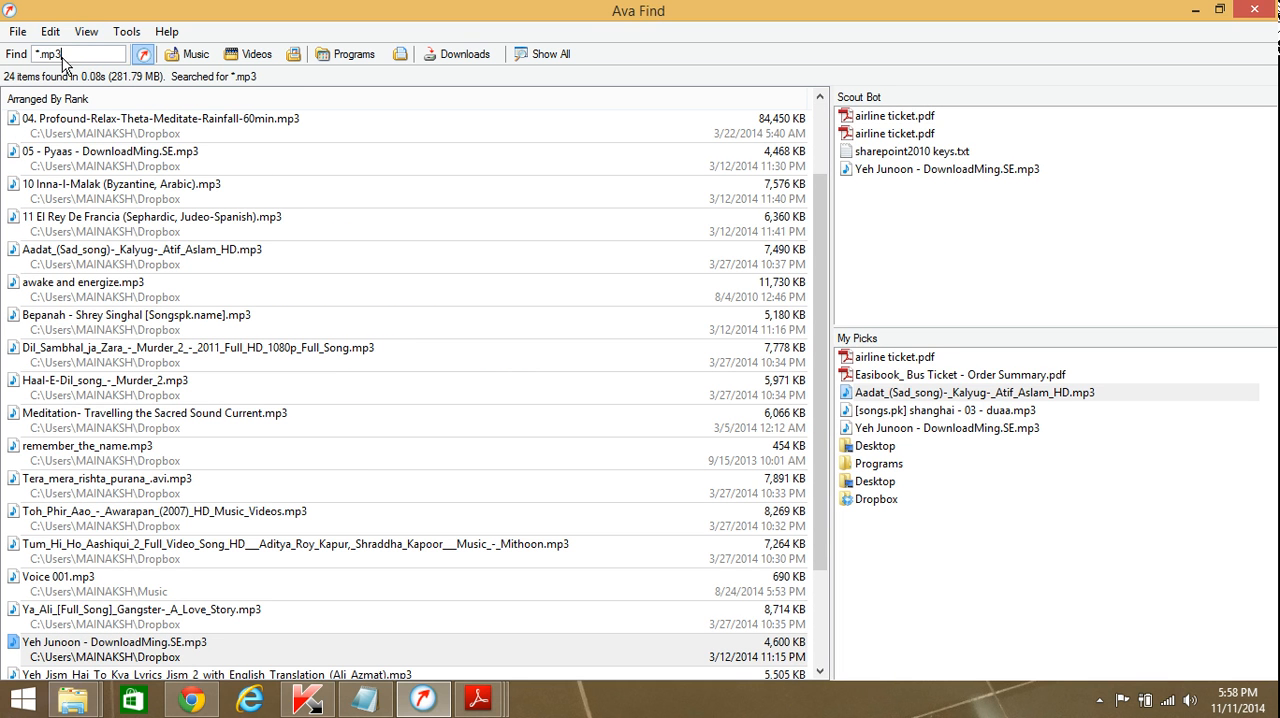
{"action": "left_click", "coordinate": [78, 53]}
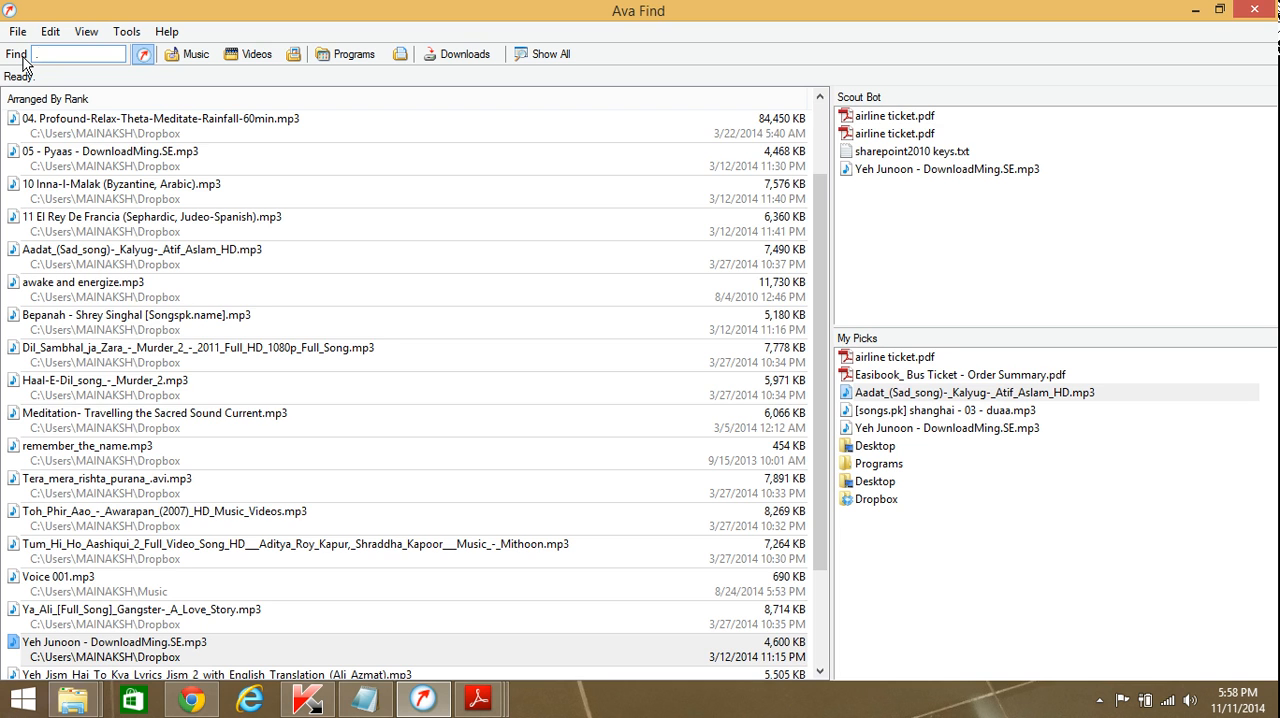
{"action": "type", "text": "xls"}
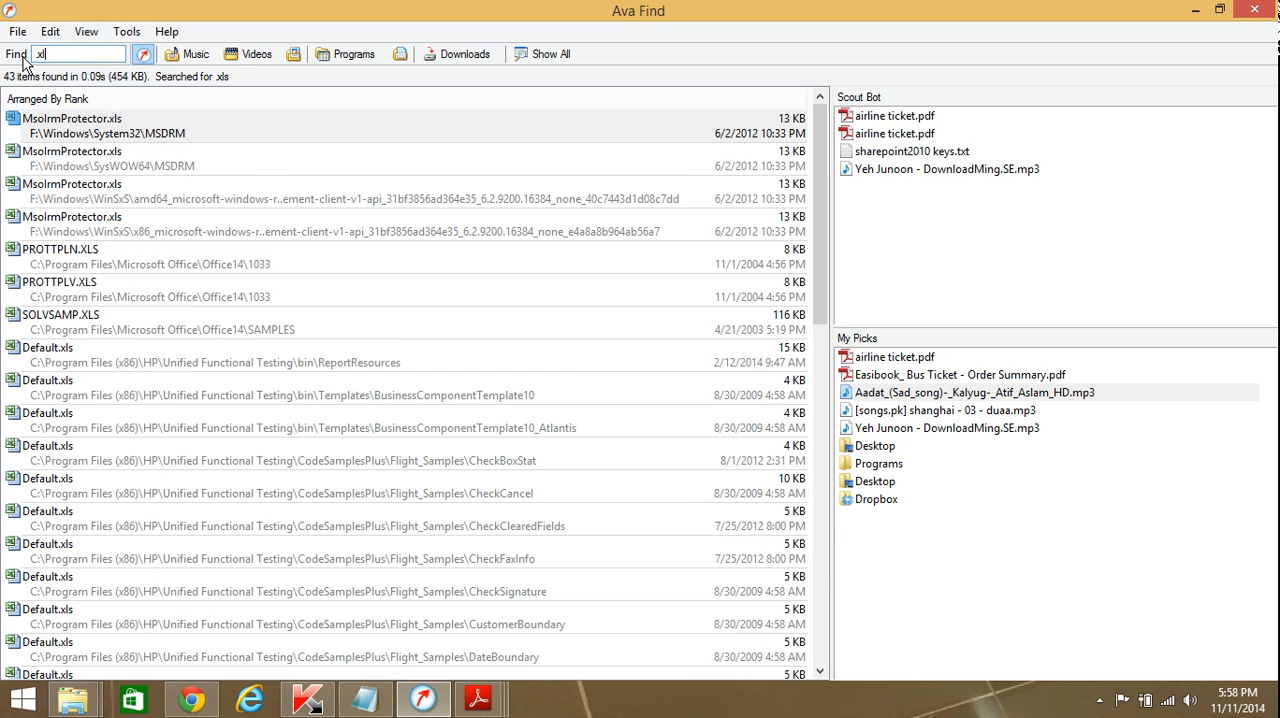
{"action": "left_click", "coordinate": [78, 54]}
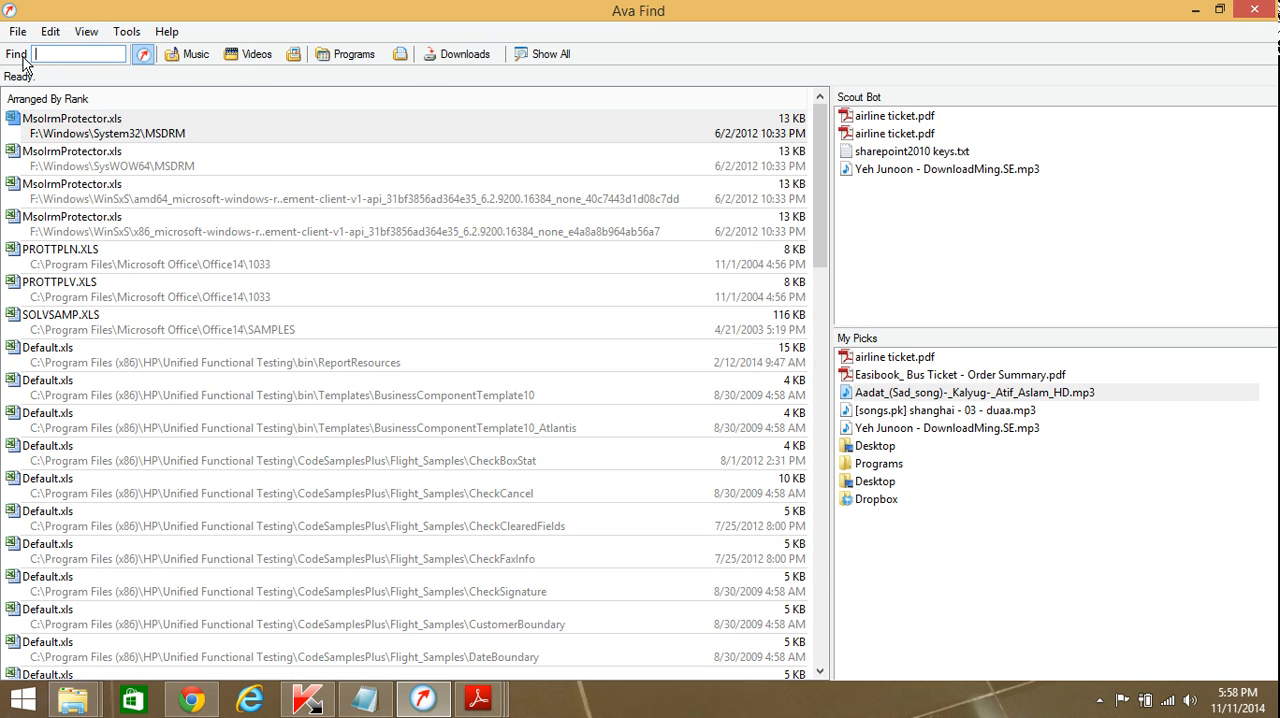
{"action": "mouse_move", "coordinate": [126, 31]}
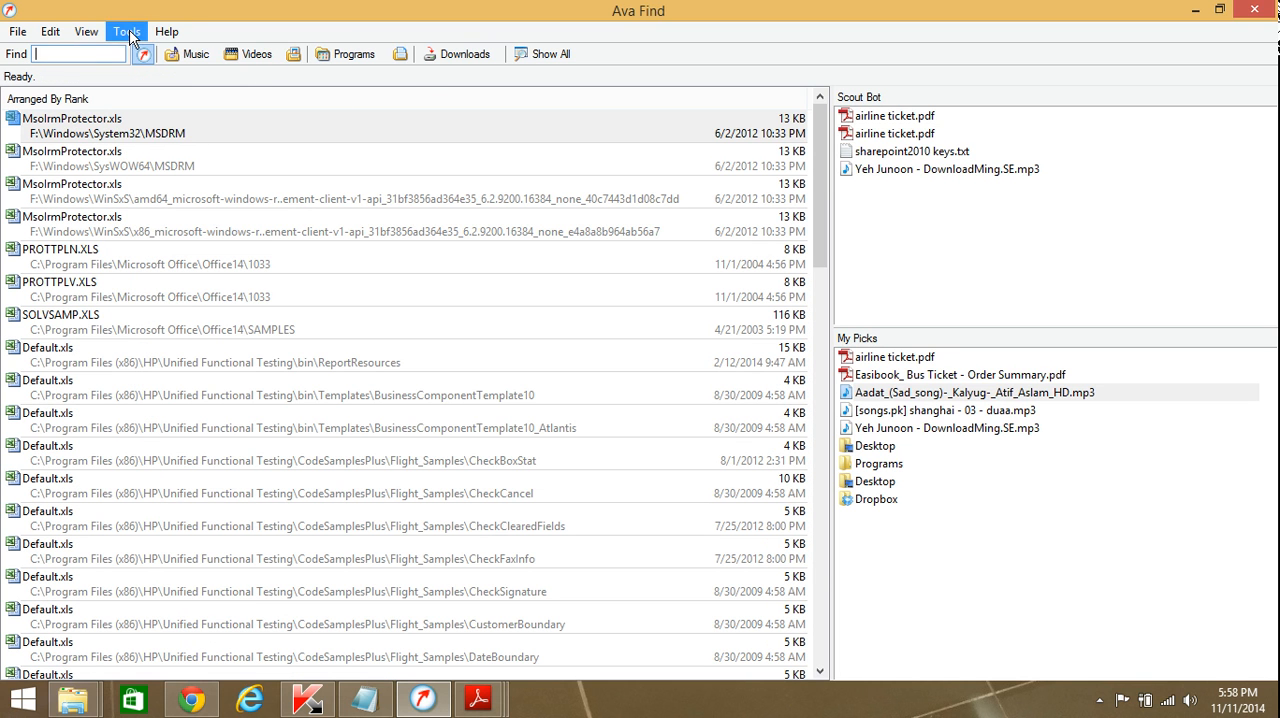
{"action": "left_click", "coordinate": [16, 31]}
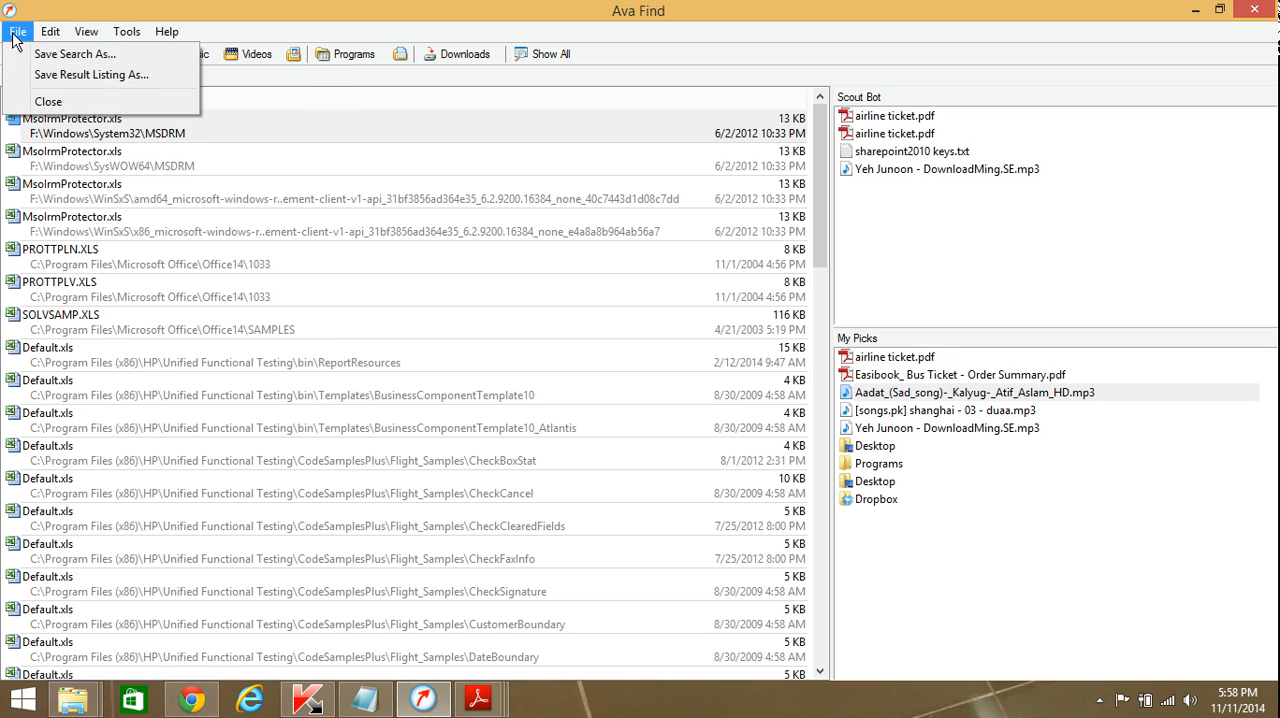
{"action": "mouse_move", "coordinate": [825, 180]}
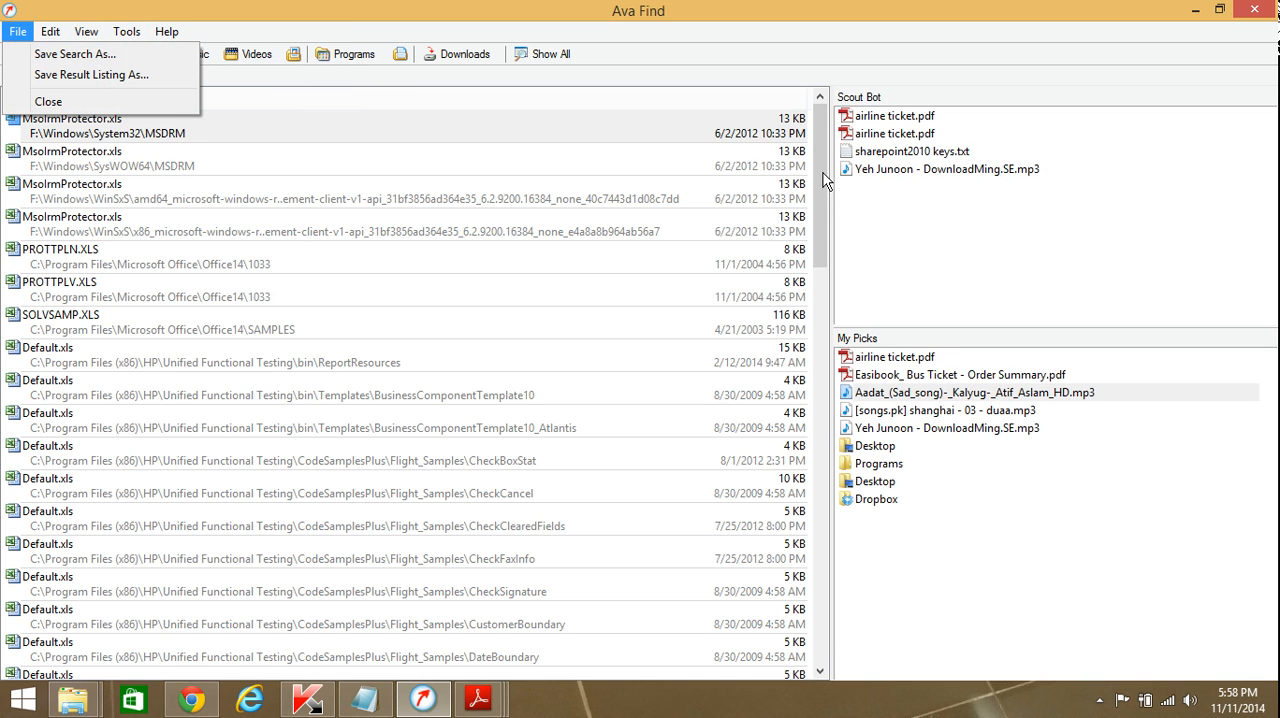